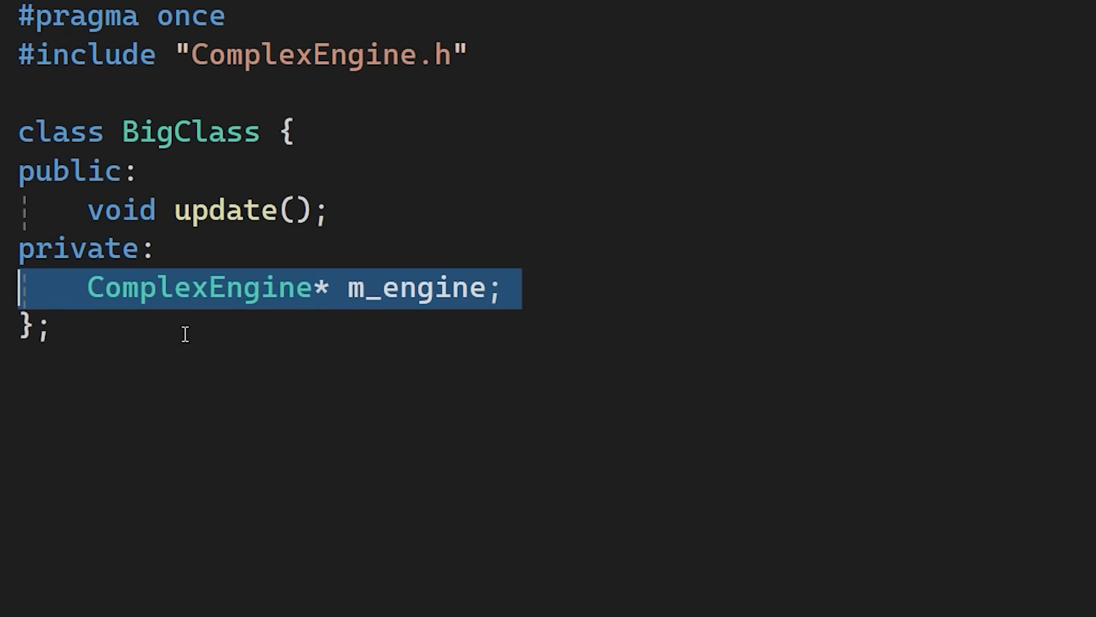
In BigClass.h, replace the ComplexEngine.h include with 'class ComplexEngine;'.
double_click(303, 55)
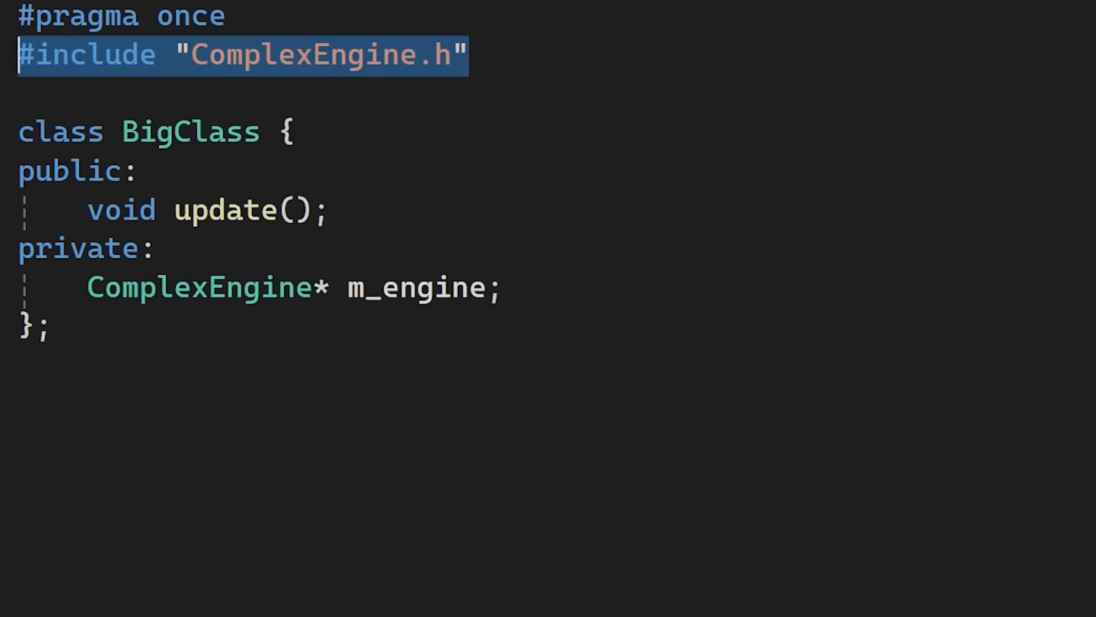
double_click(200, 288)
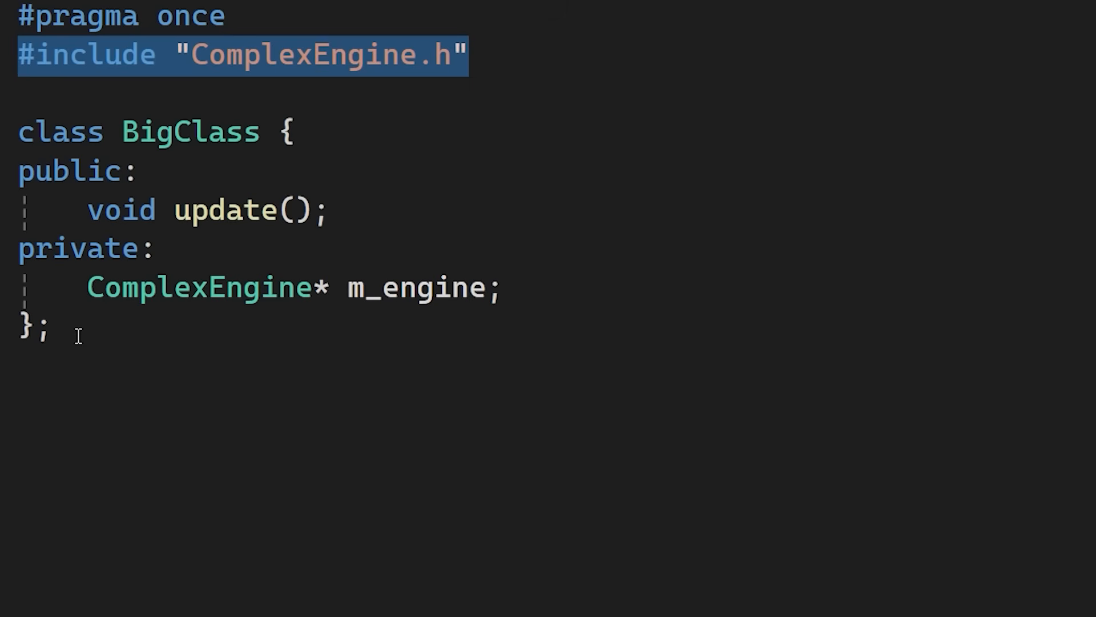
double_click(188, 132)
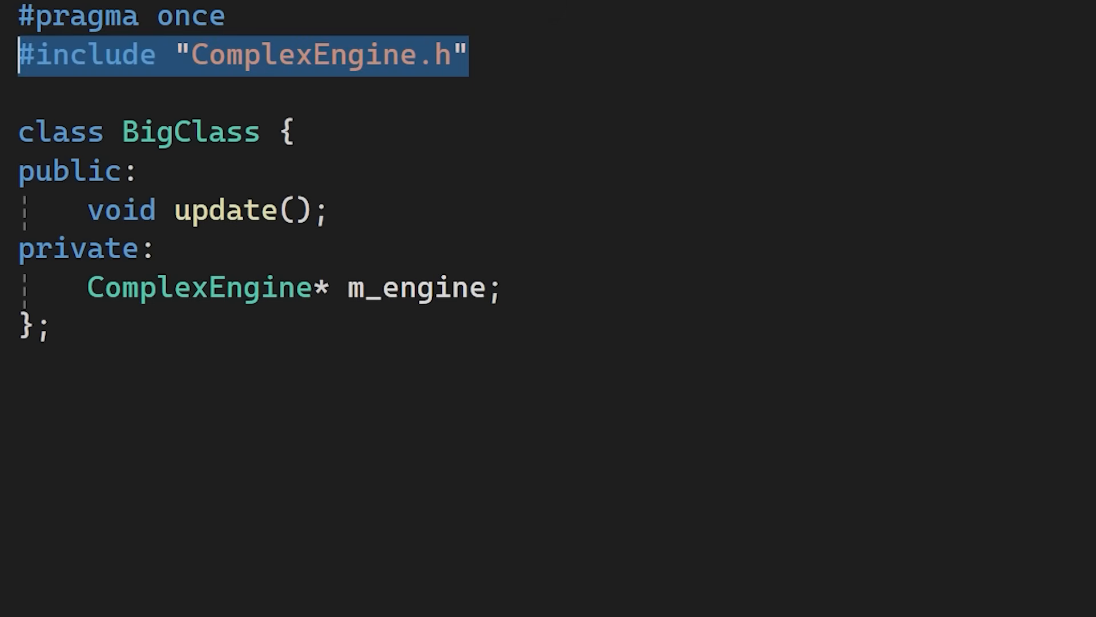
type("class Comple")
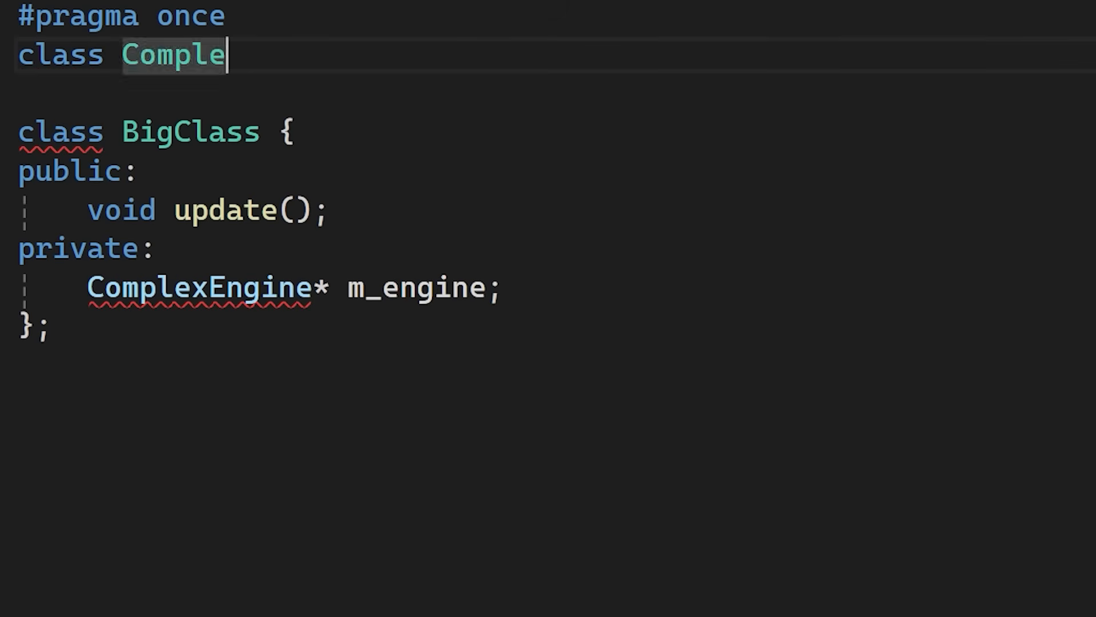
type("xEngine;")
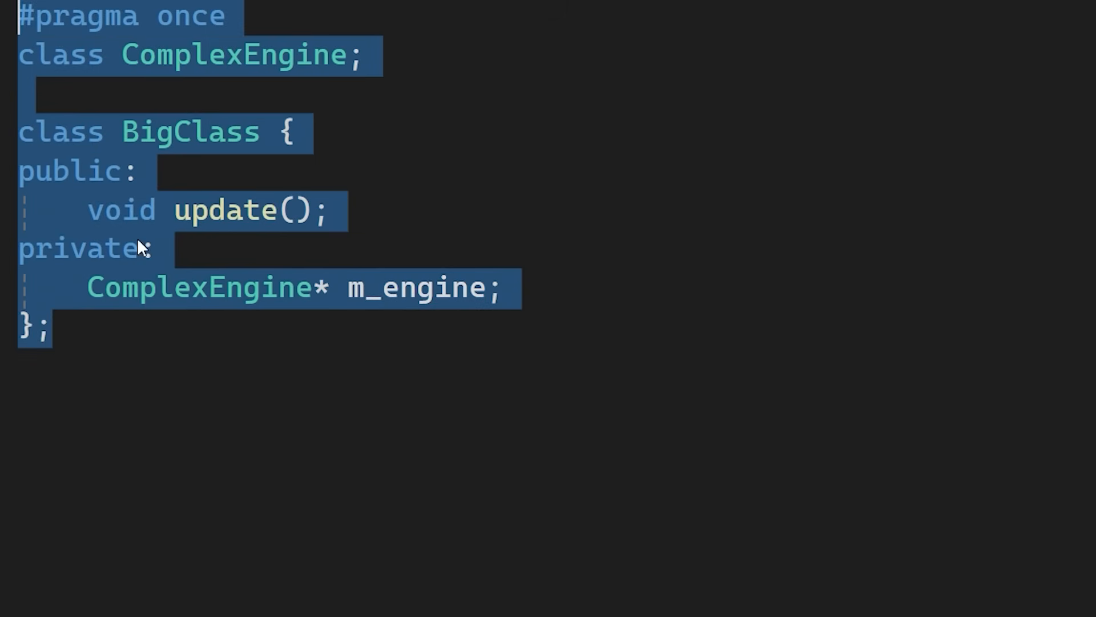
double_click(415, 290)
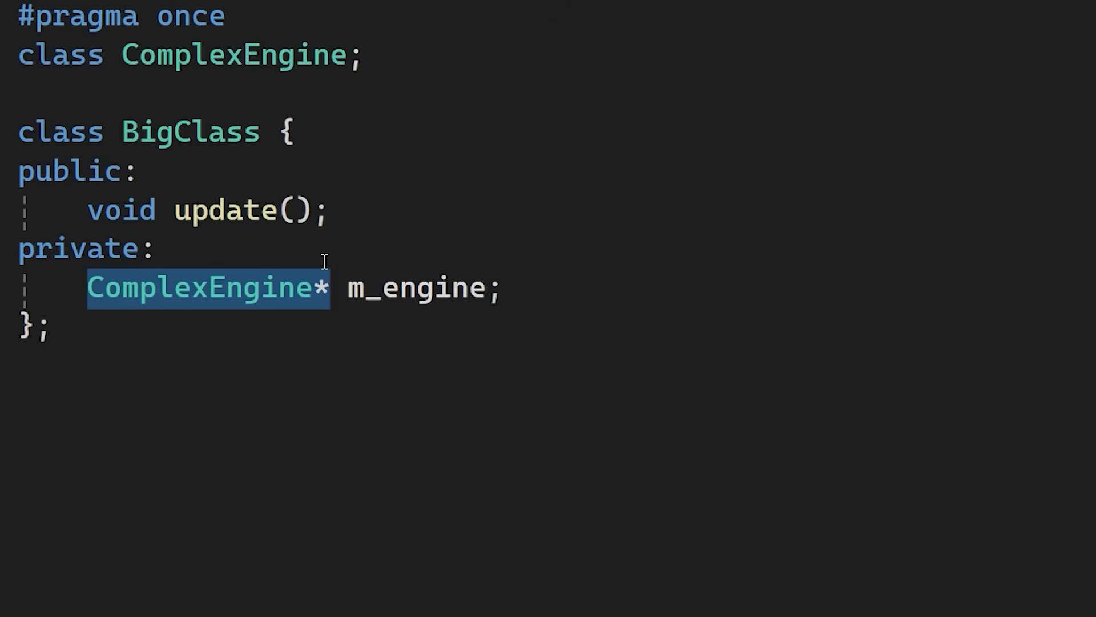
mouse_move(329, 299)
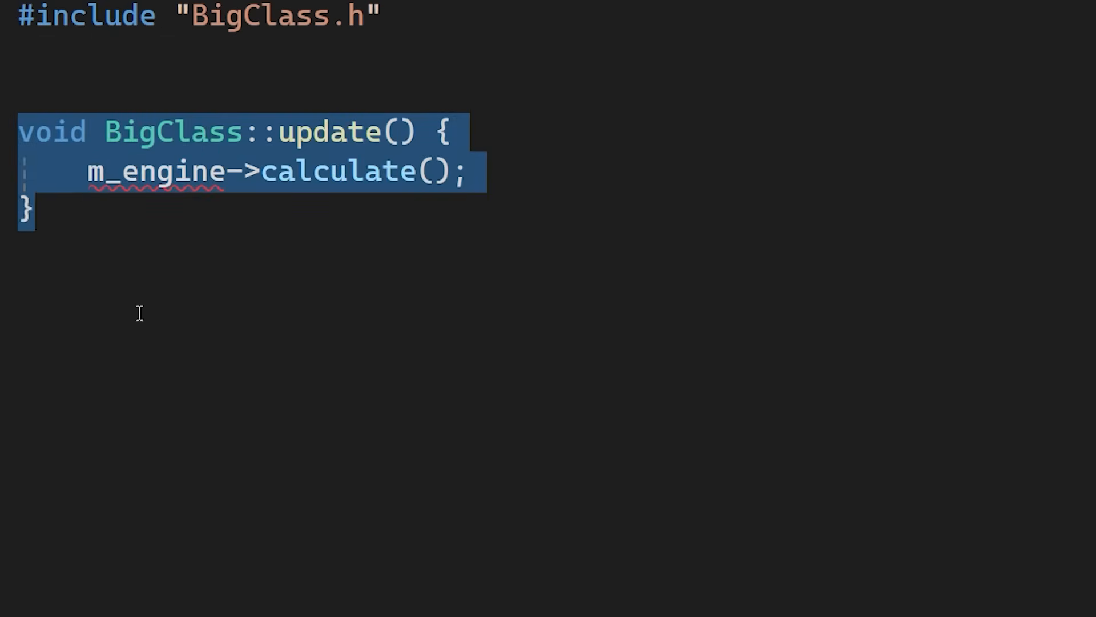
mouse_move(163, 171)
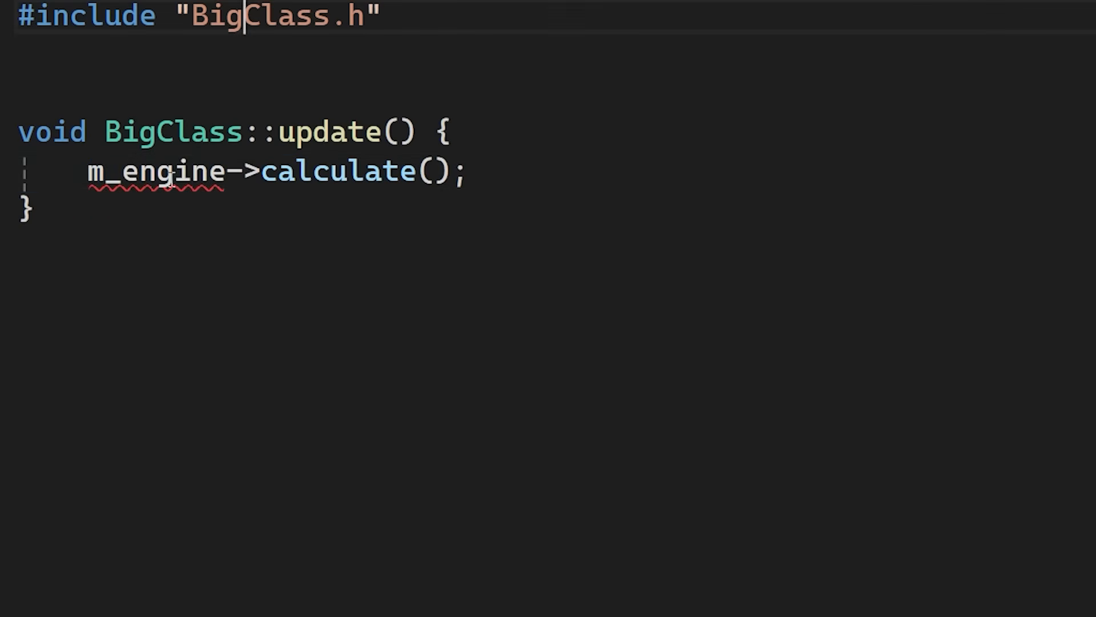
mouse_move(151, 173)
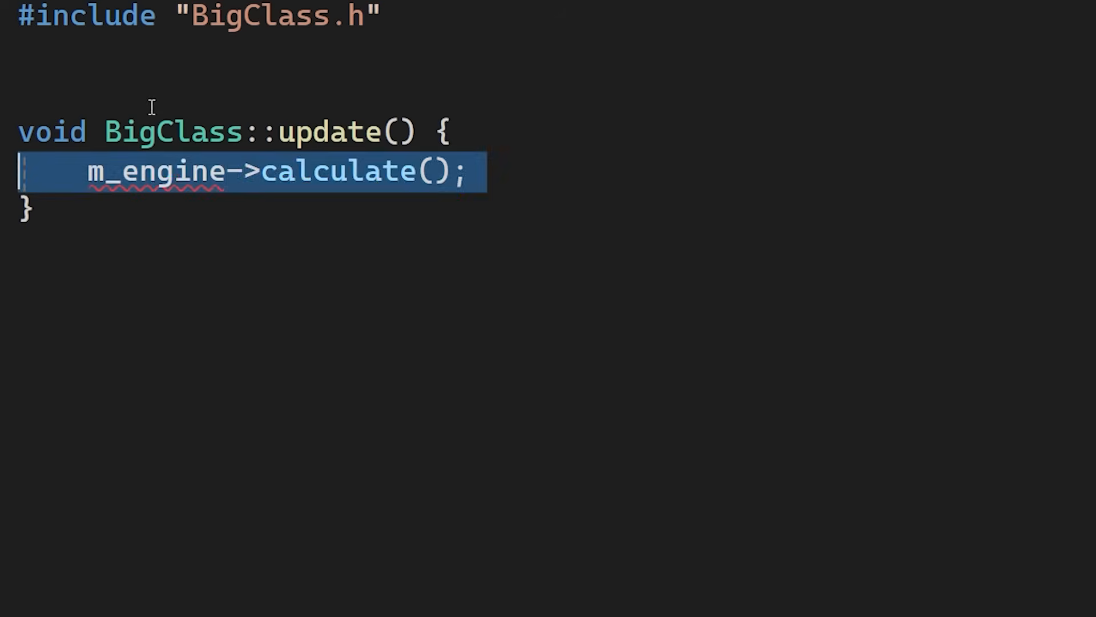
Add #include "ComplexEngine.h" to BigClass.cpp below the BigClass.h include.
type("#inc")
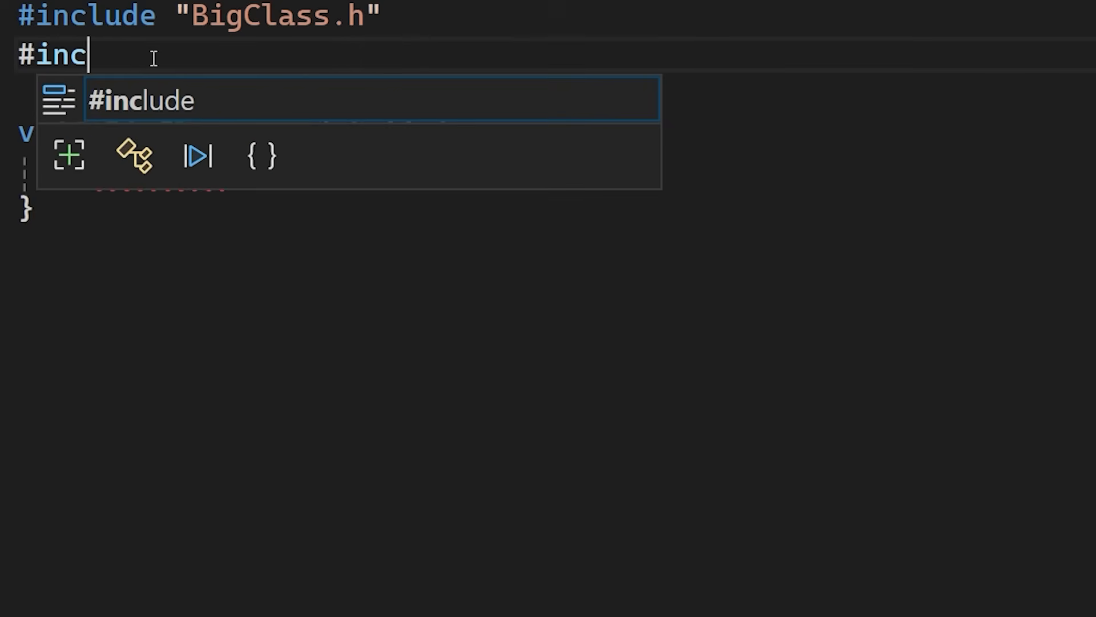
key("Tab")
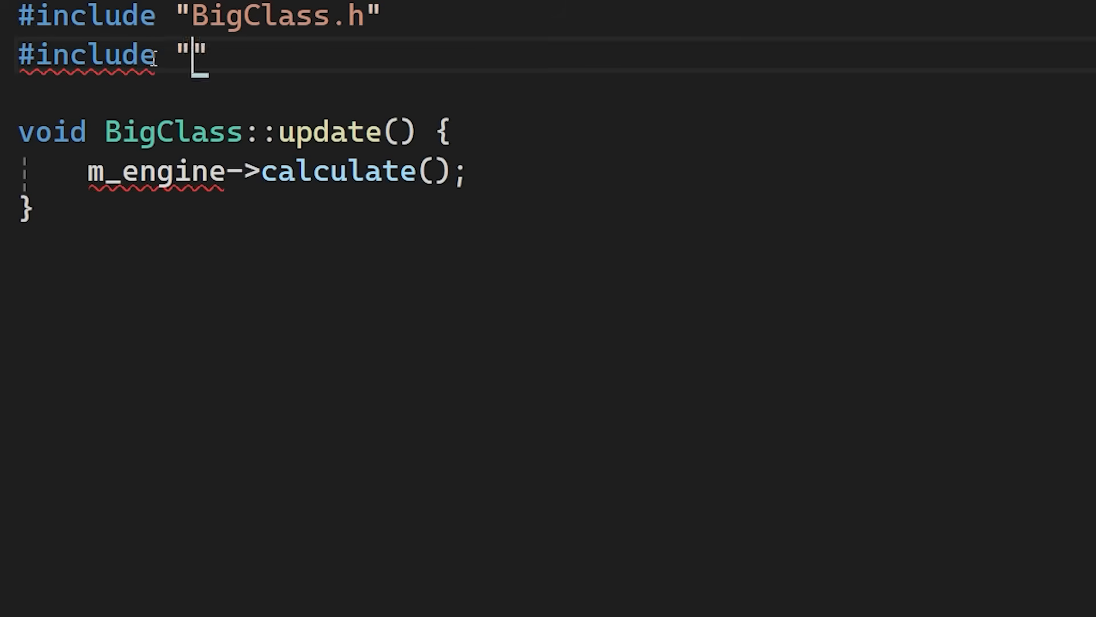
type("ComplexEngine.h")
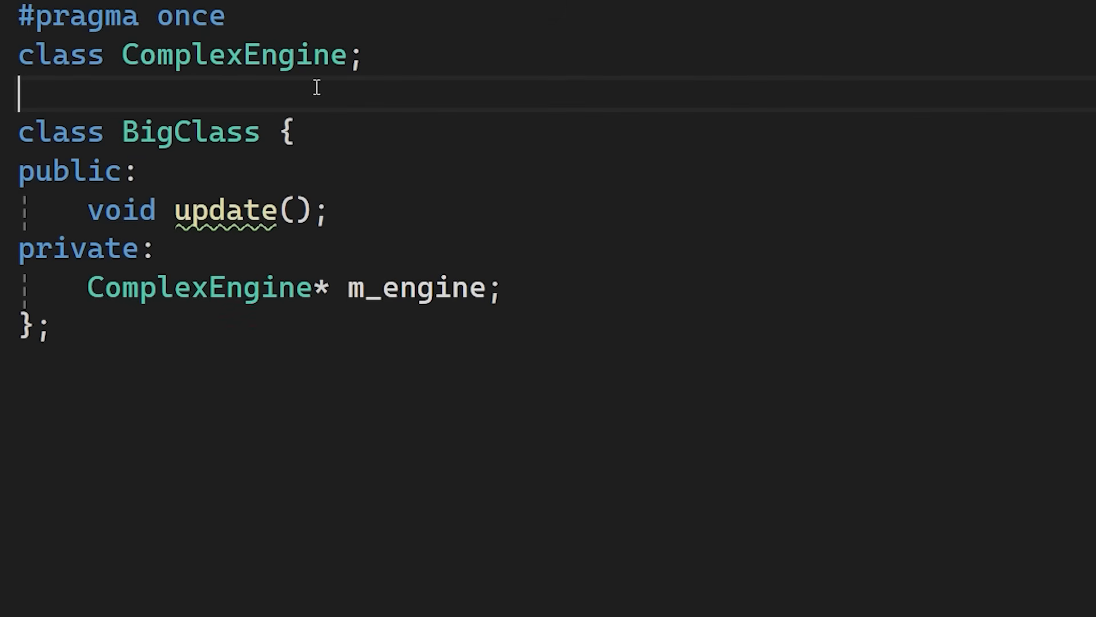
Peek into <iostream>, then switch the header's include to <iosfwd>.
triple_click(182, 54)
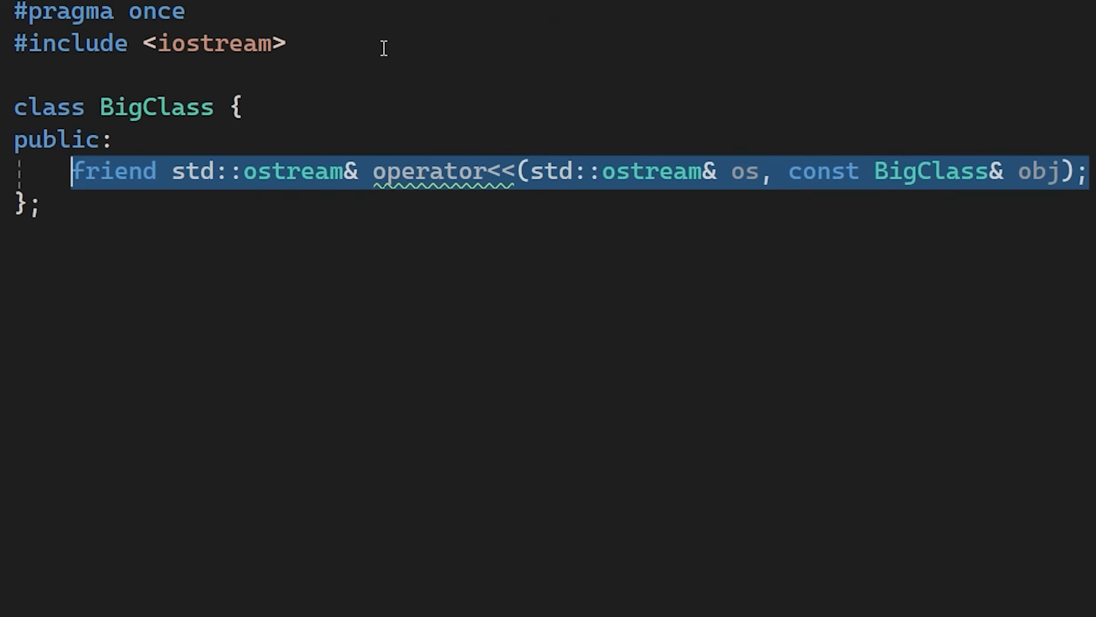
left_click(71, 171)
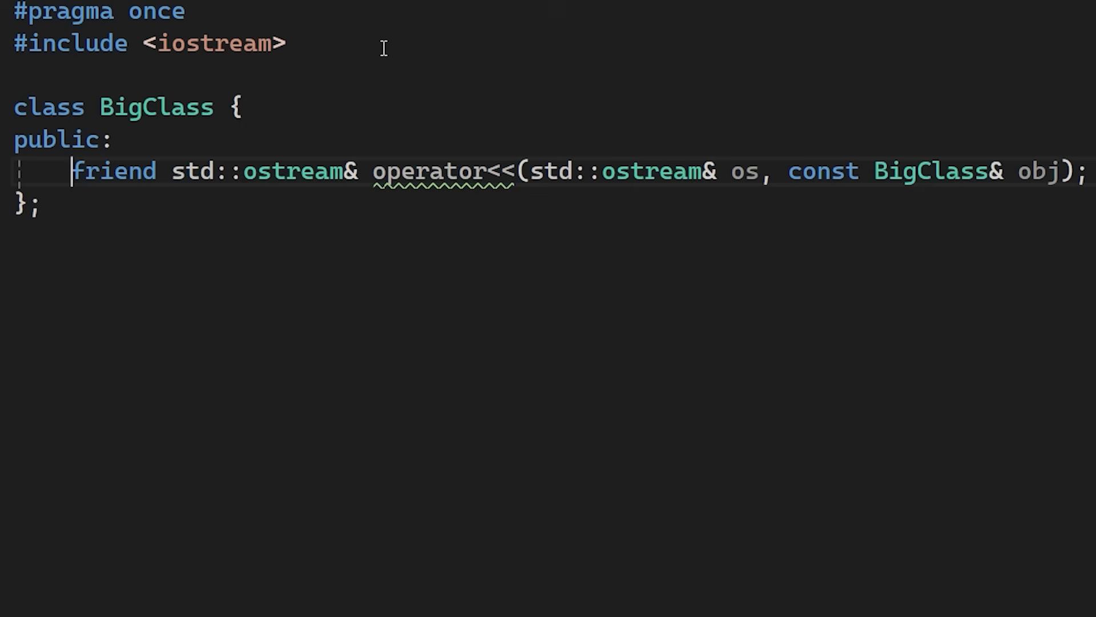
double_click(293, 170)
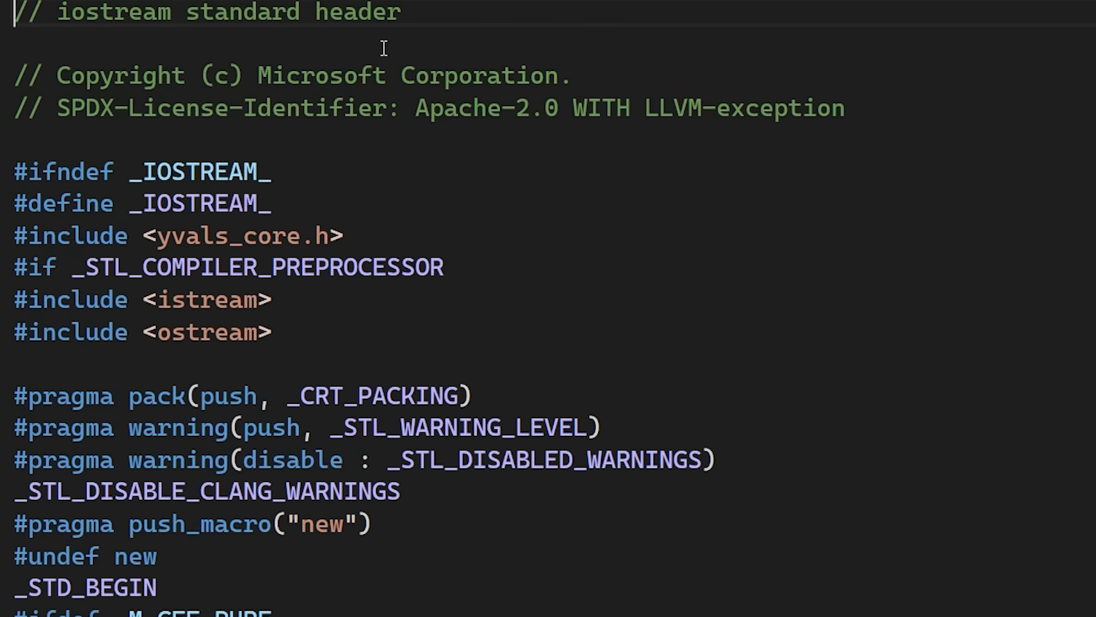
mouse_move(382, 56)
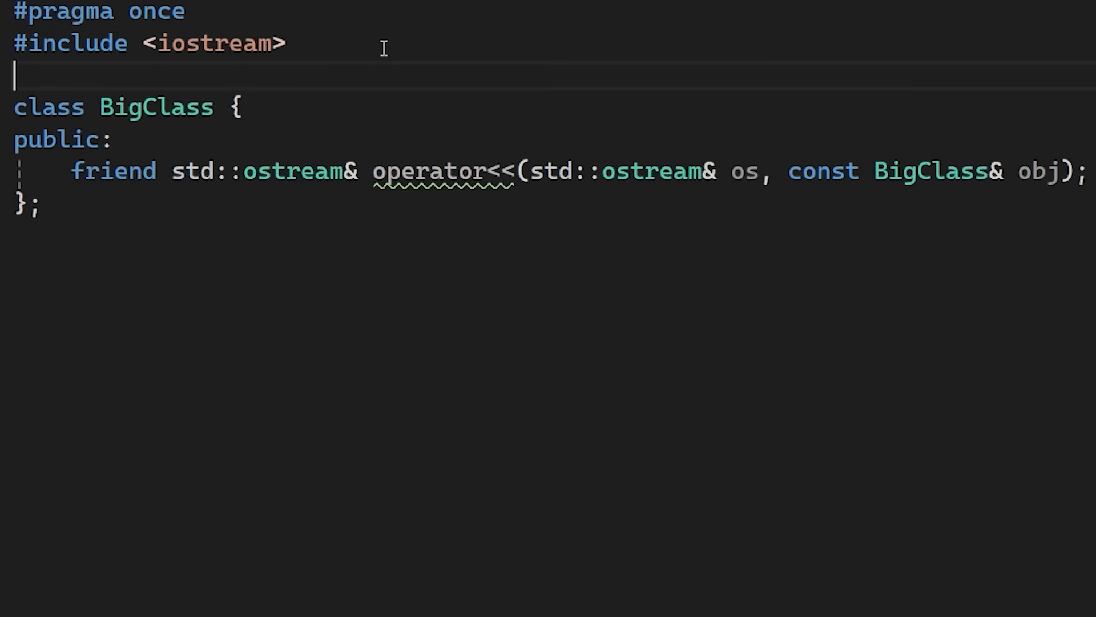
double_click(290, 171)
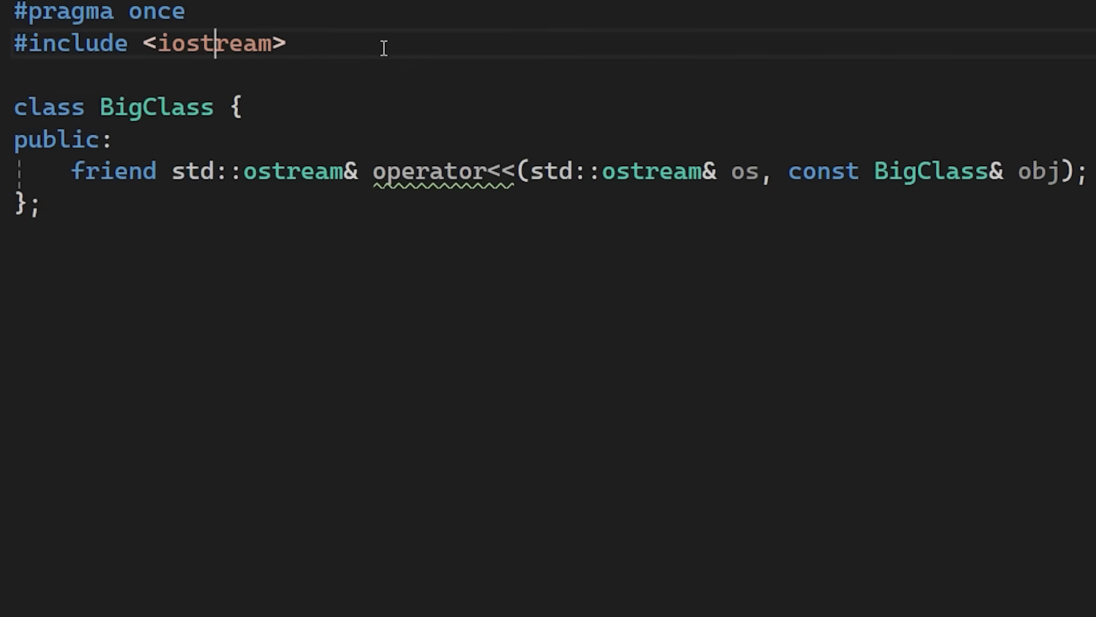
double_click(211, 44)
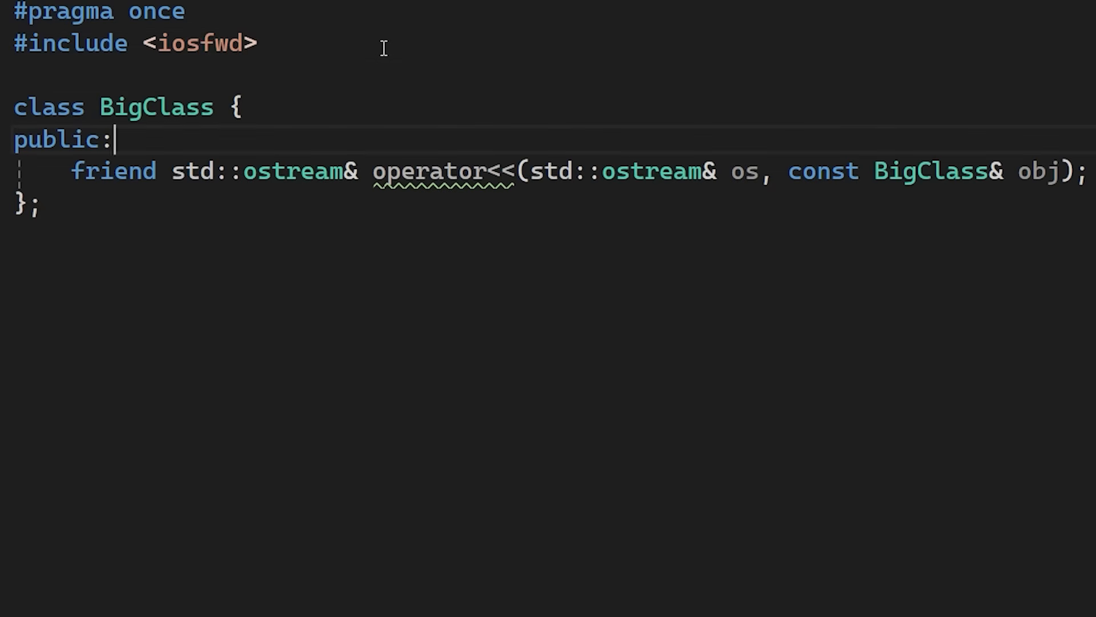
double_click(291, 172)
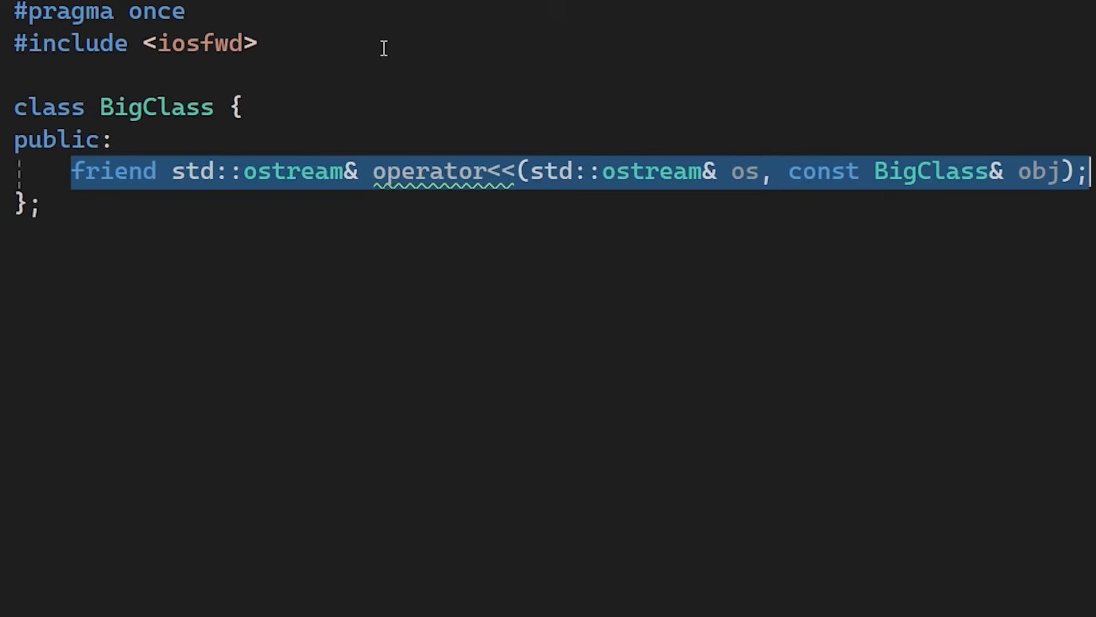
left_click(228, 43)
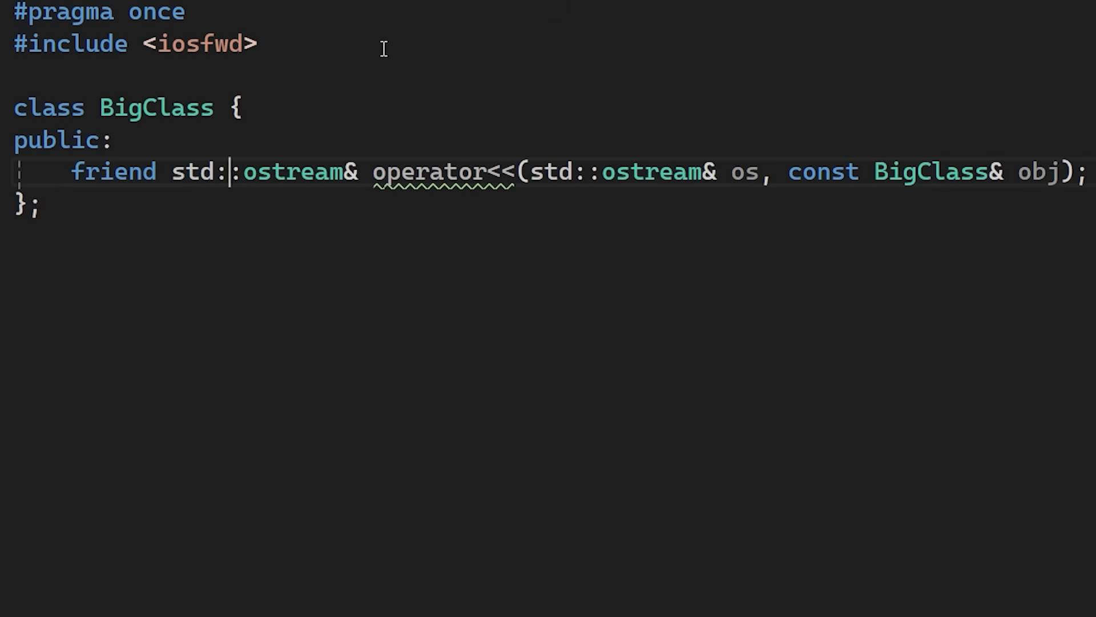
Add #include <Windows.h> to the header using IntelliSense completion.
type("#i")
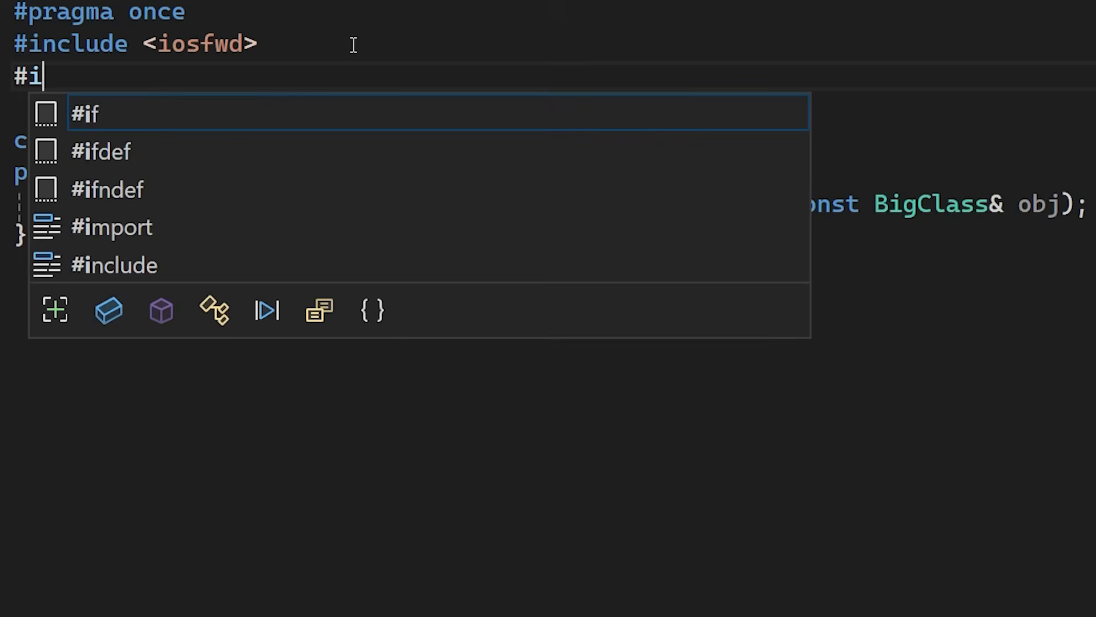
type("nclude <windows.>")
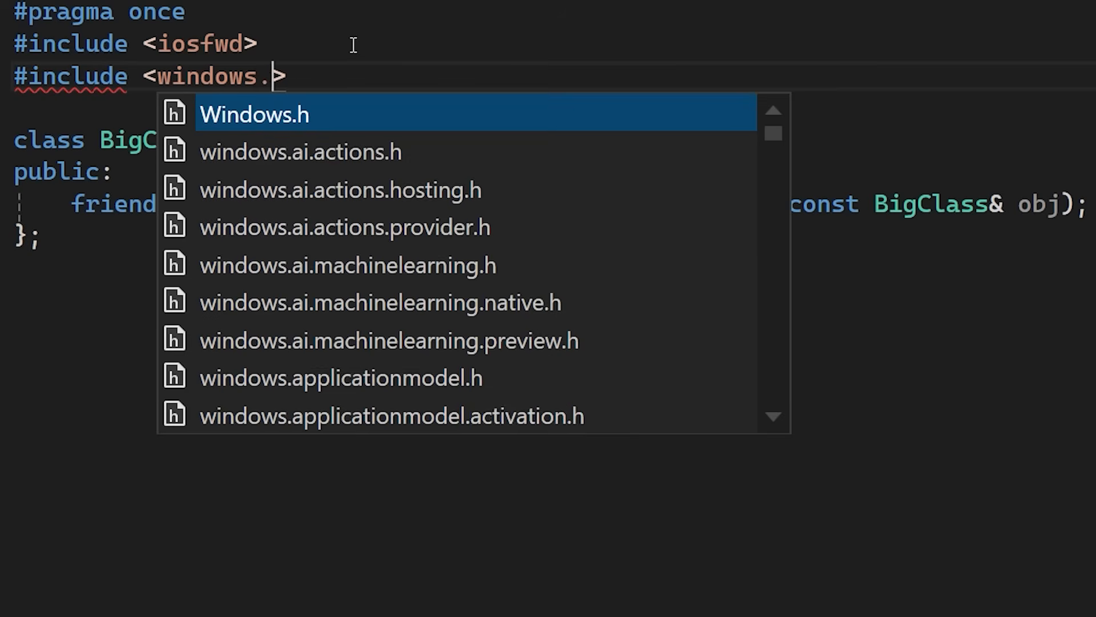
key("Tab")
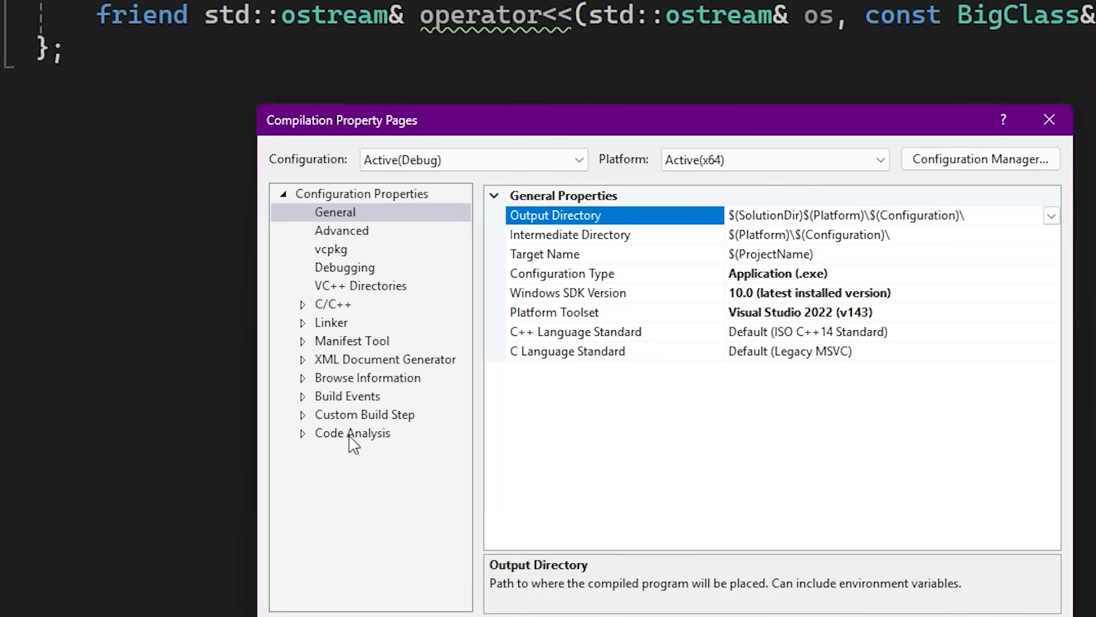
Inspect the C/C++ Preprocessor settings and the Preprocess to a File options.
left_click(301, 305)
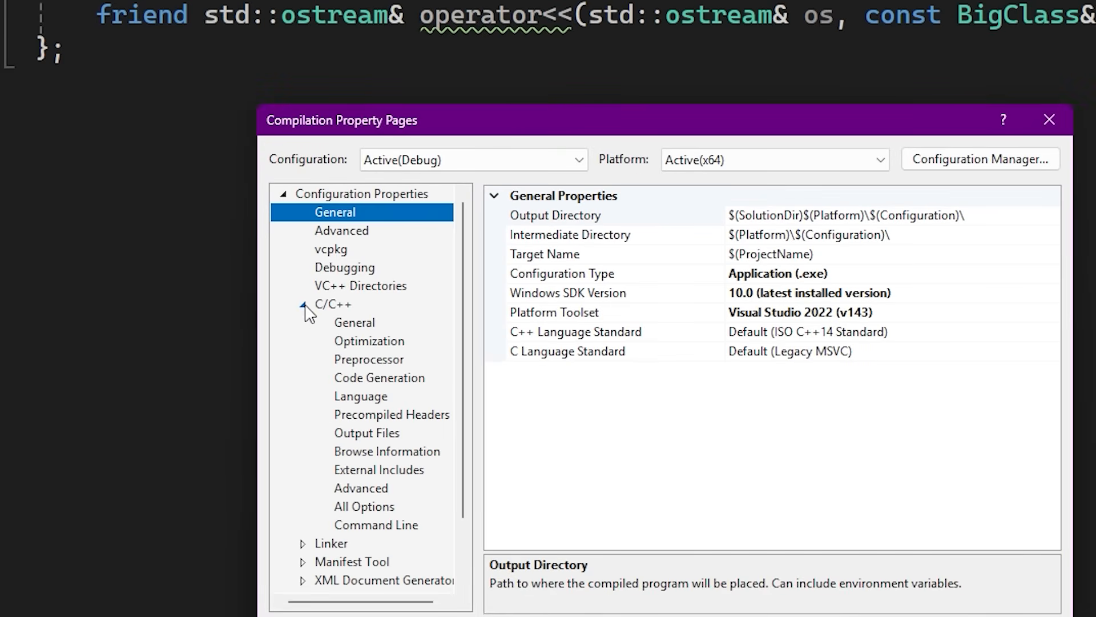
left_click(369, 359)
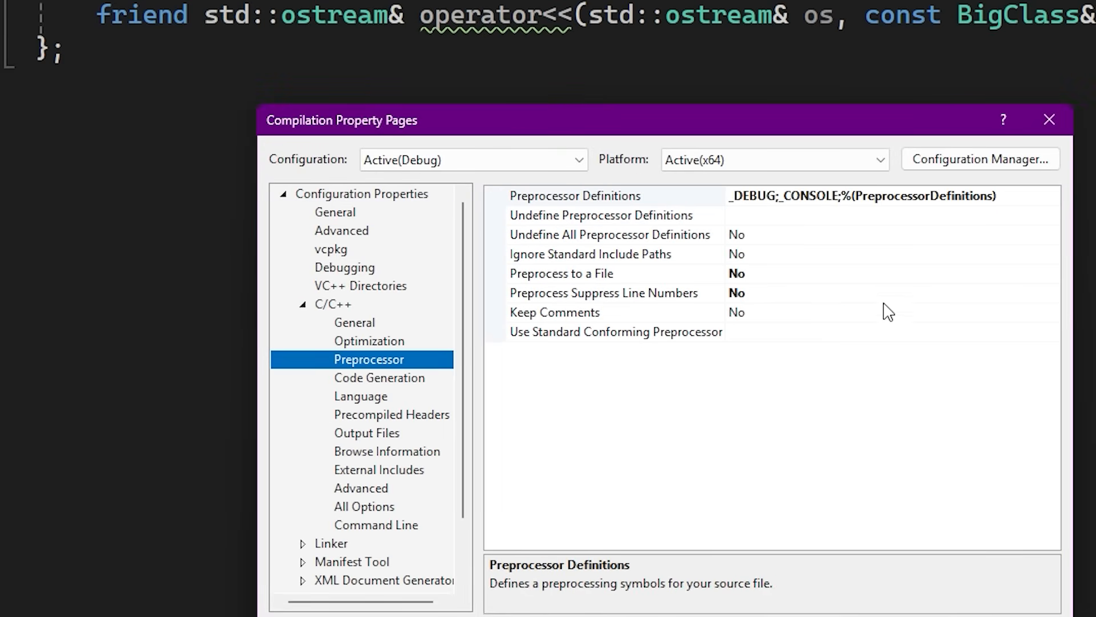
left_click(1051, 274)
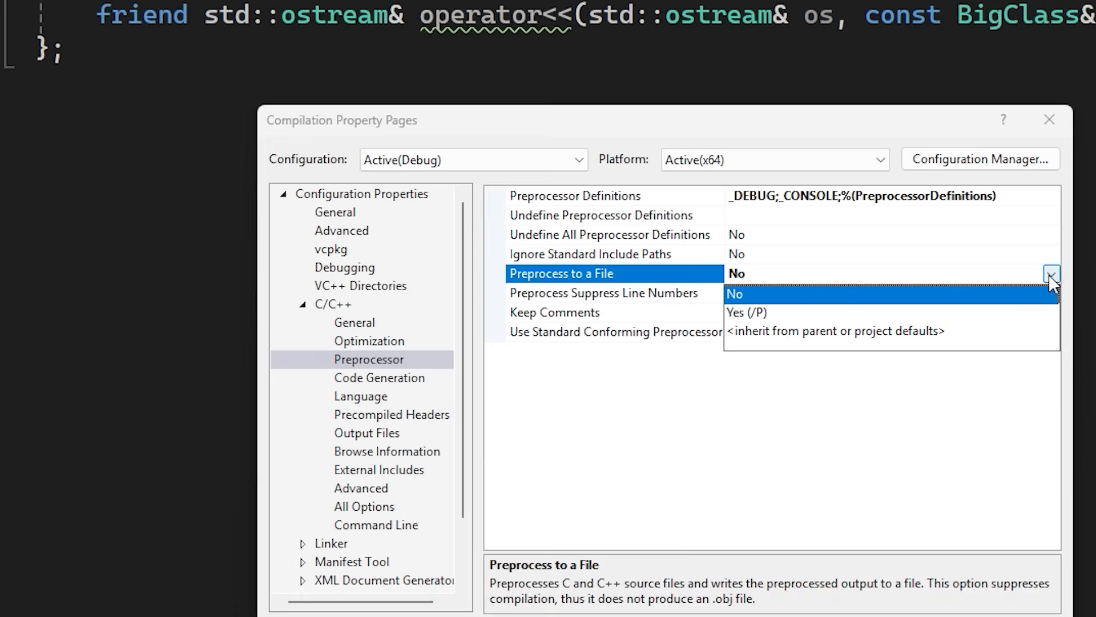
left_click(748, 312)
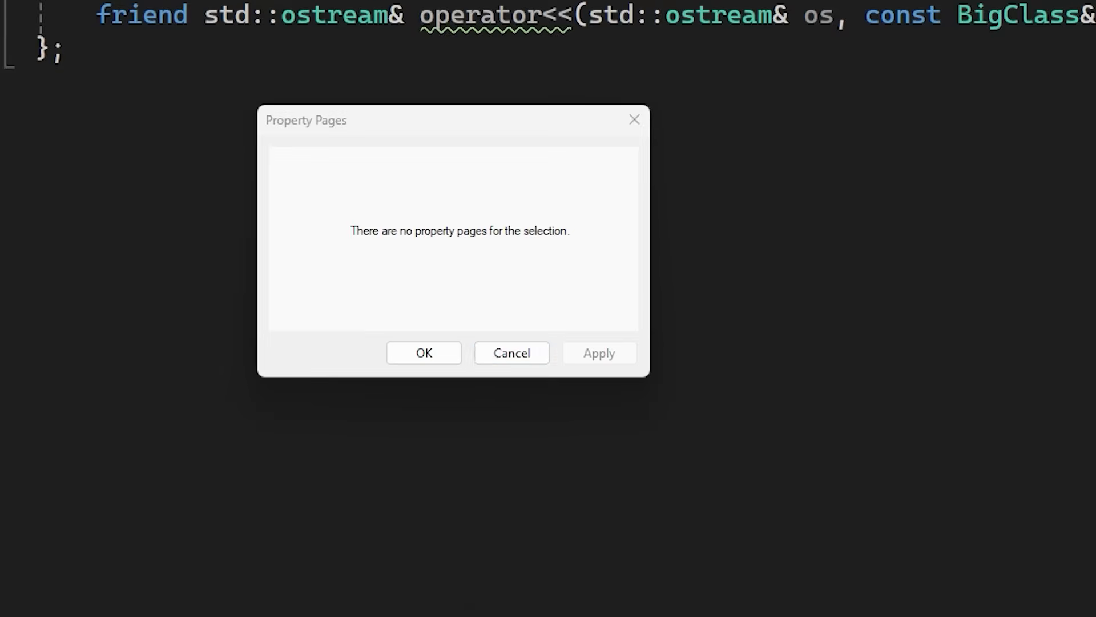
left_click(423, 352)
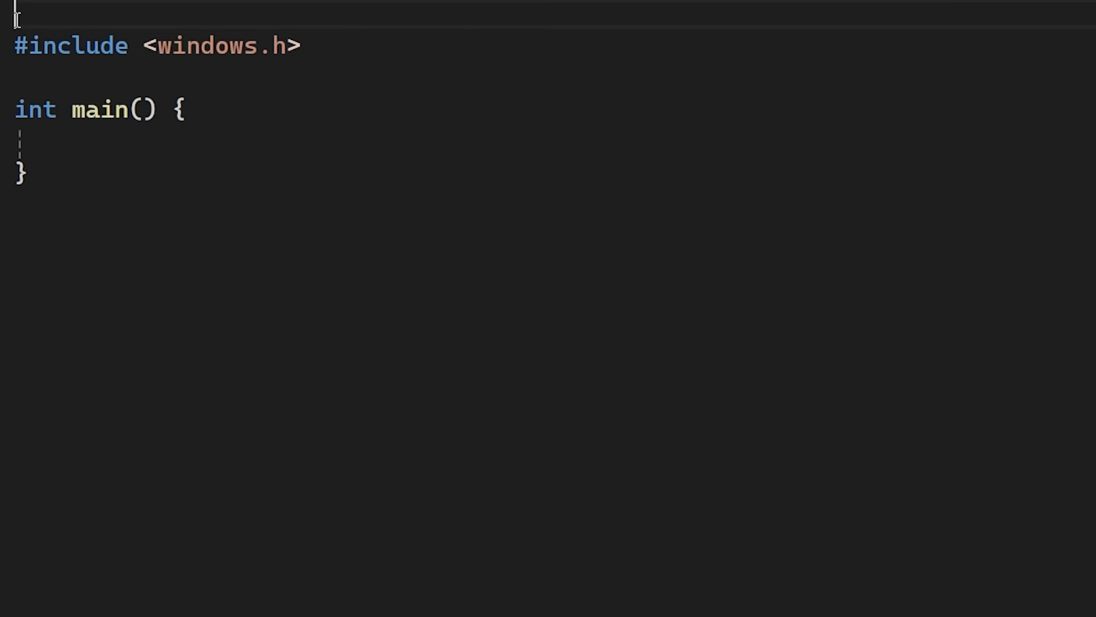
Type #define WIN32_LEAN_AND_MEAN directly above the windows.h include.
type("#define")
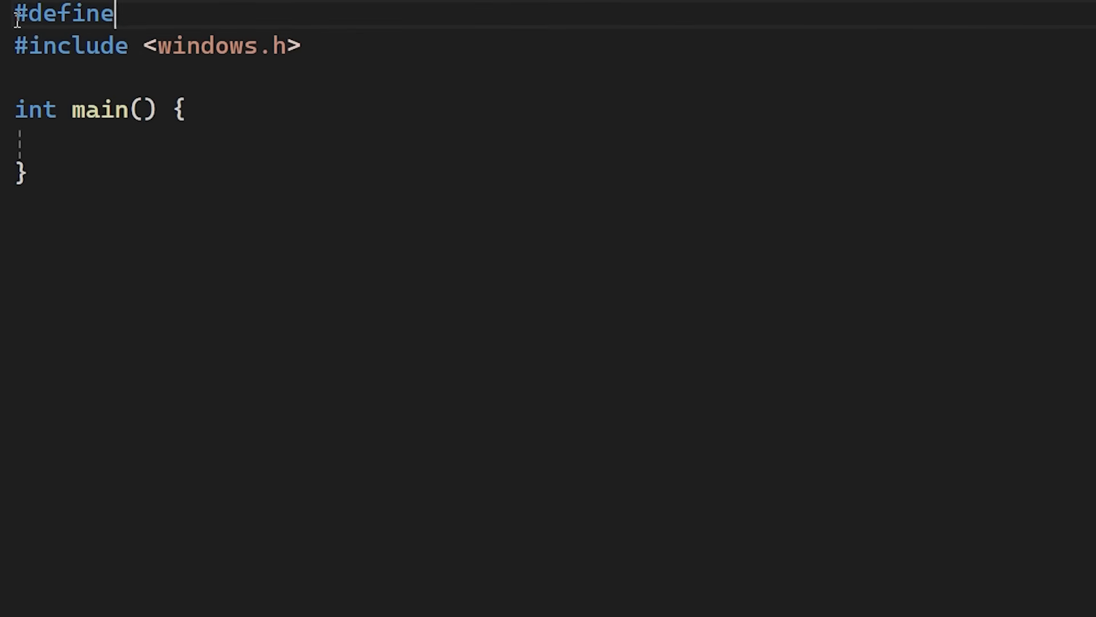
type("WIN32")
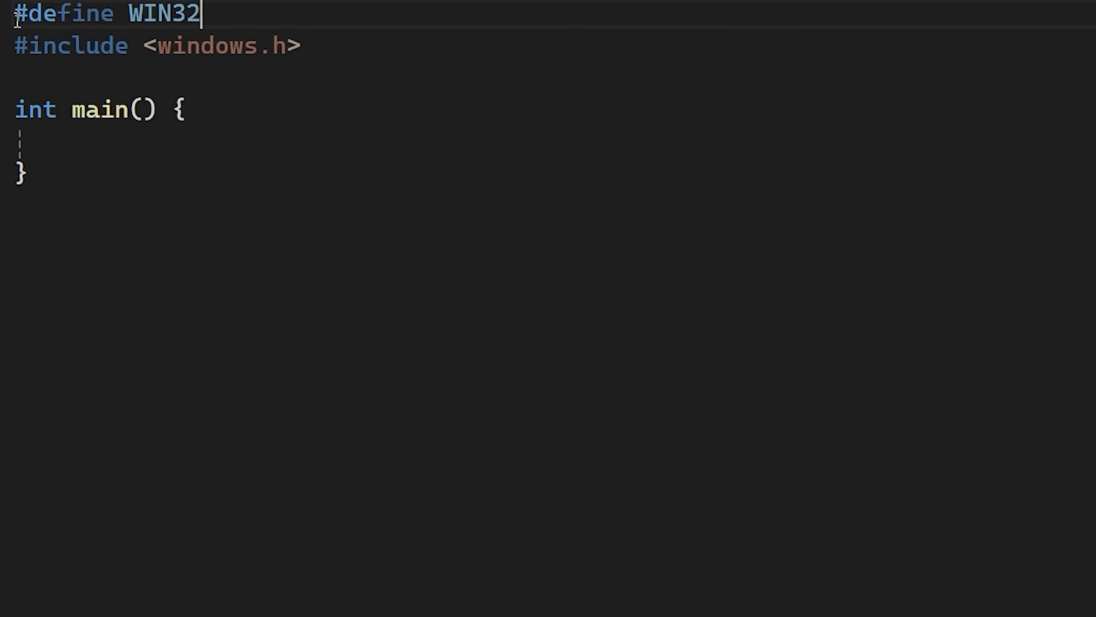
type("_LEAN:")
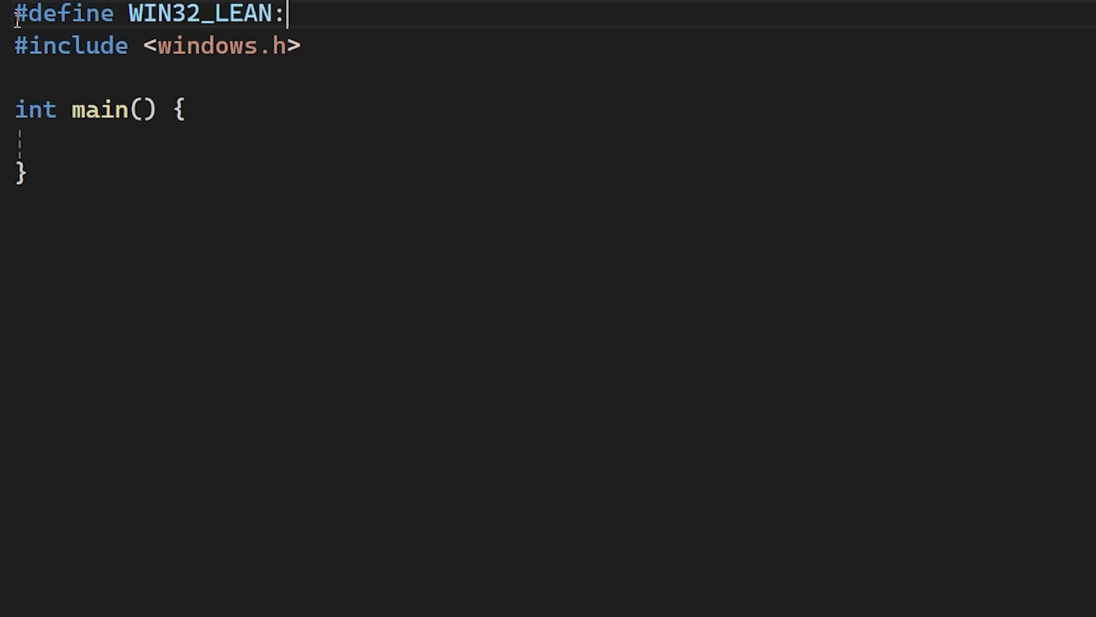
type("_AND_")
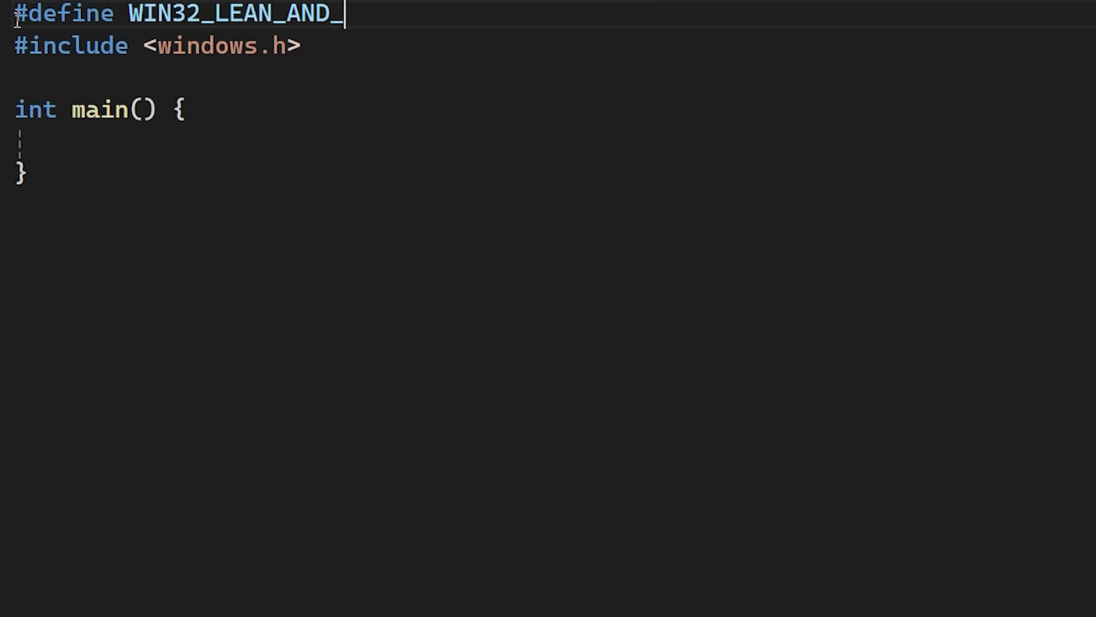
type("MEAN")
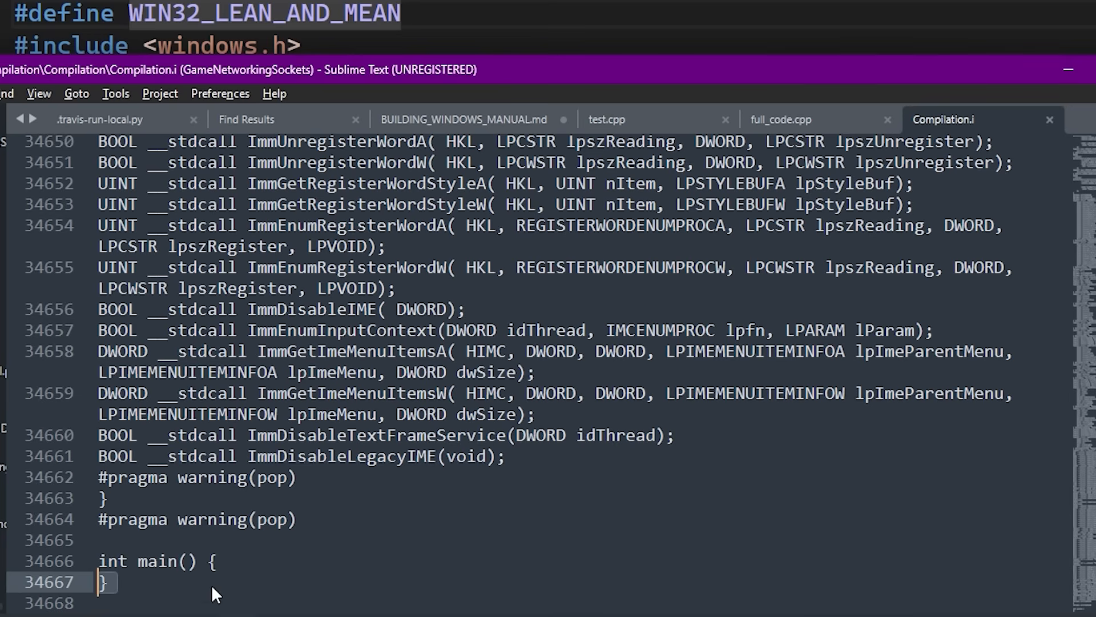
mouse_move(399, 30)
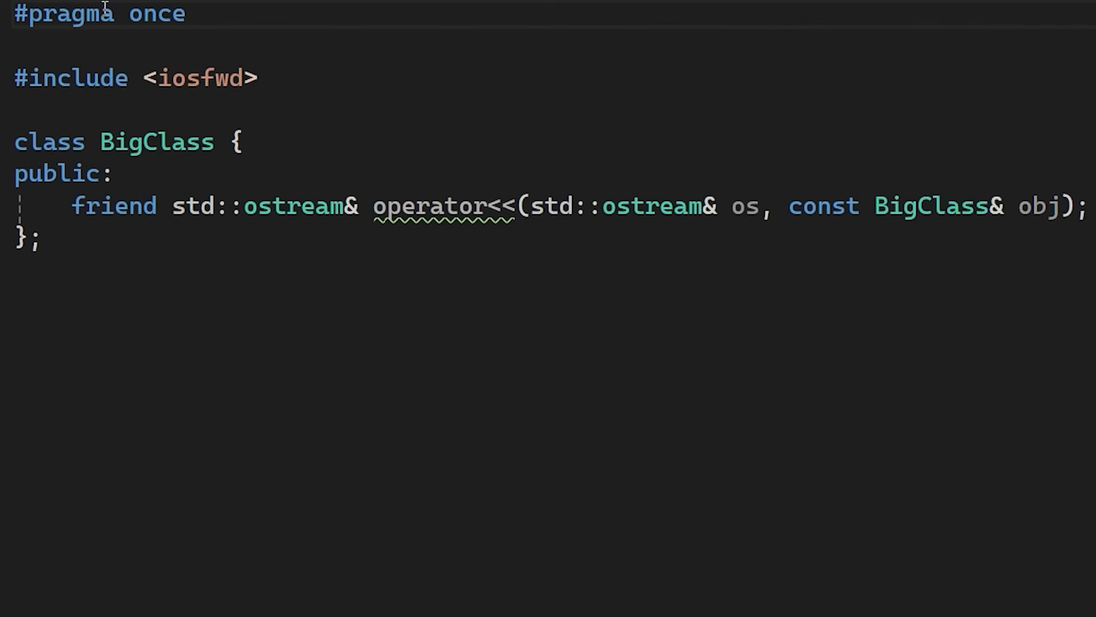
Replace the BIG_CLASS_H ifndef/define/endif guards with #pragma once.
triple_click(91, 14)
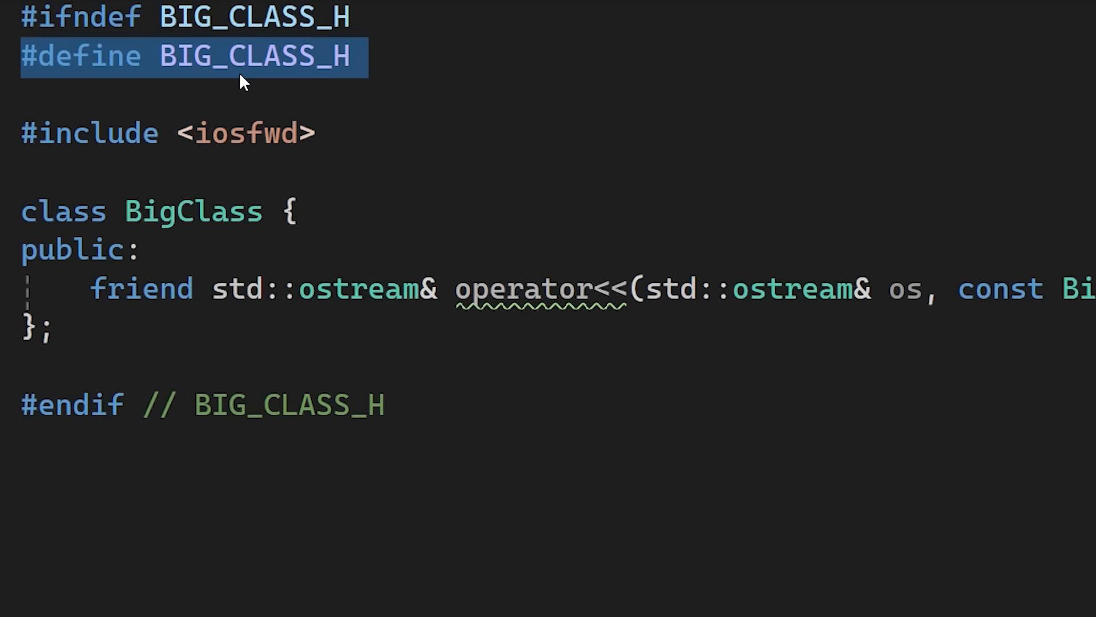
type("#pragma once")
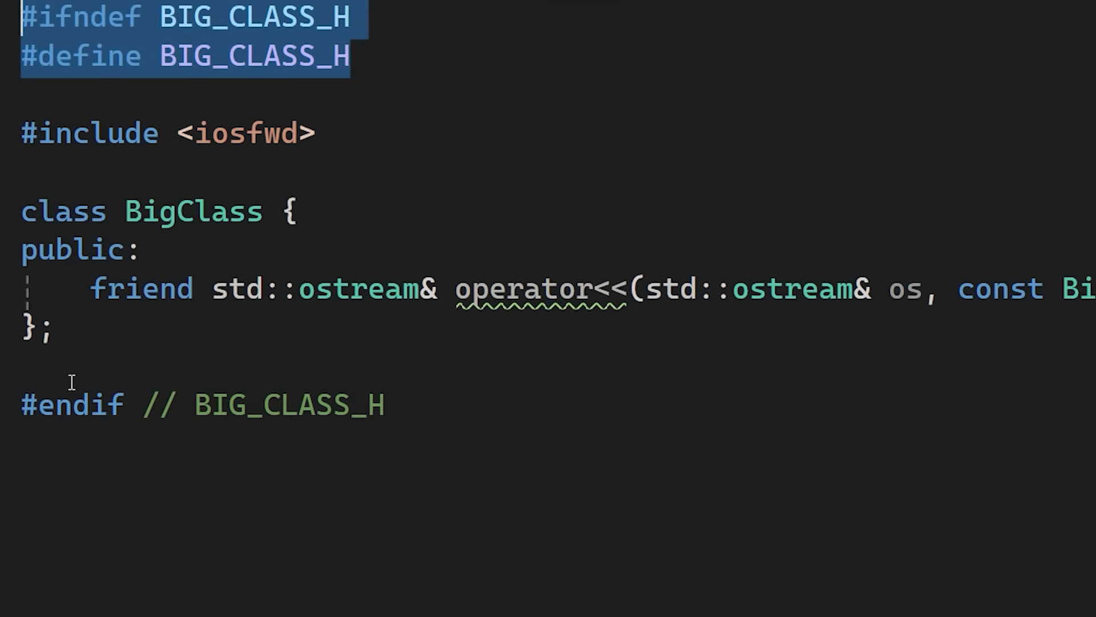
left_click(65, 413)
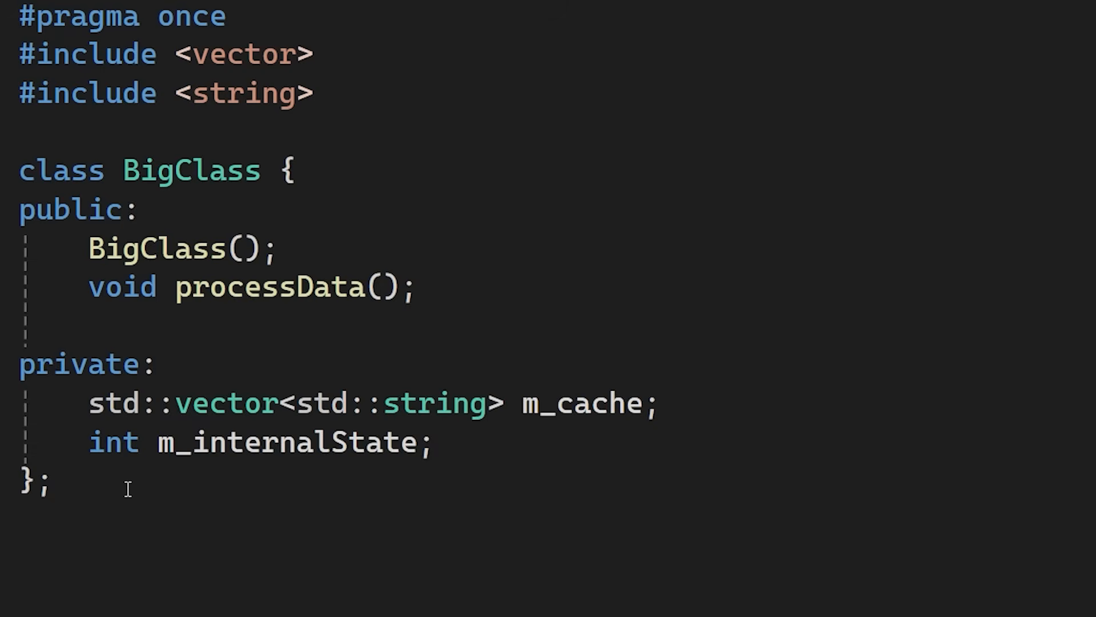
Add a //.. comment after m_internalState before the class's closing brace.
key("ctrl+a")
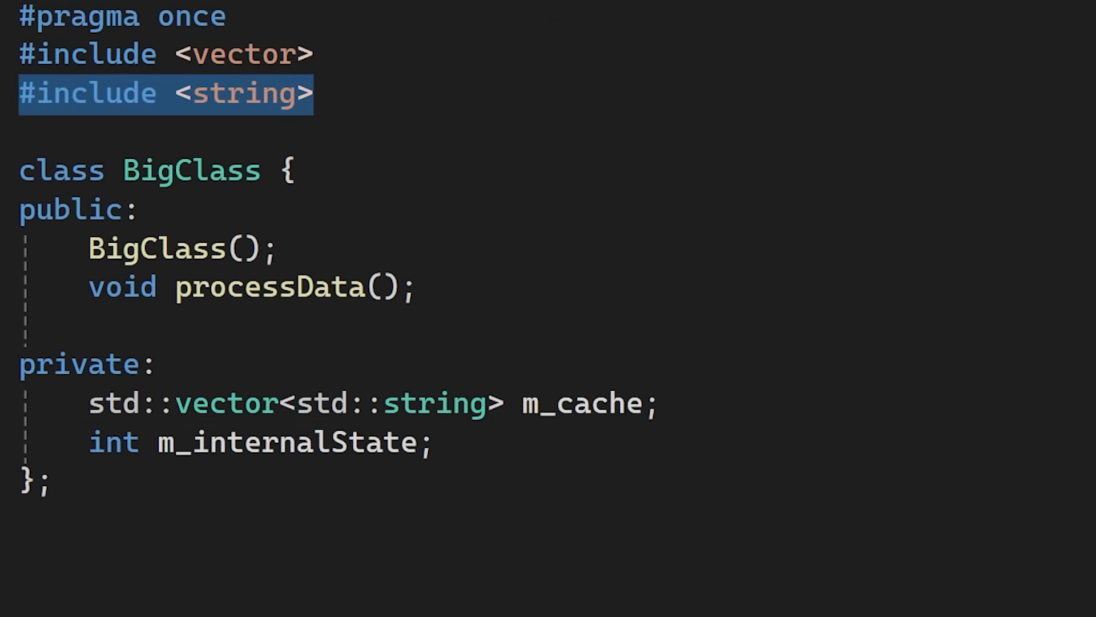
left_click(277, 55)
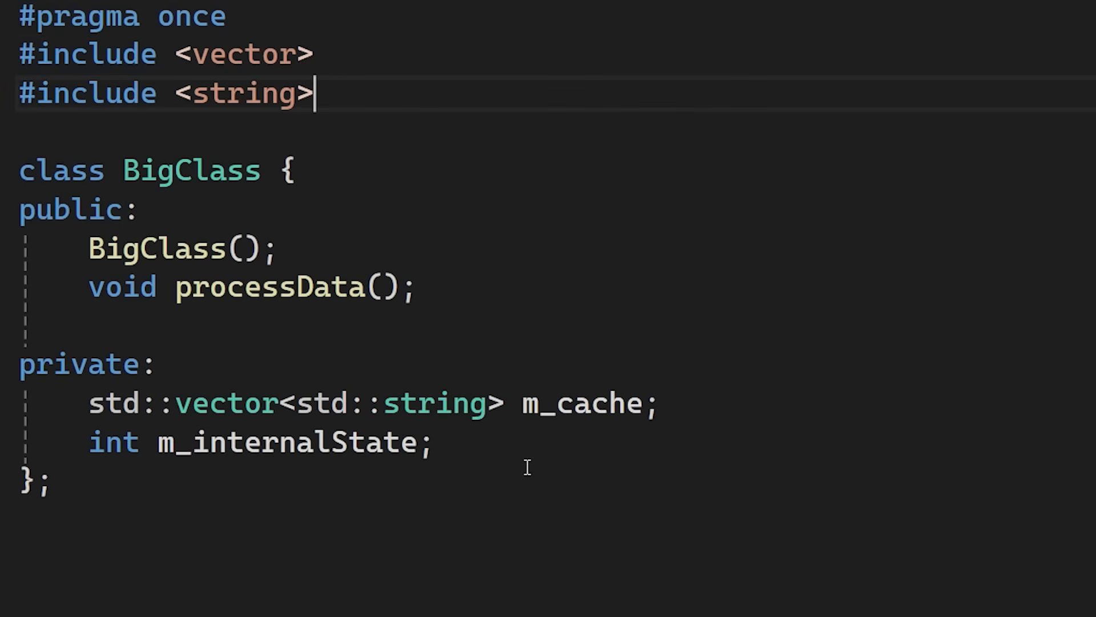
left_click(512, 453)
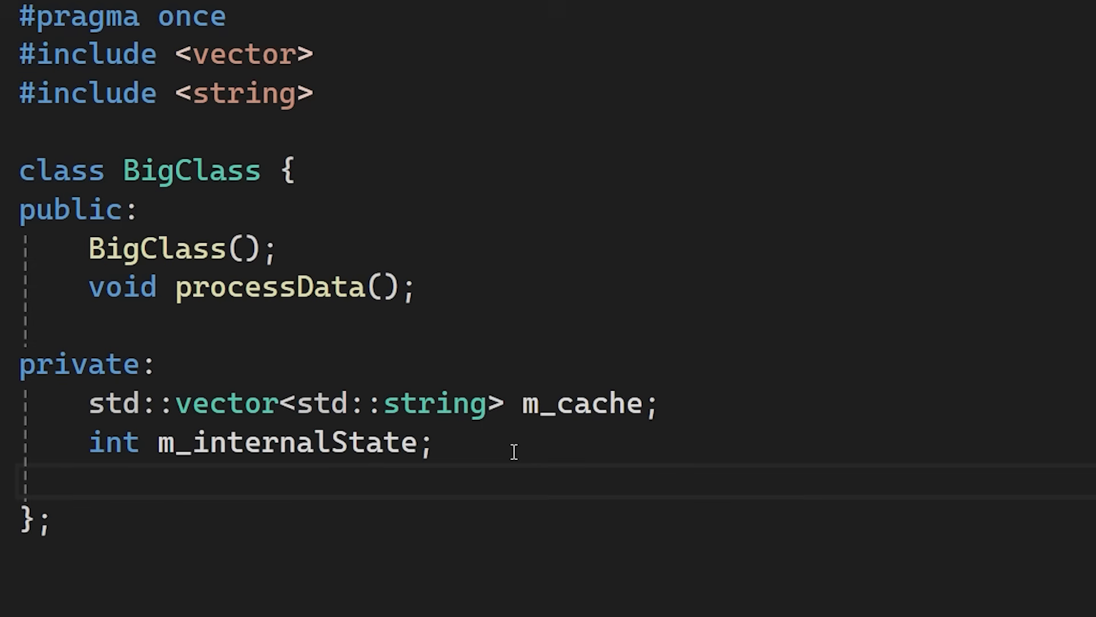
type("//..")
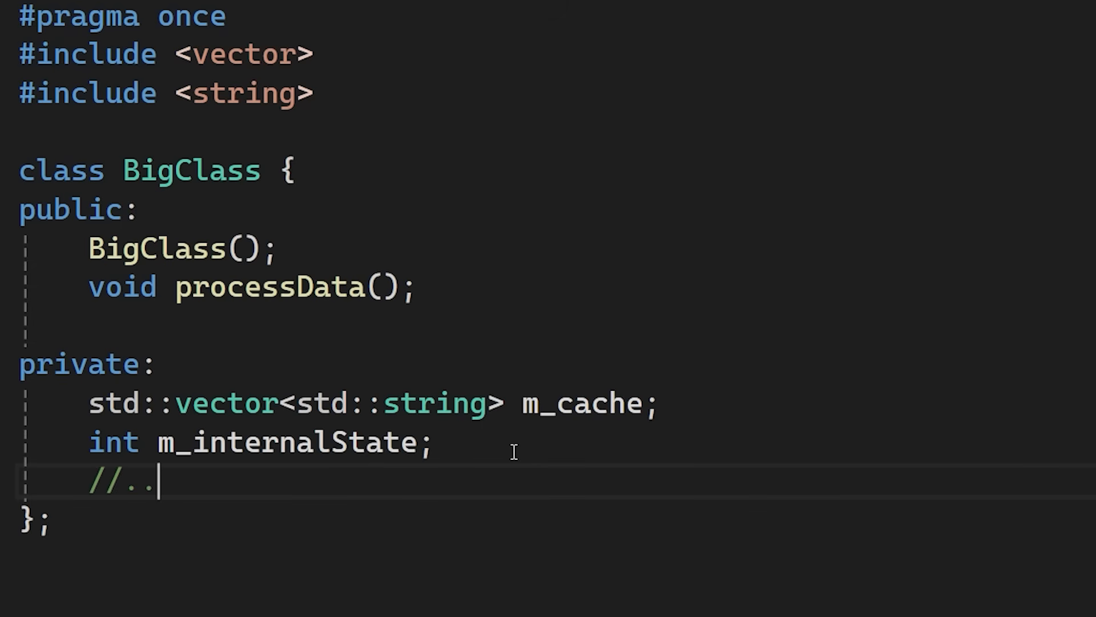
left_click(140, 210)
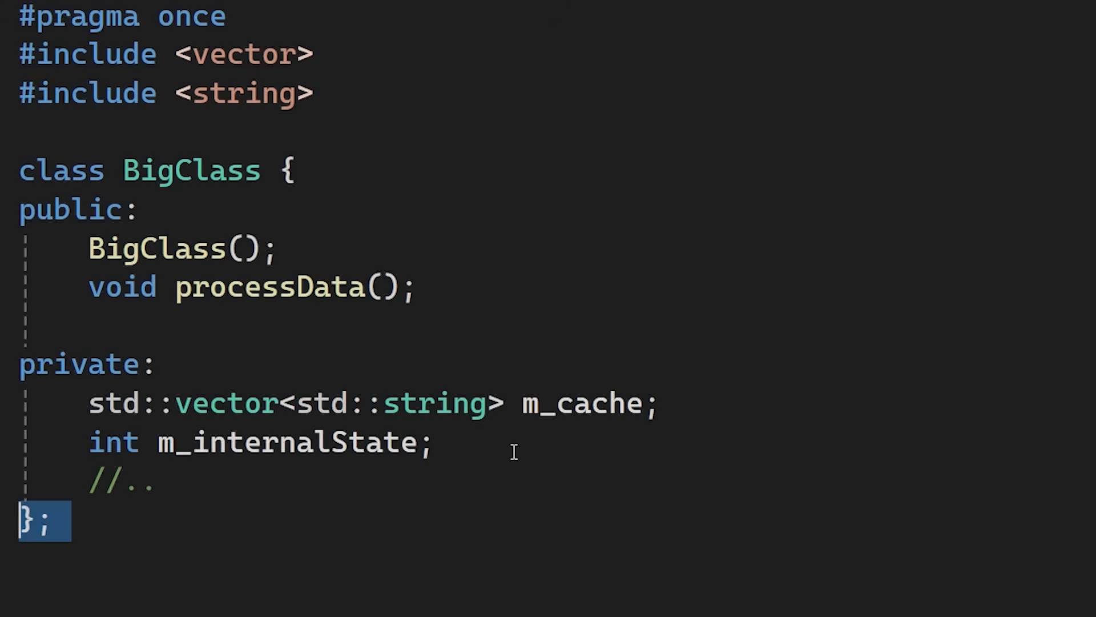
key("ctrl+a")
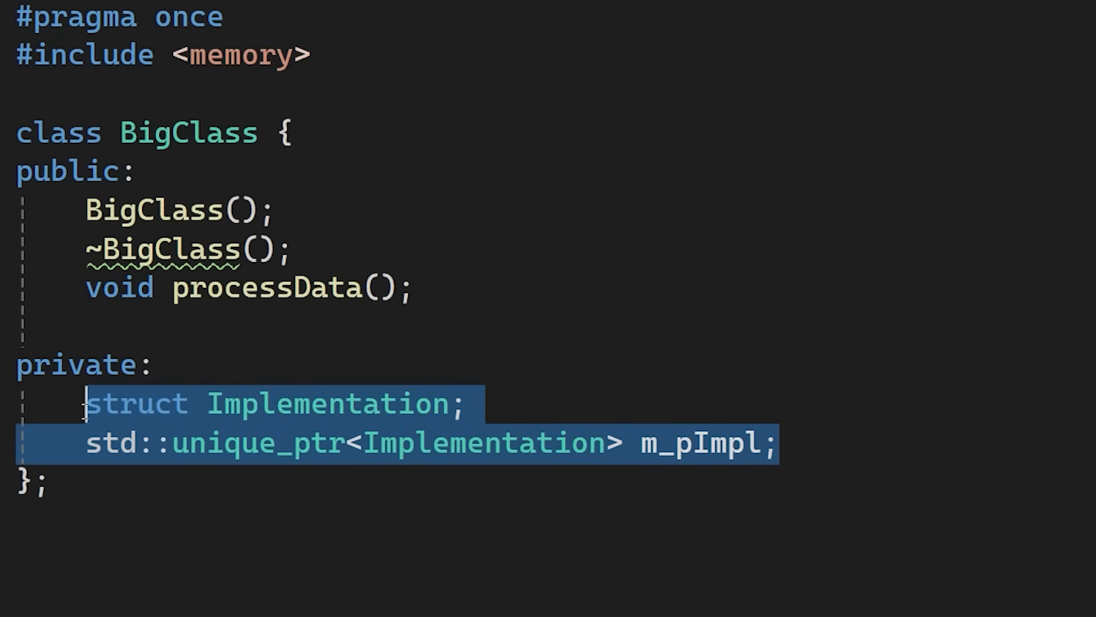
mouse_move(624, 420)
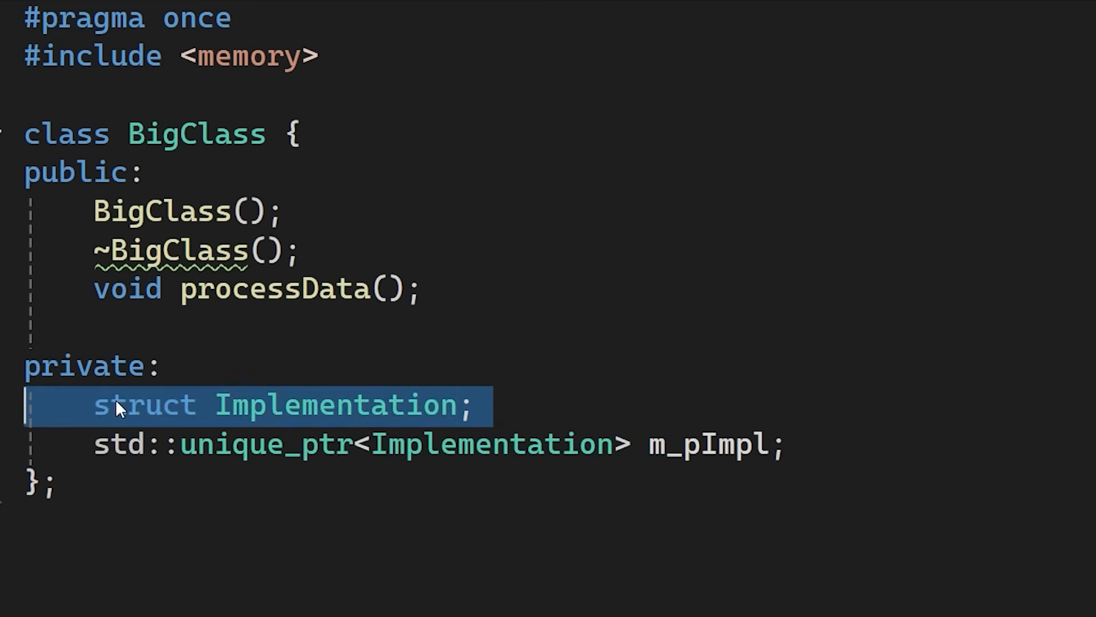
Select the forward-declared Implementation struct line in BigClass.h.
double_click(331, 403)
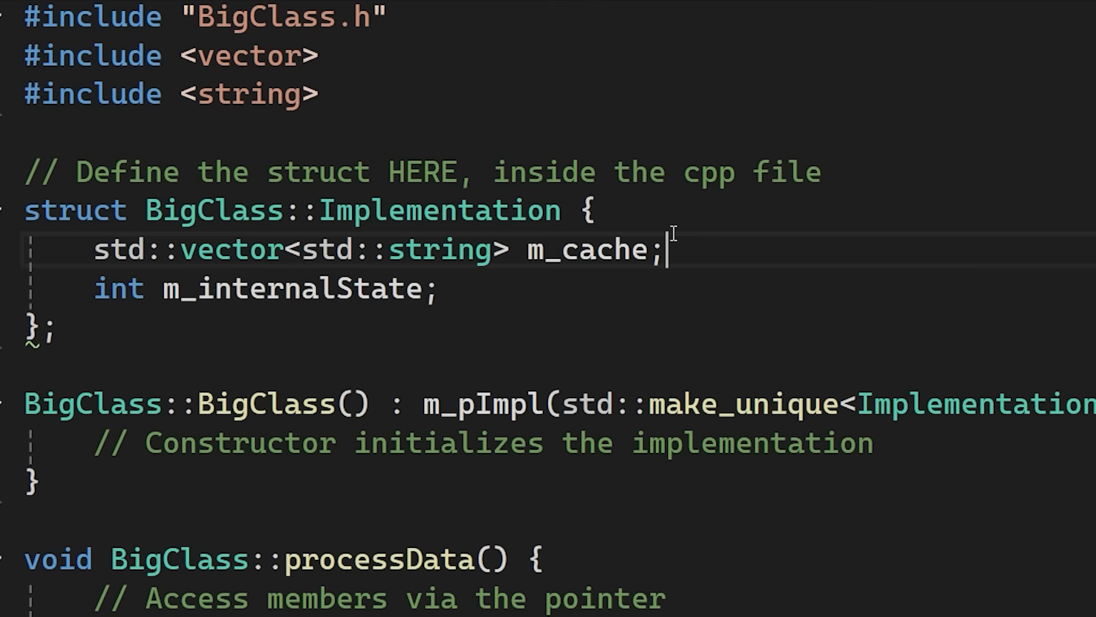
Add a //.. placeholder line after m_internalState inside BigClass::Implementation.
left_click_drag(28, 56, 317, 94)
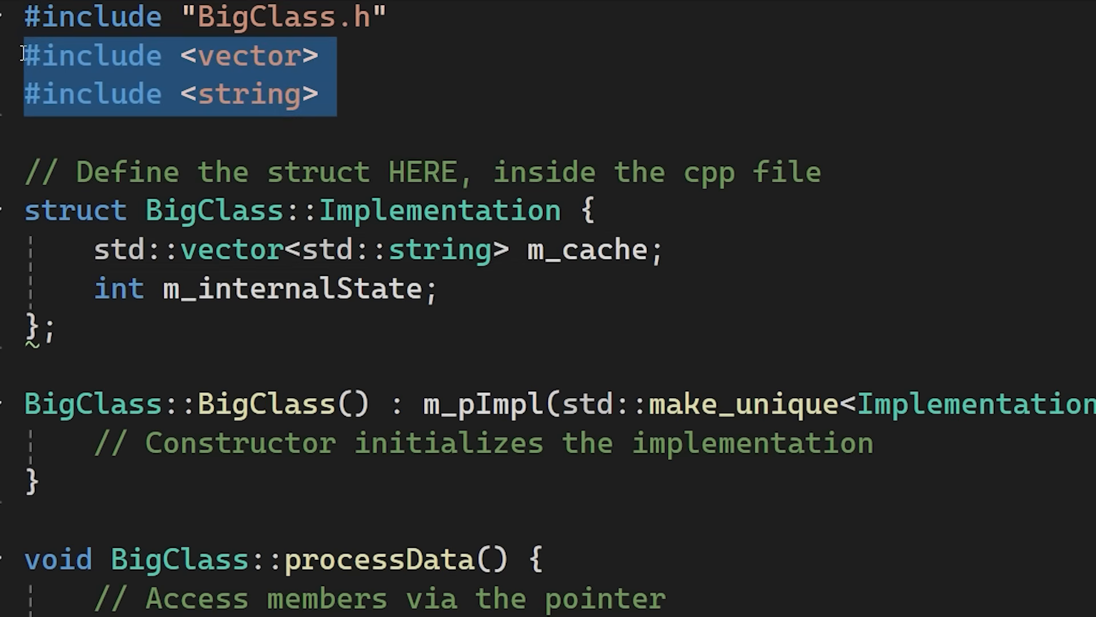
left_click(496, 296)
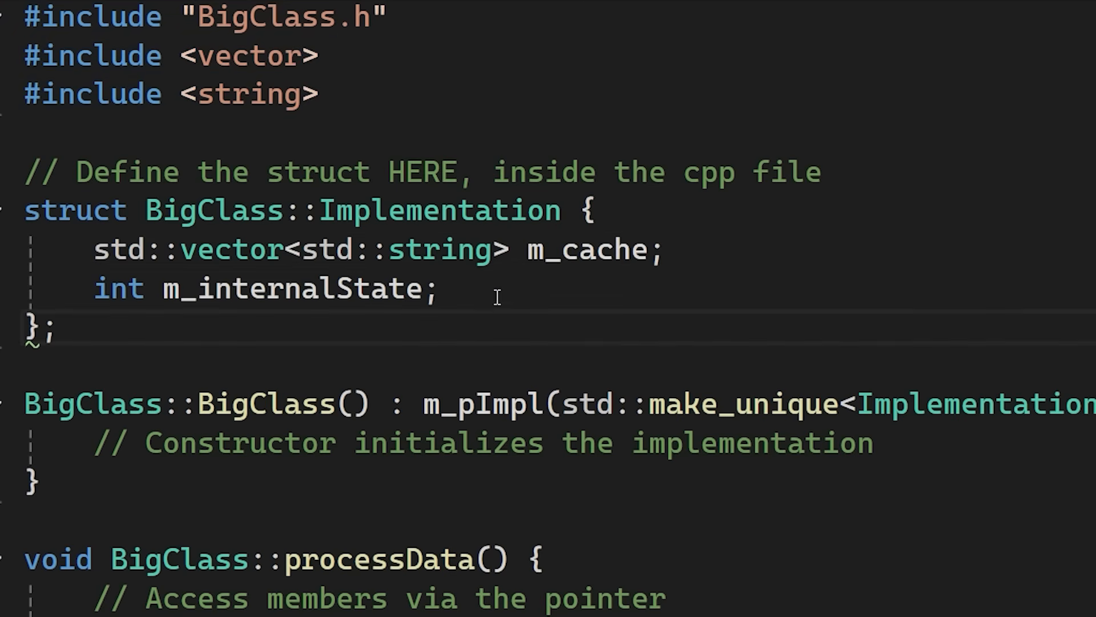
key("Enter")
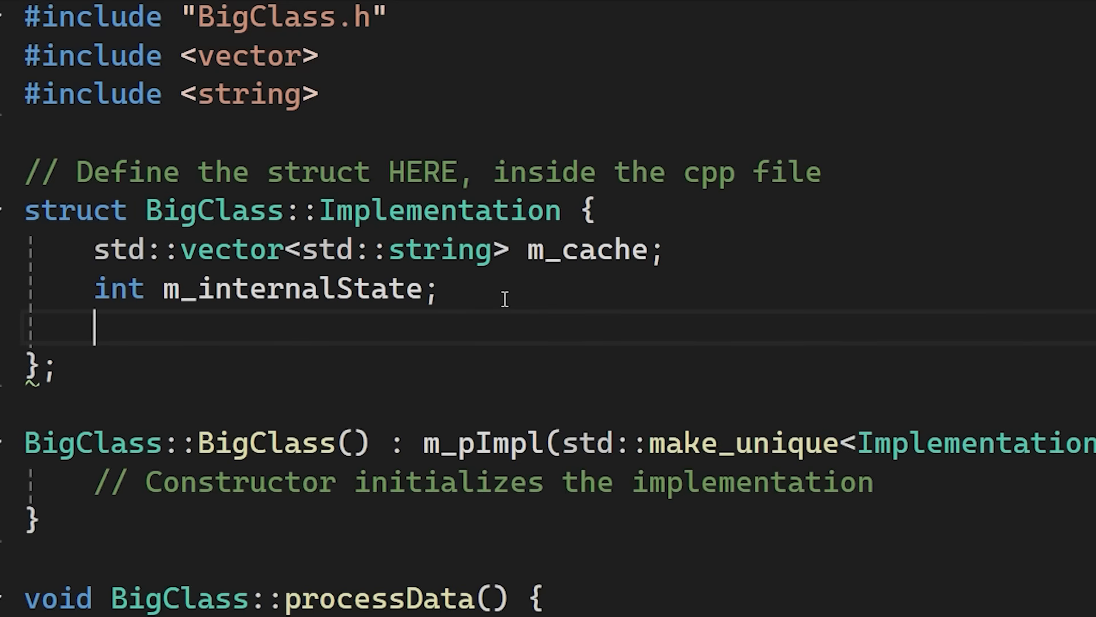
type("//..")
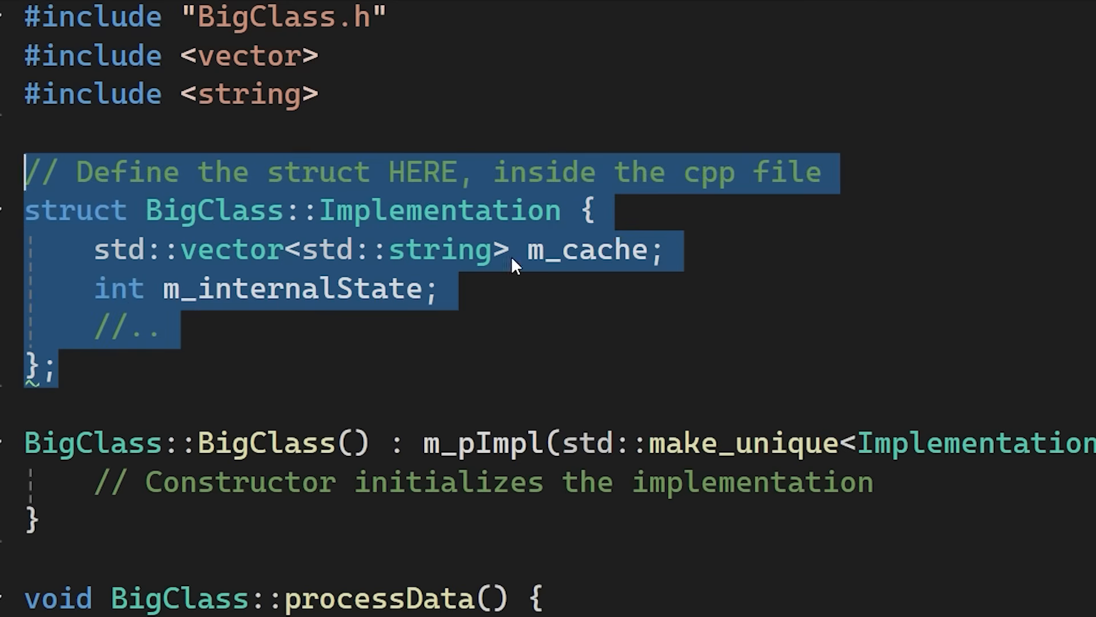
left_click(787, 207)
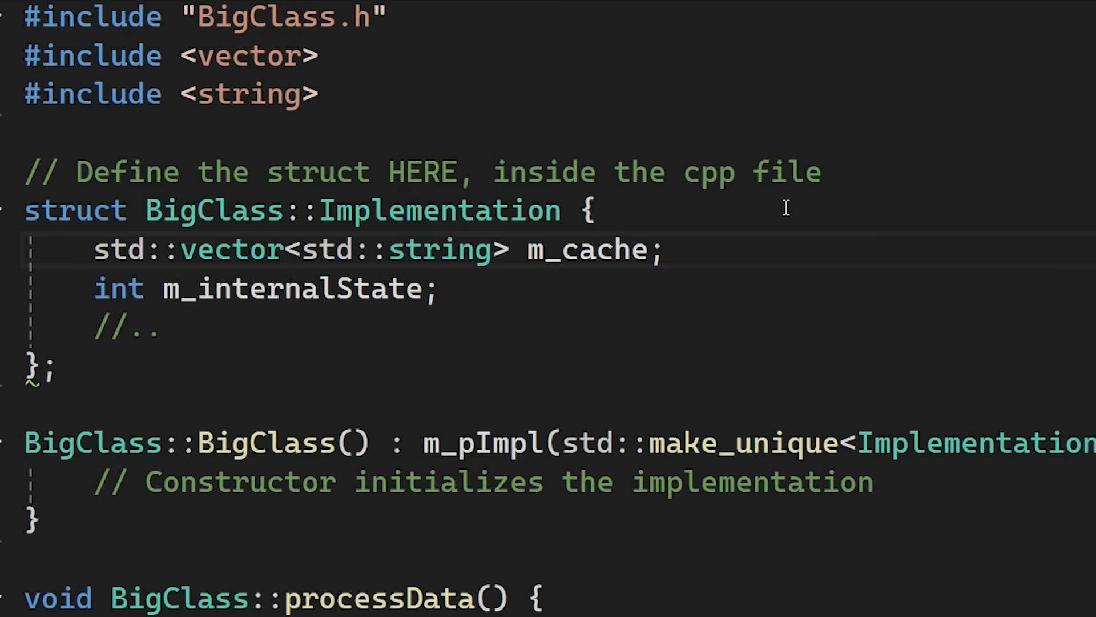
mouse_move(773, 208)
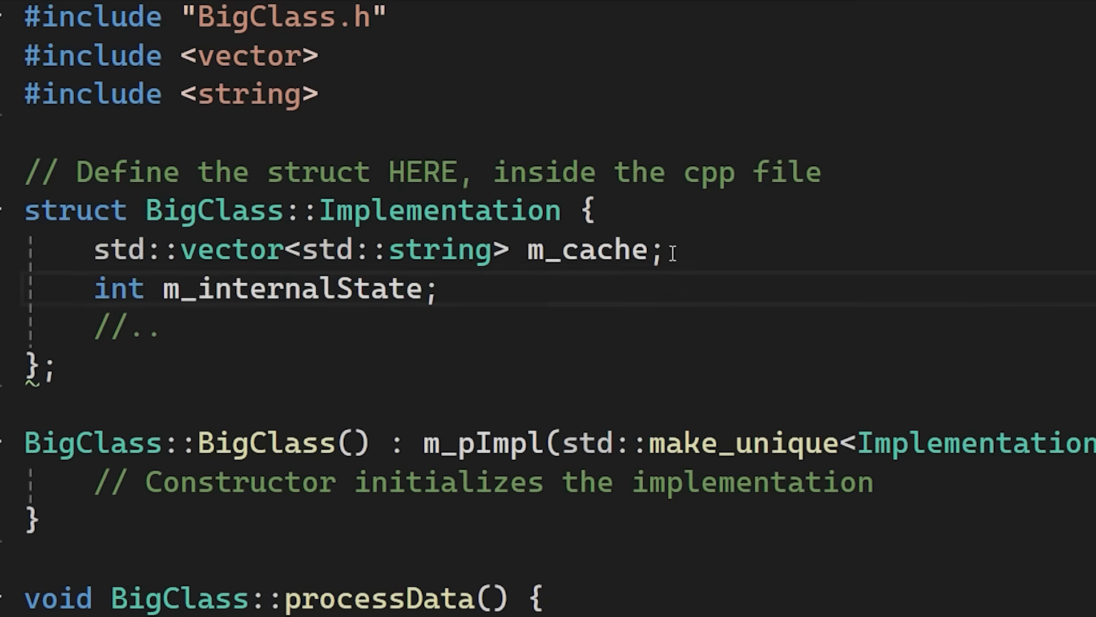
double_click(211, 211)
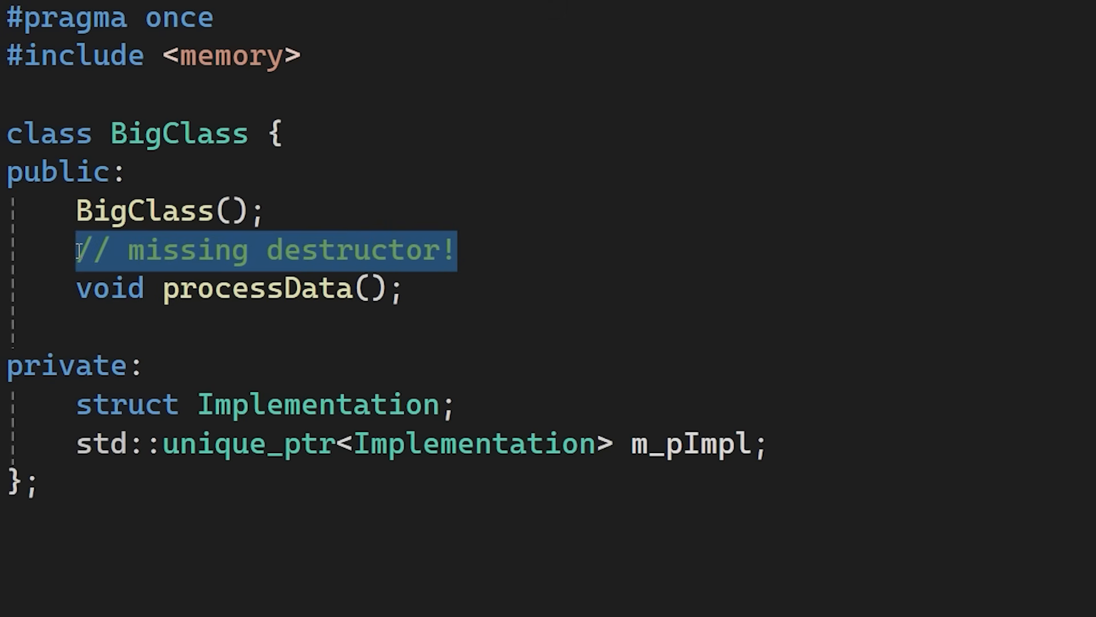
Type a ~BigClass destructor line below the '// missing destructor!' comment.
left_click(421, 248)
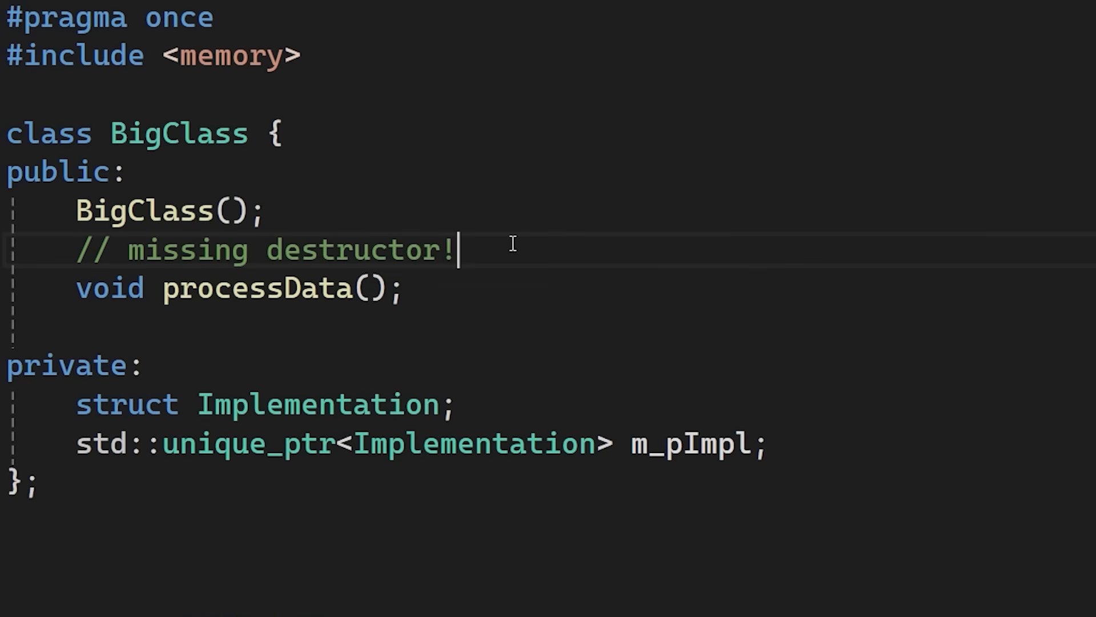
type("~B")
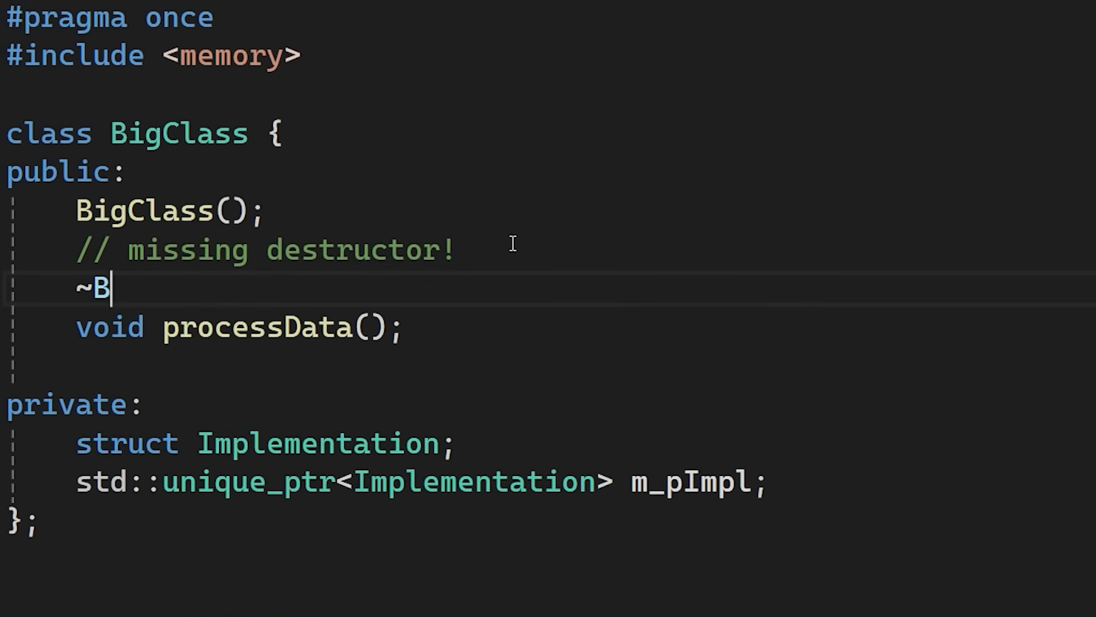
type("igClass::~BigClass() = default;")
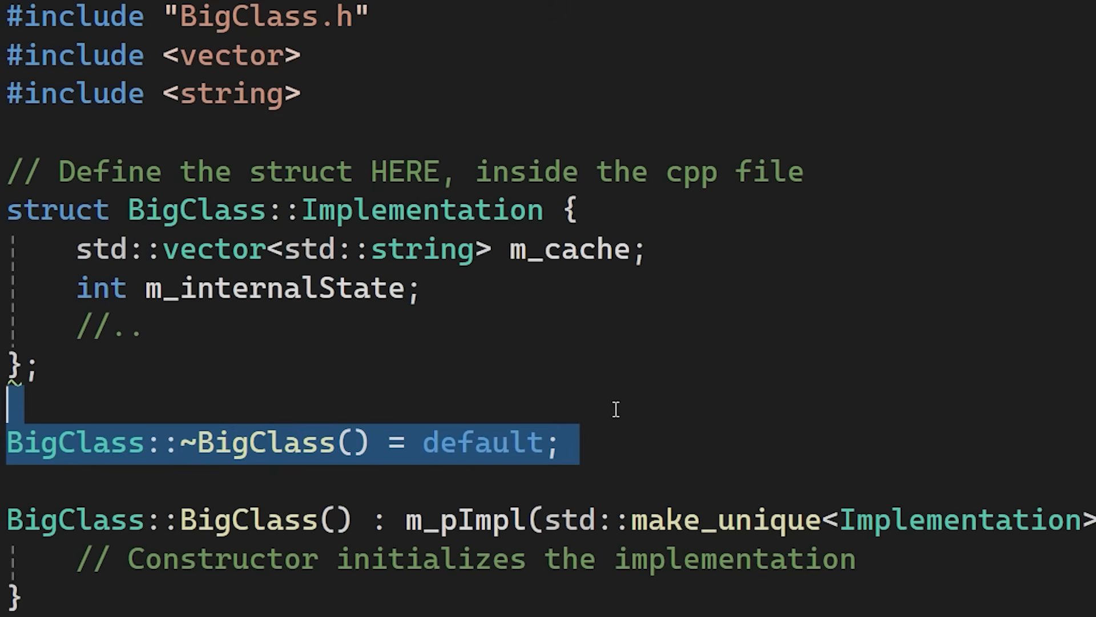
double_click(273, 289)
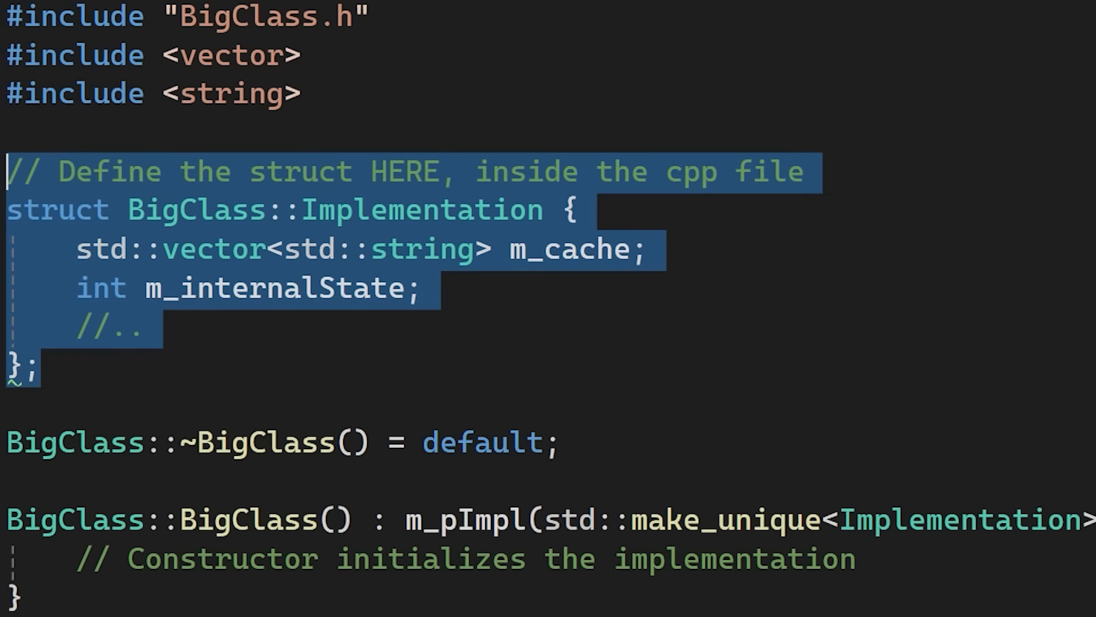
mouse_move(137, 283)
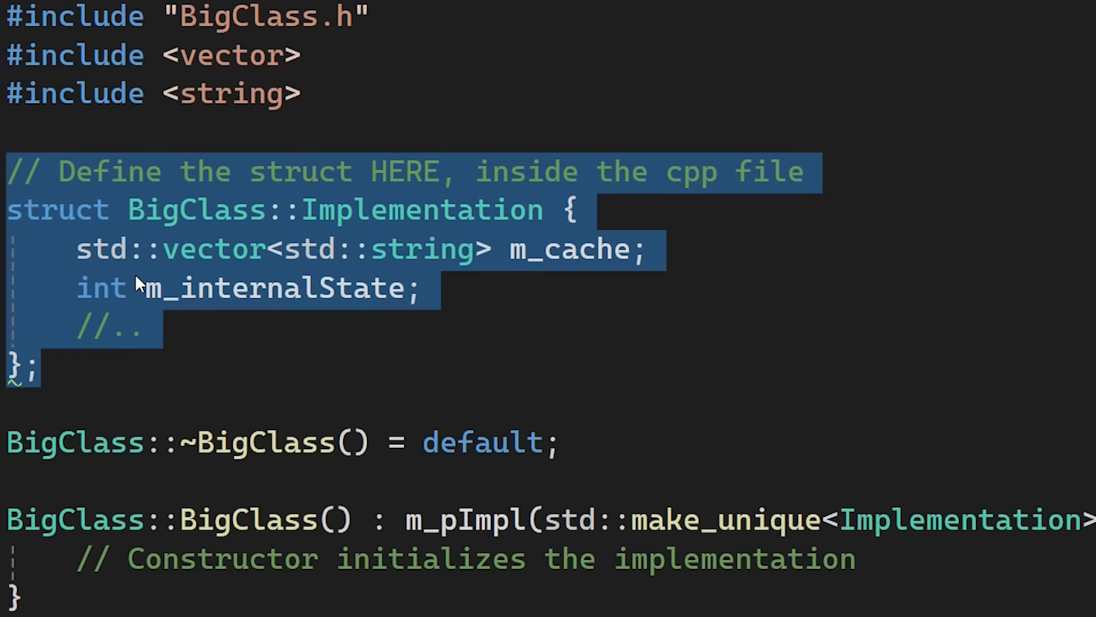
double_click(278, 289)
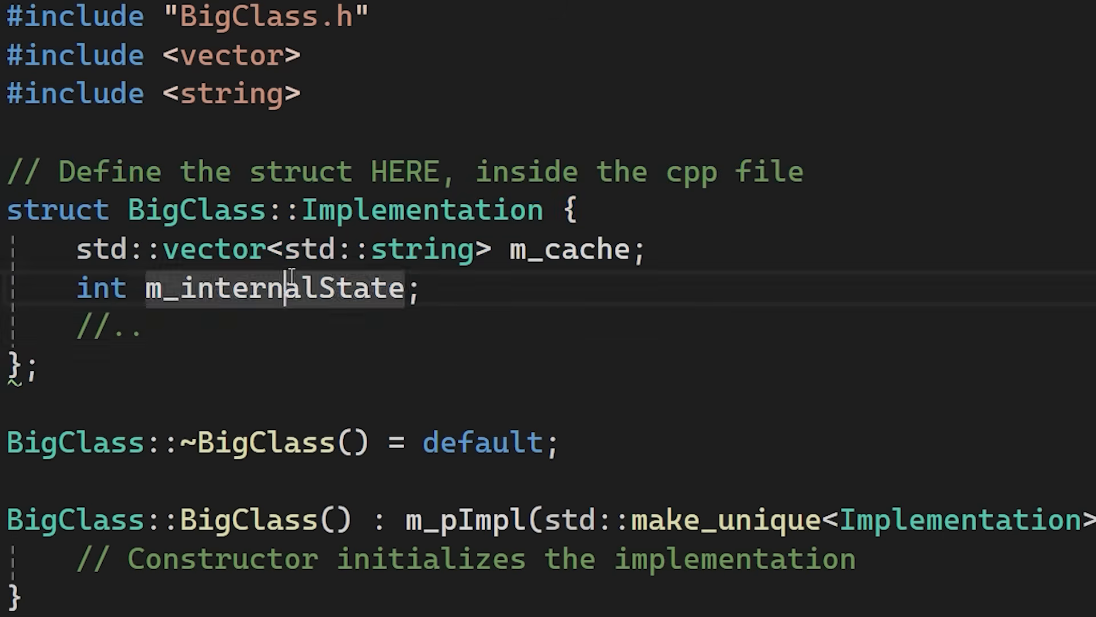
mouse_move(260, 319)
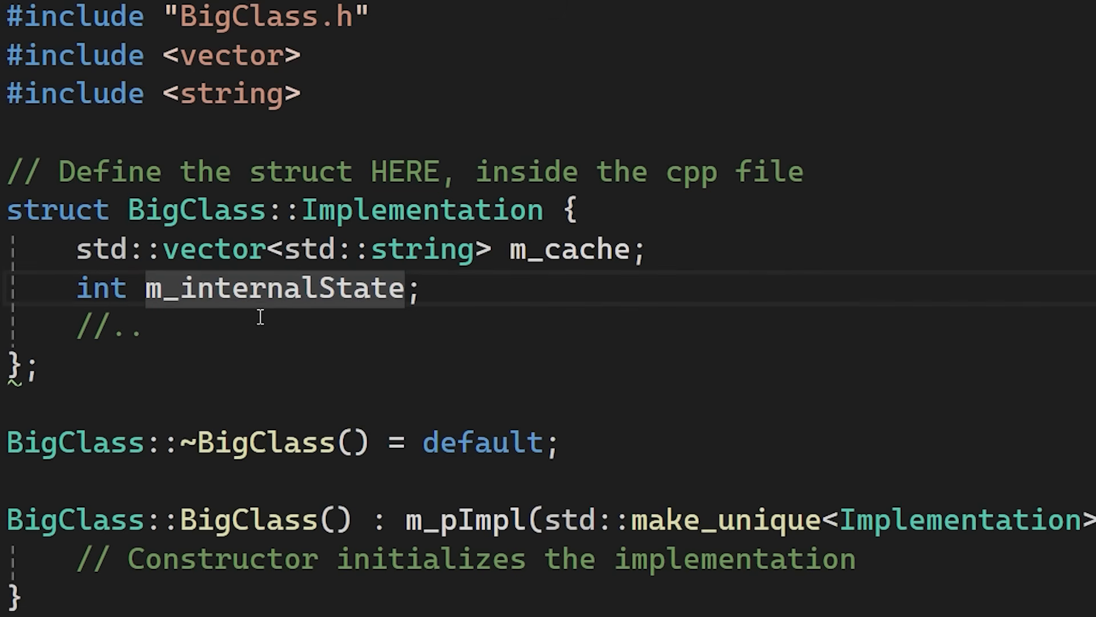
mouse_move(285, 316)
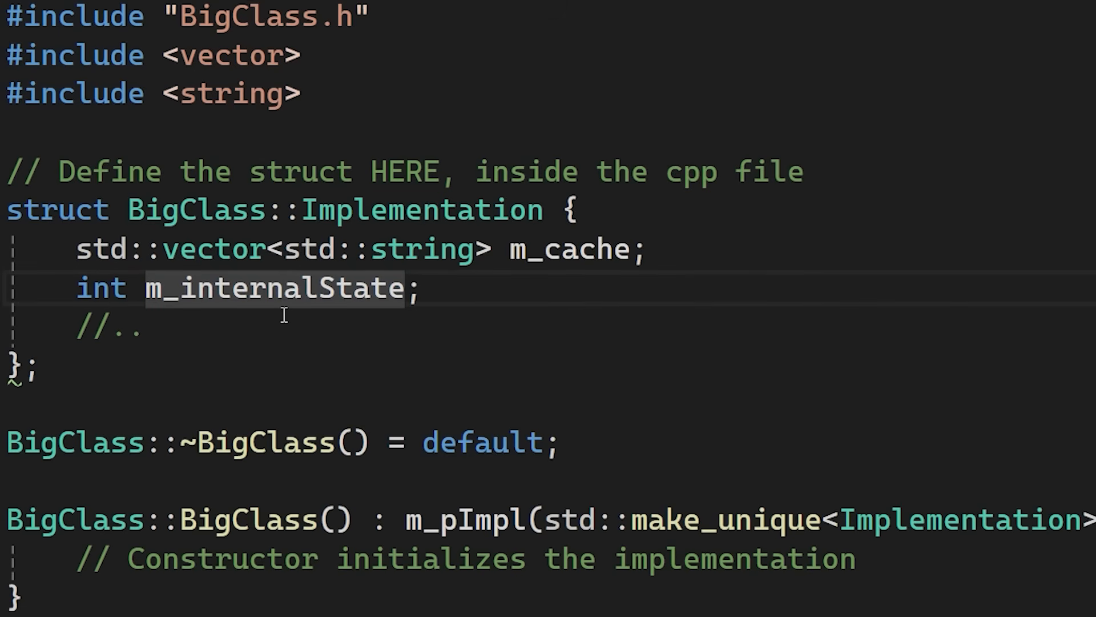
mouse_move(374, 435)
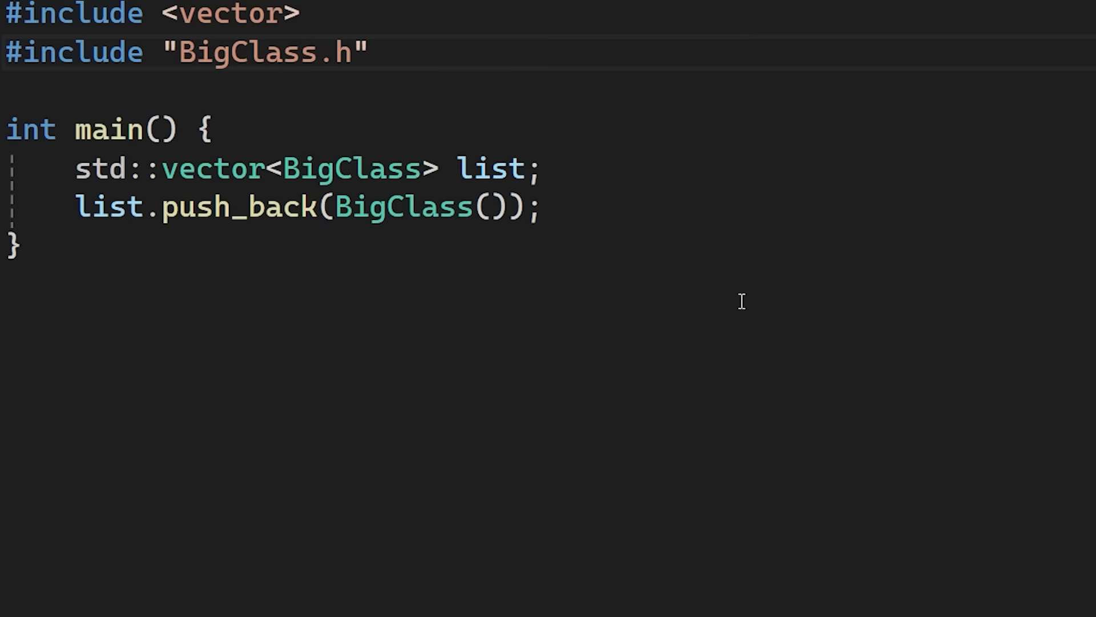
Add the comment '// ..lots of vector operations' after the BigClass push_back line.
double_click(349, 170)
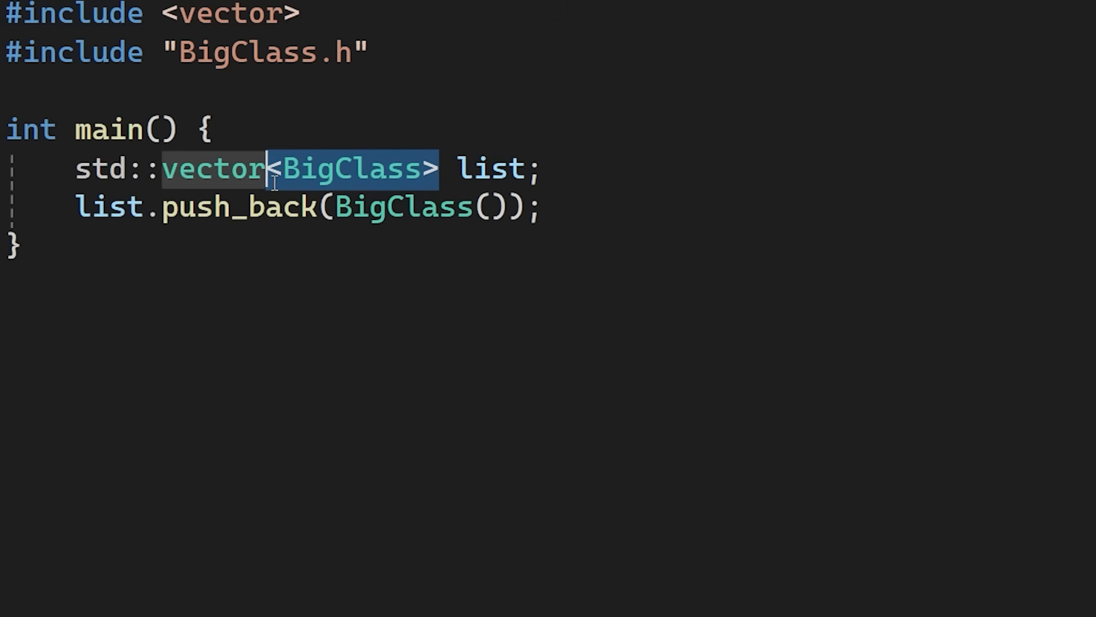
left_click(585, 195)
type("// ..")
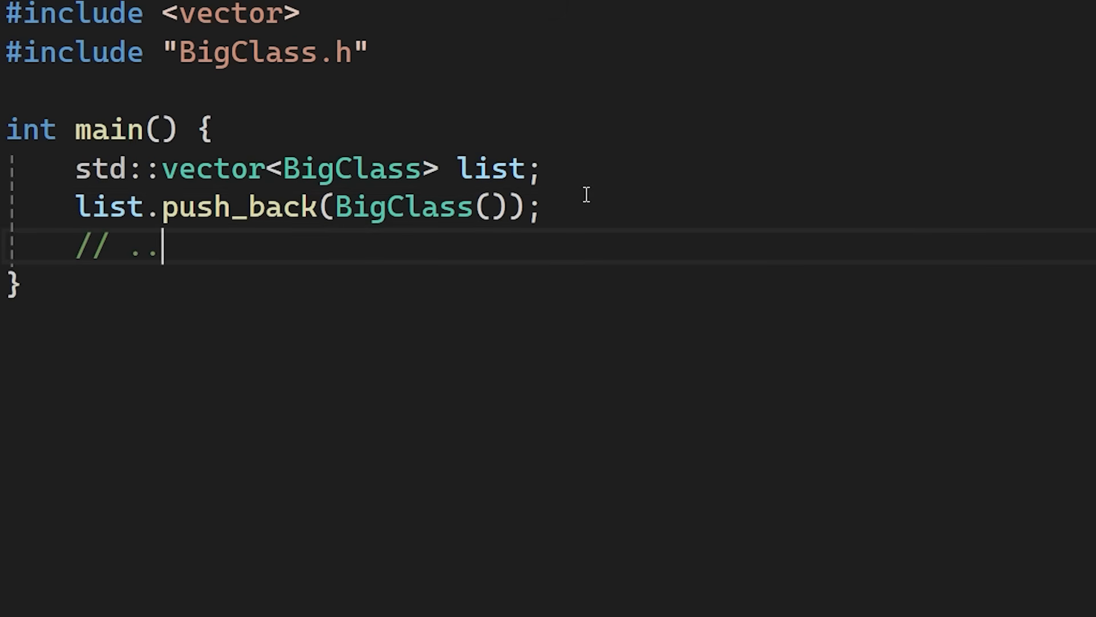
type("lots of vec")
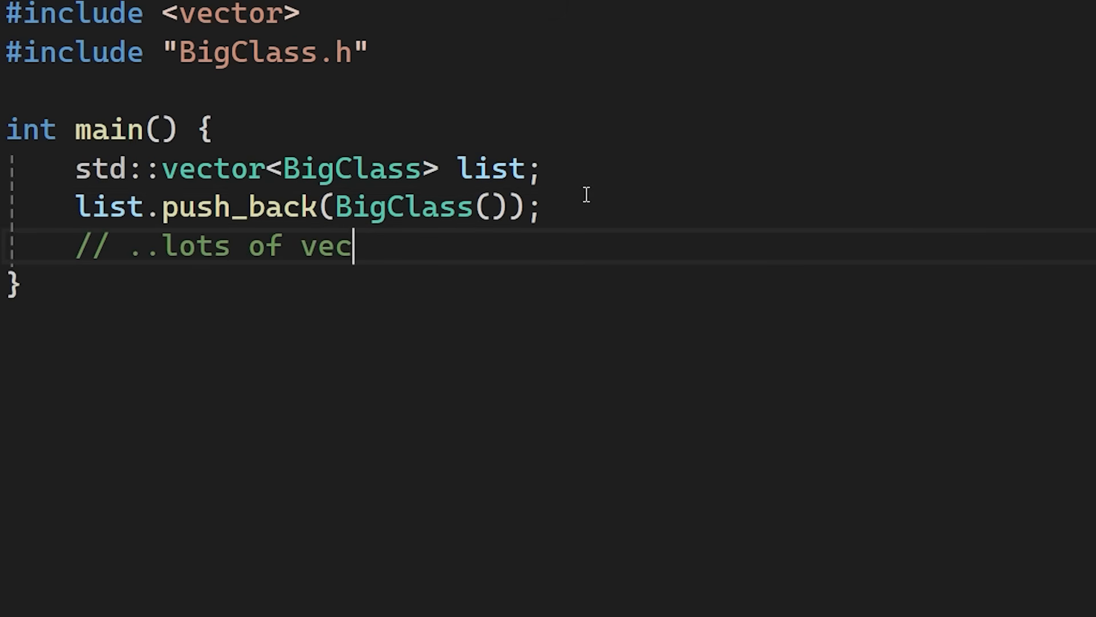
type("tor operation")
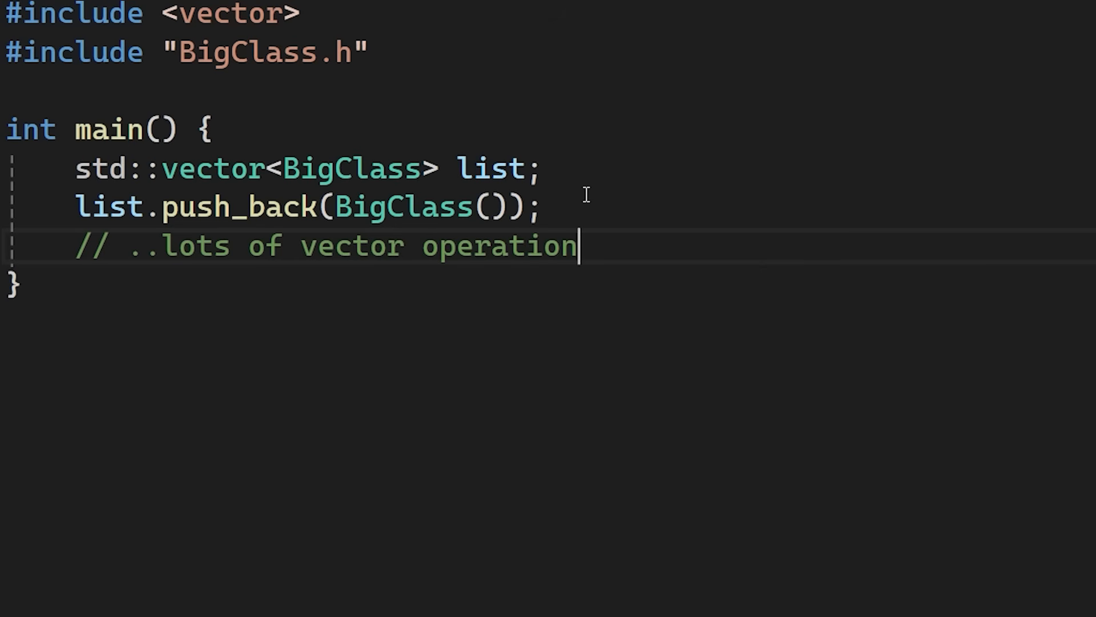
type("s")
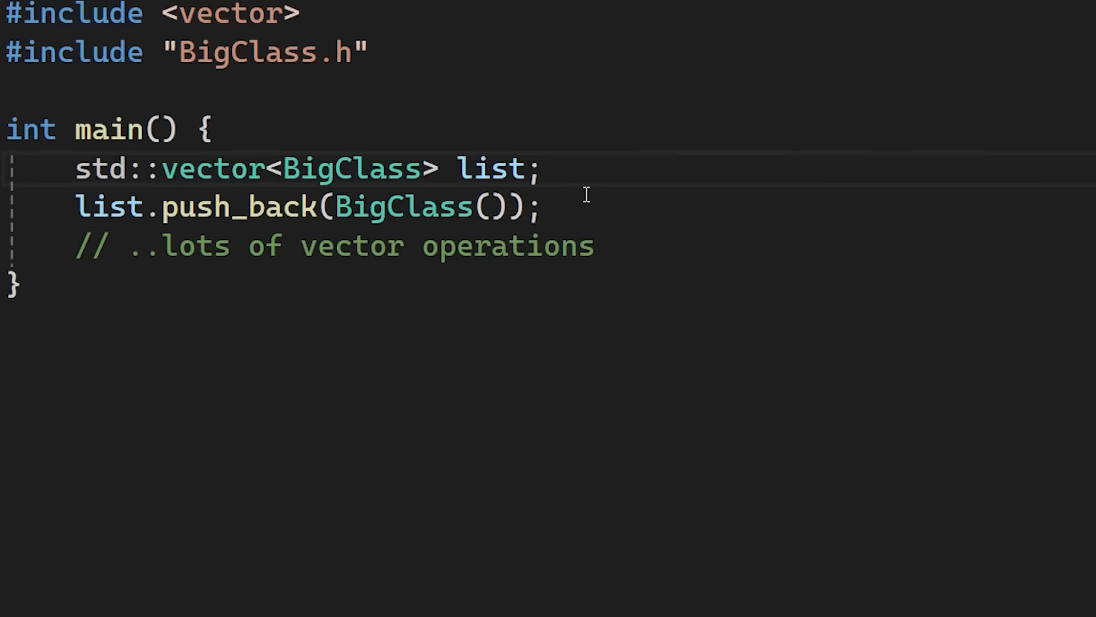
left_click_drag(209, 129, 592, 246)
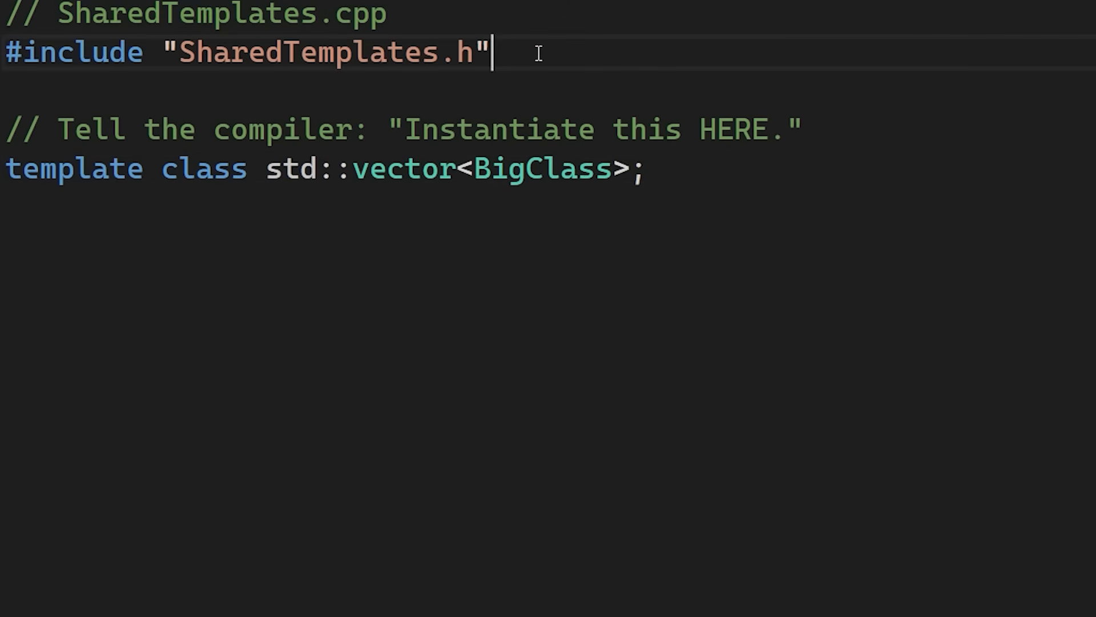
double_click(532, 169)
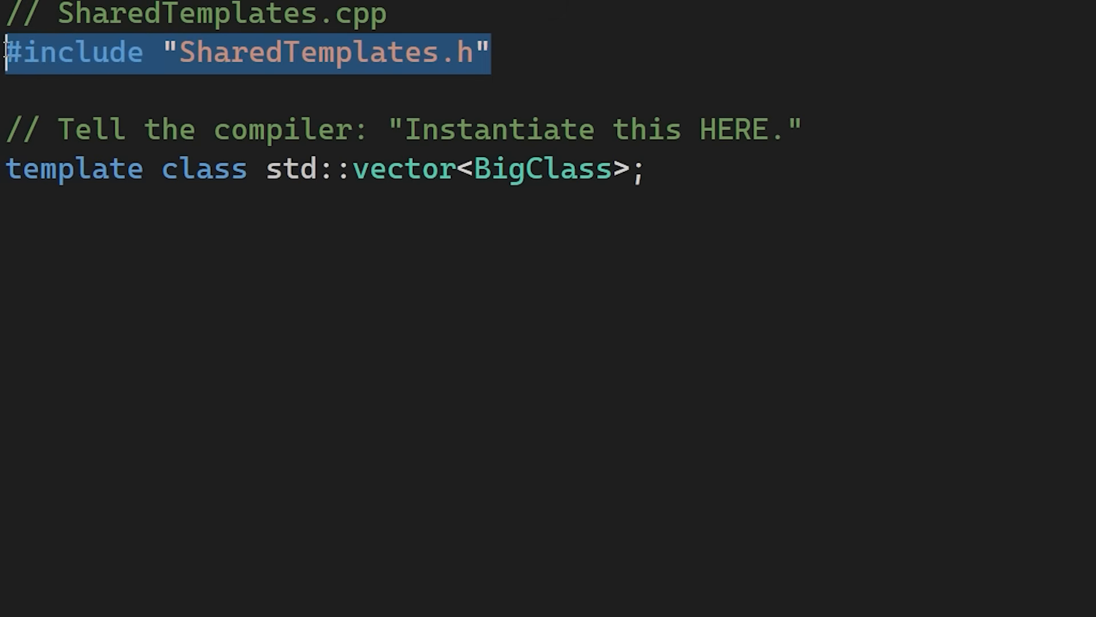
mouse_move(552, 54)
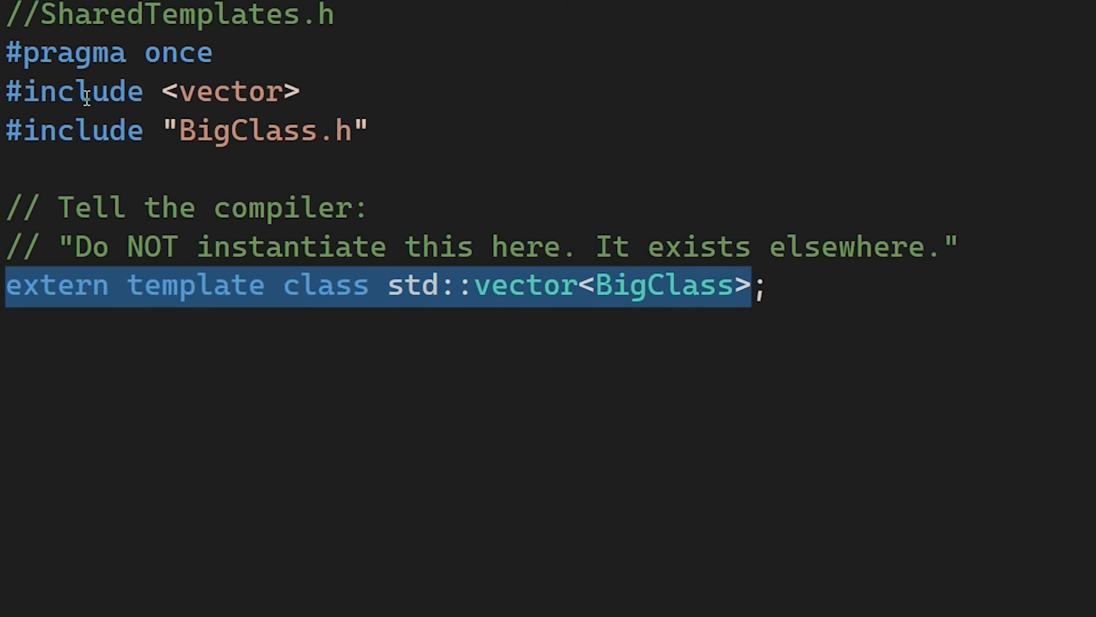
left_click(248, 286)
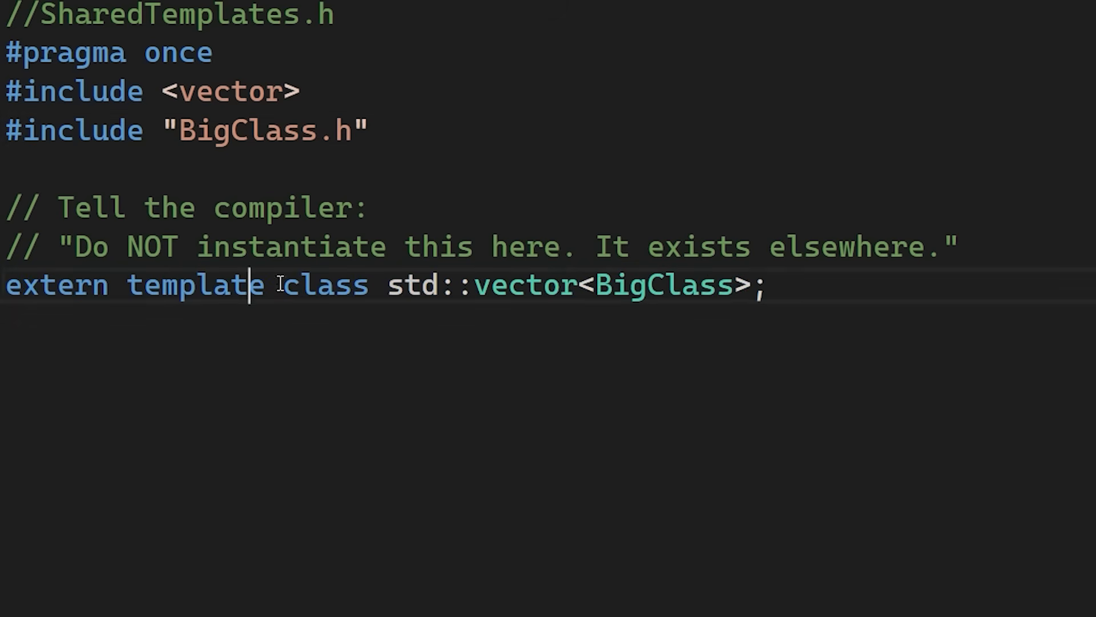
double_click(326, 285)
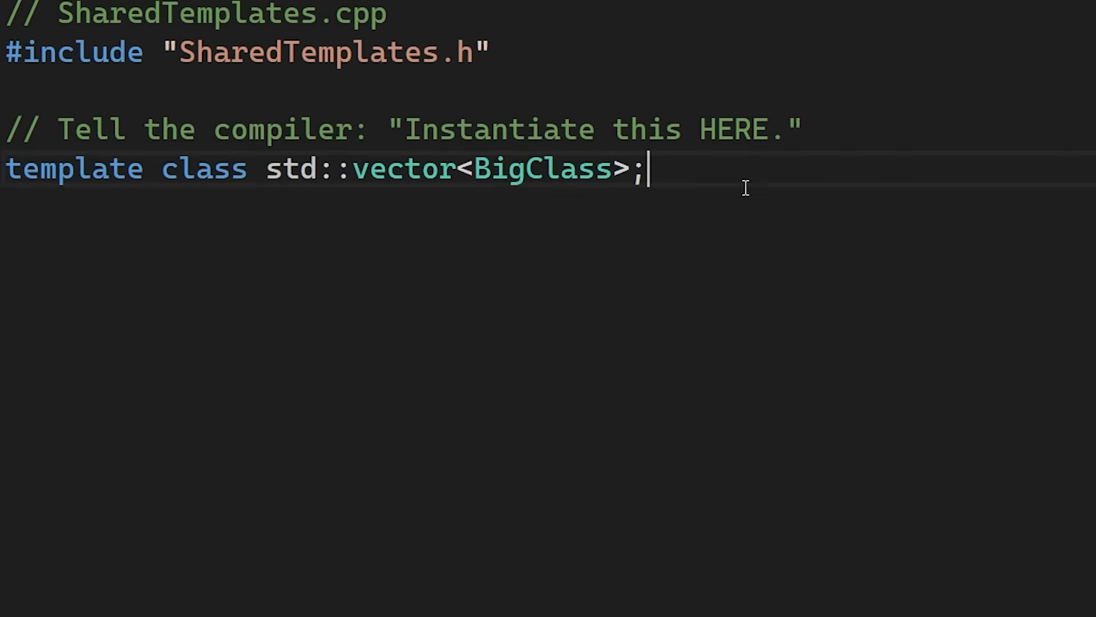
left_click_drag(265, 169, 647, 169)
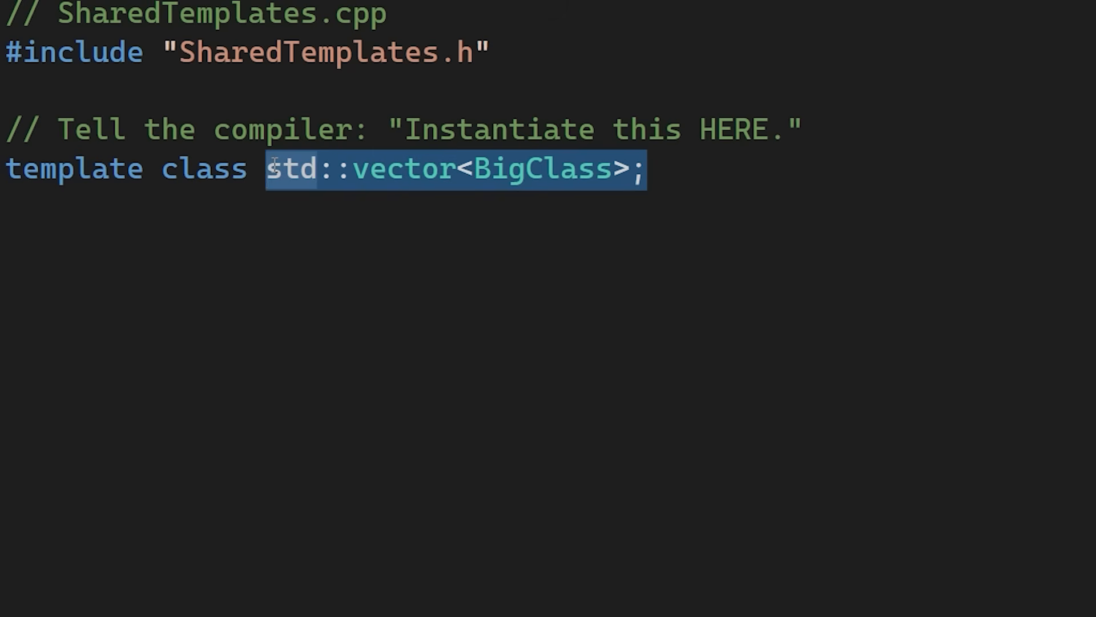
mouse_move(249, 80)
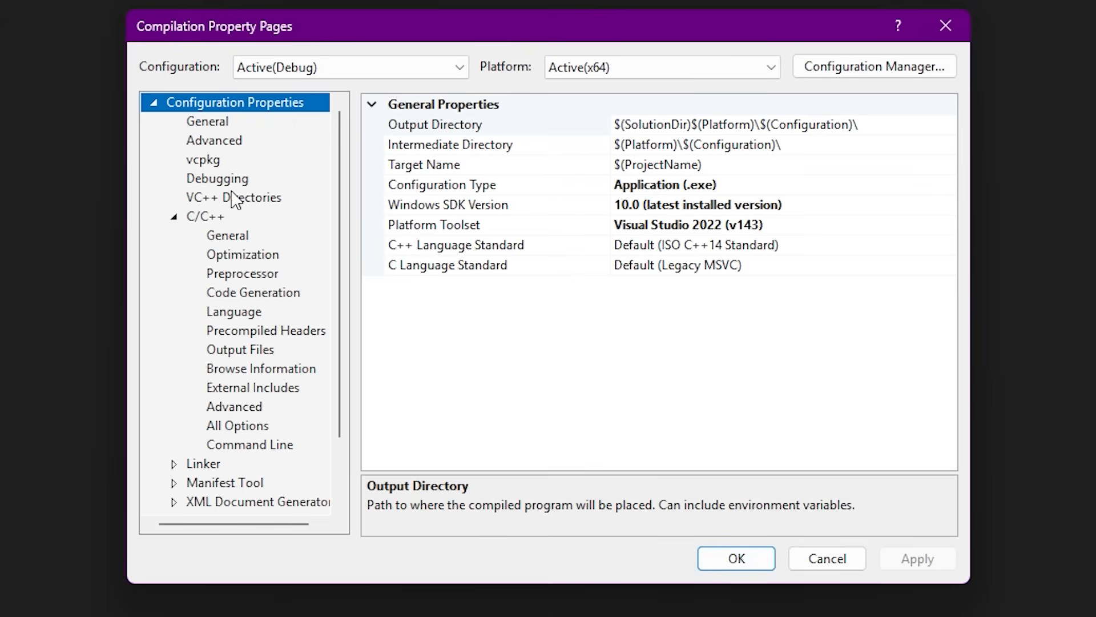
mouse_move(249, 246)
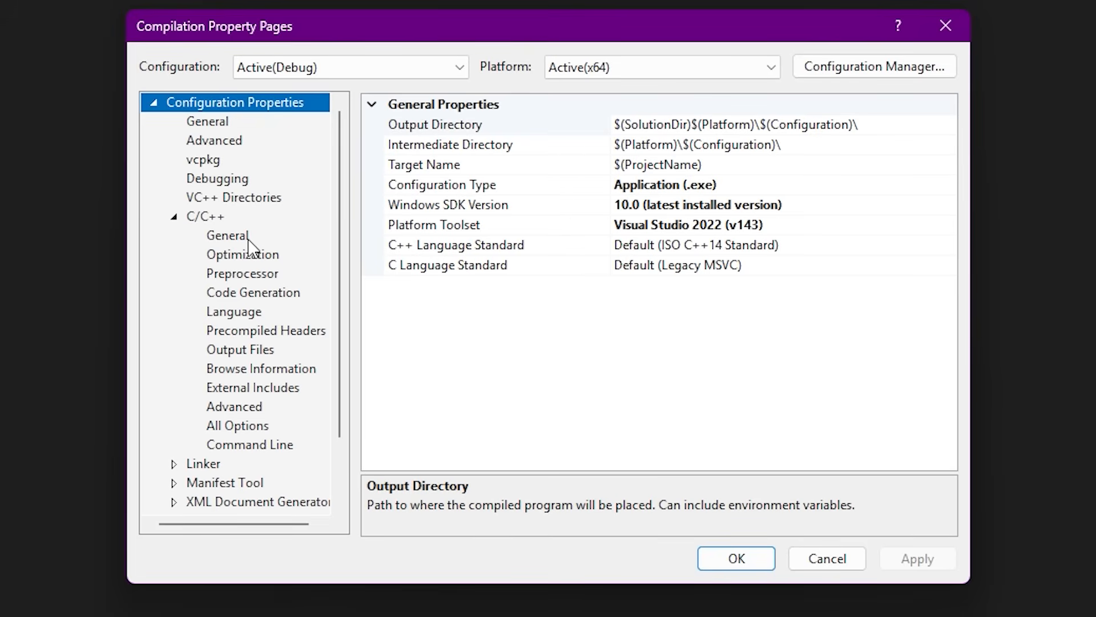
Under C/C++ General, set Multi-processor Compilation to Yes (/MP).
left_click(227, 235)
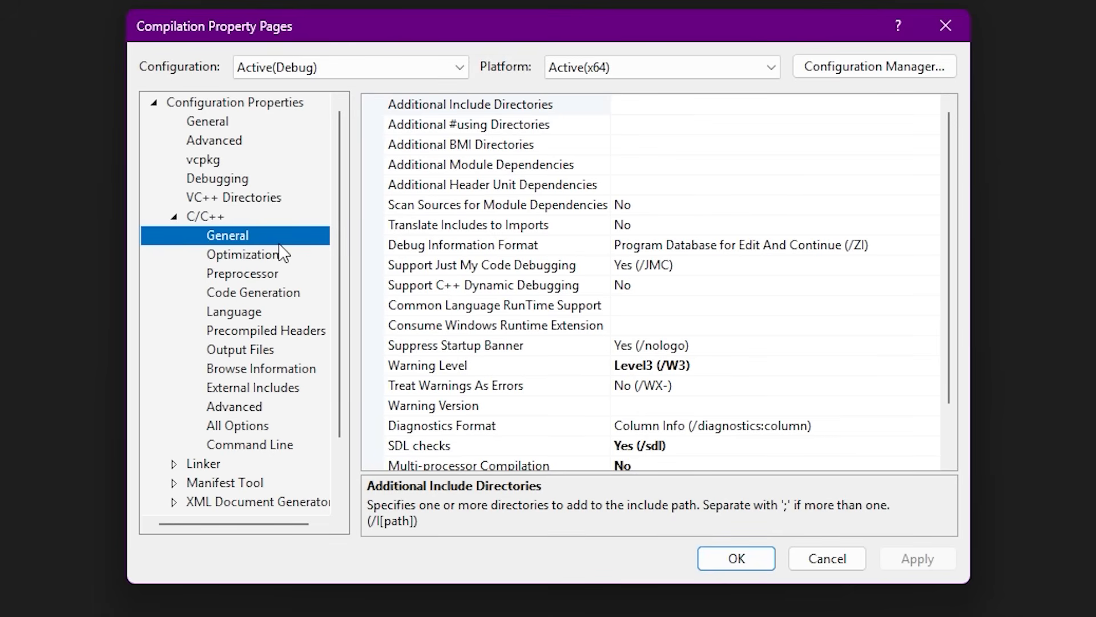
scroll("down", 3)
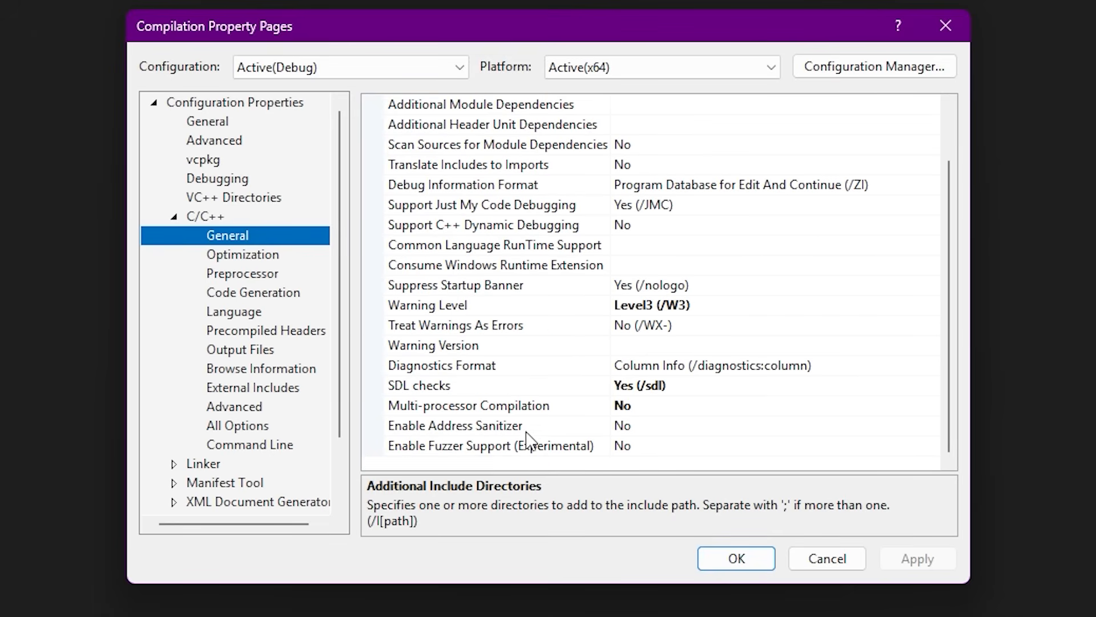
left_click(460, 406)
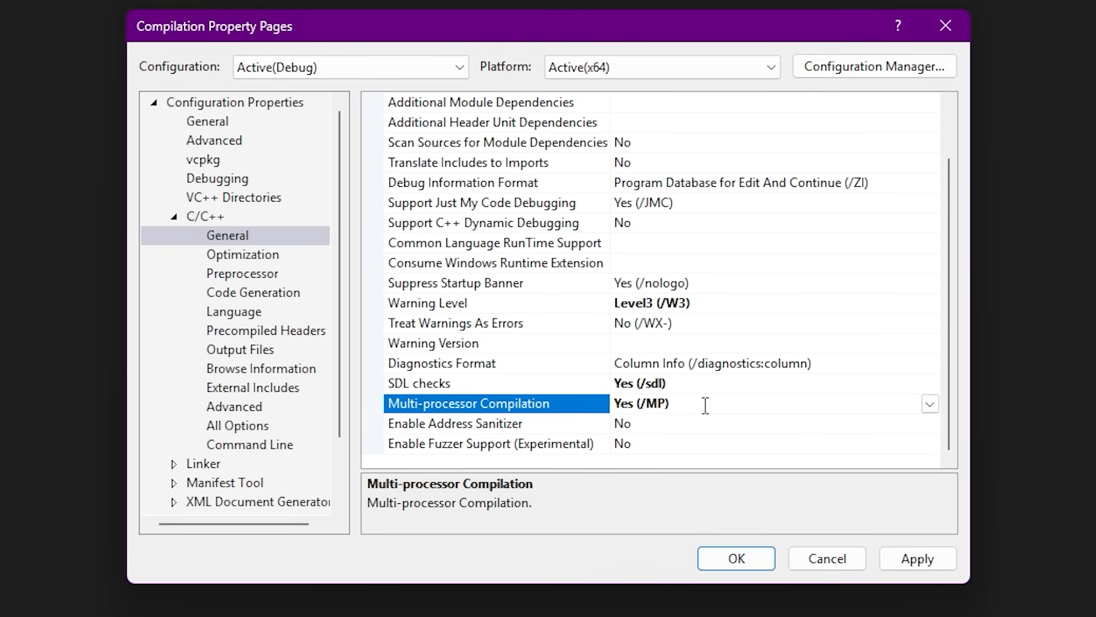
left_click(930, 403)
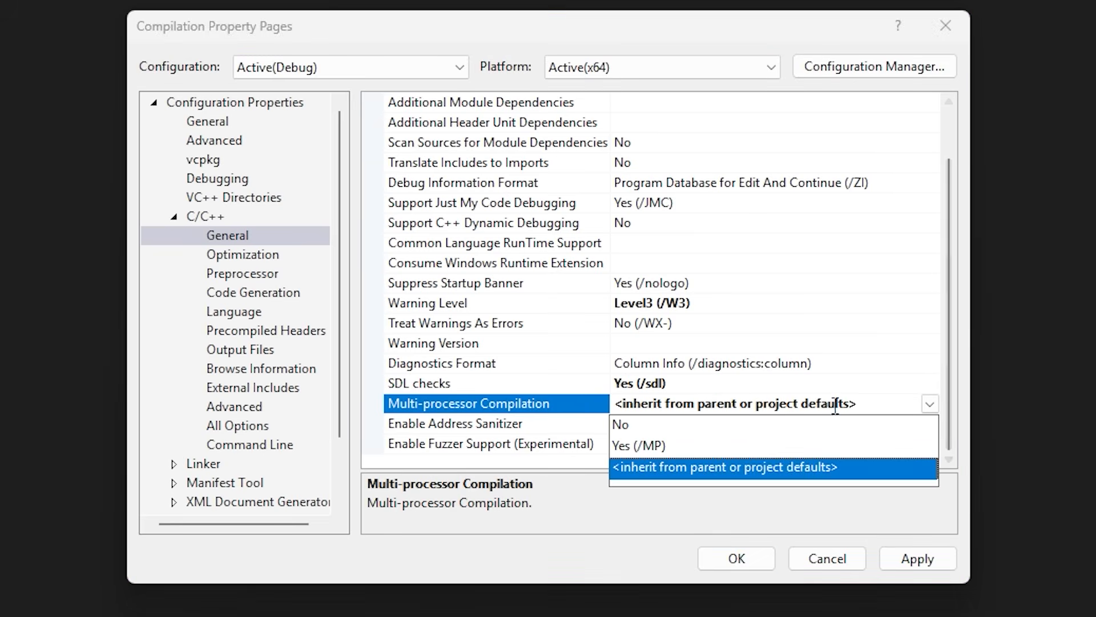
left_click(628, 445)
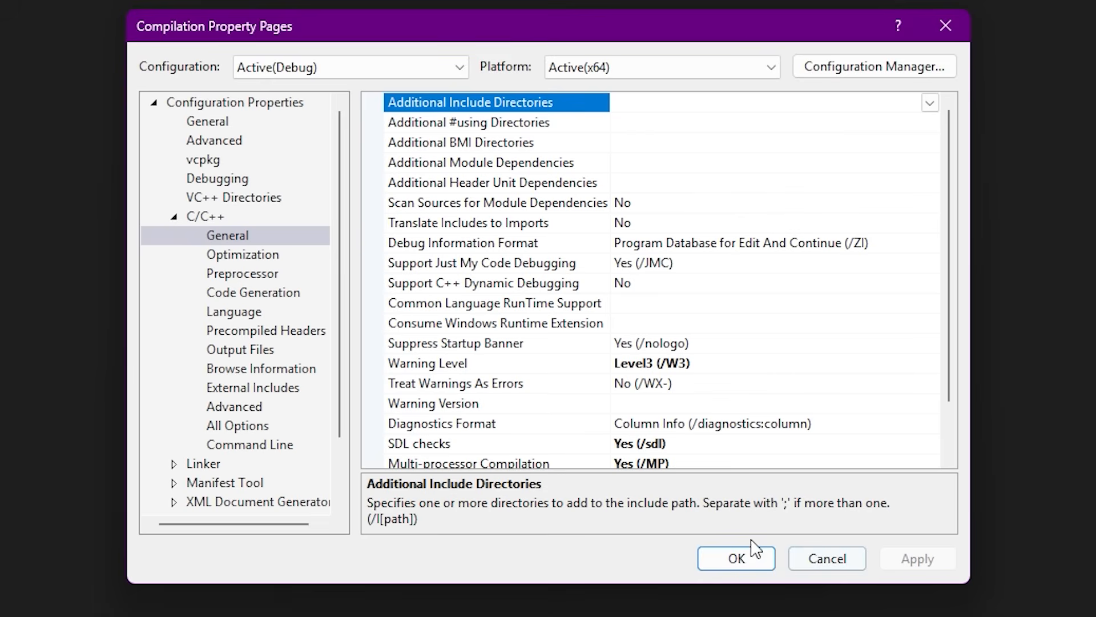
scroll("down", 3)
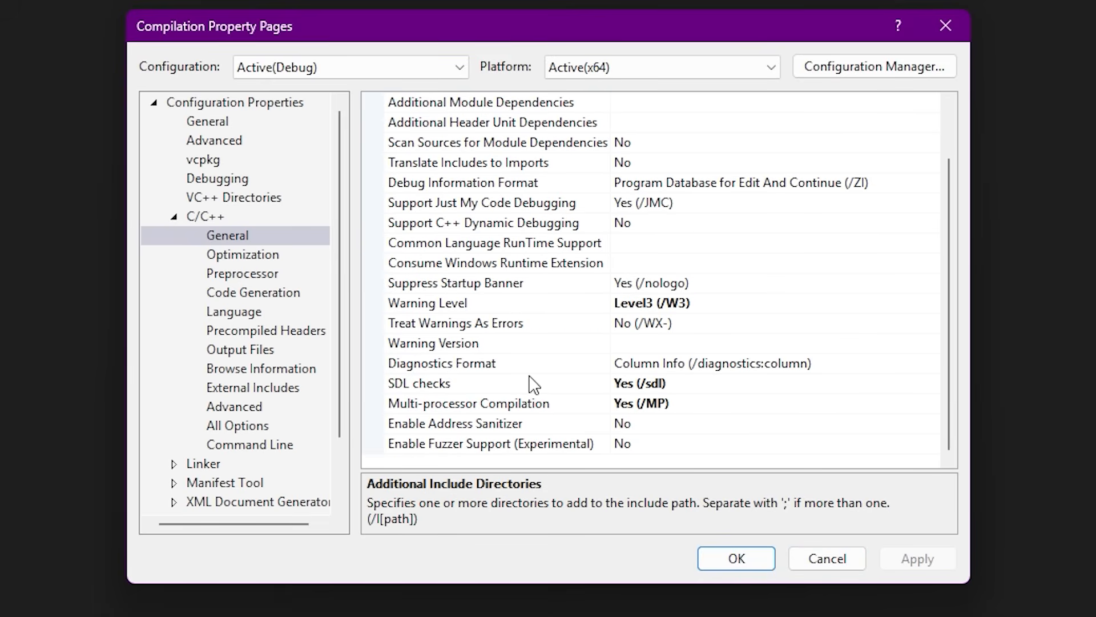
mouse_move(736, 558)
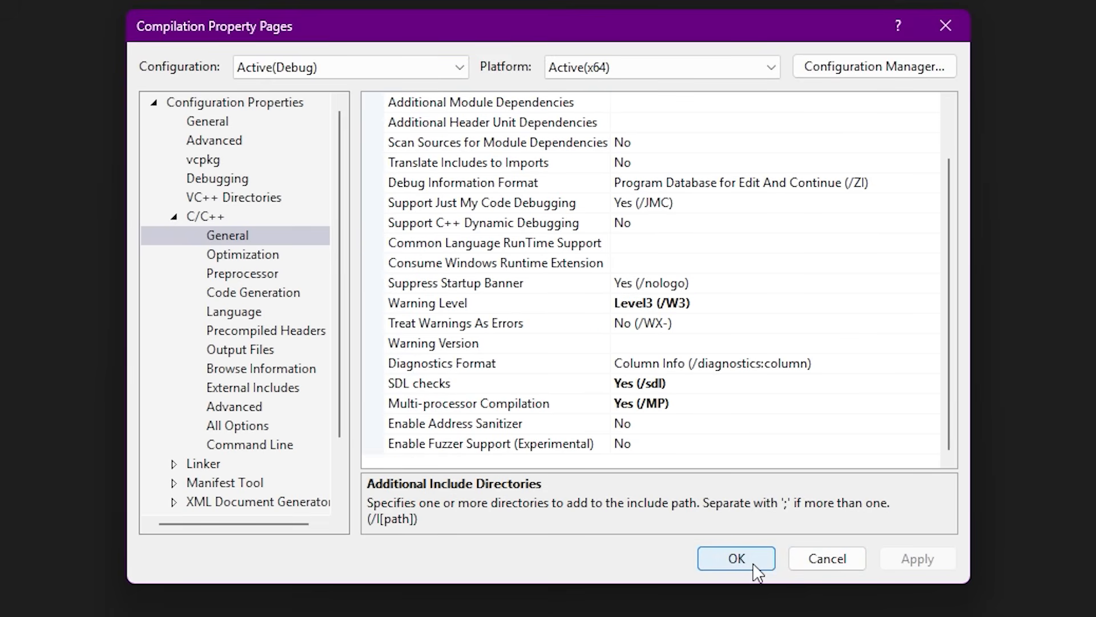
mouse_move(747, 574)
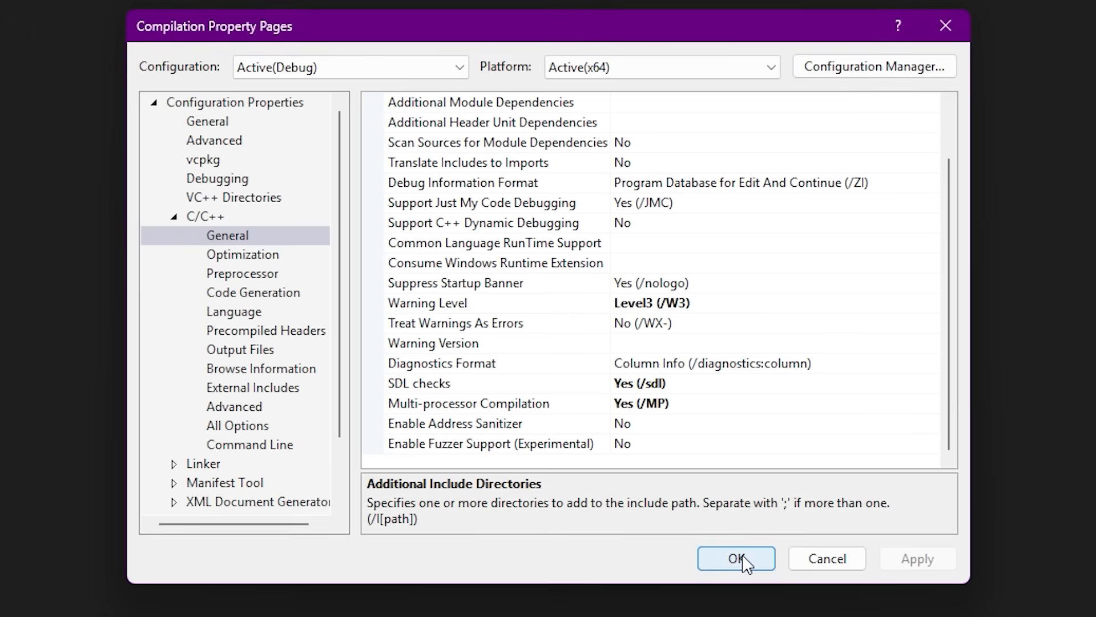
mouse_move(665, 410)
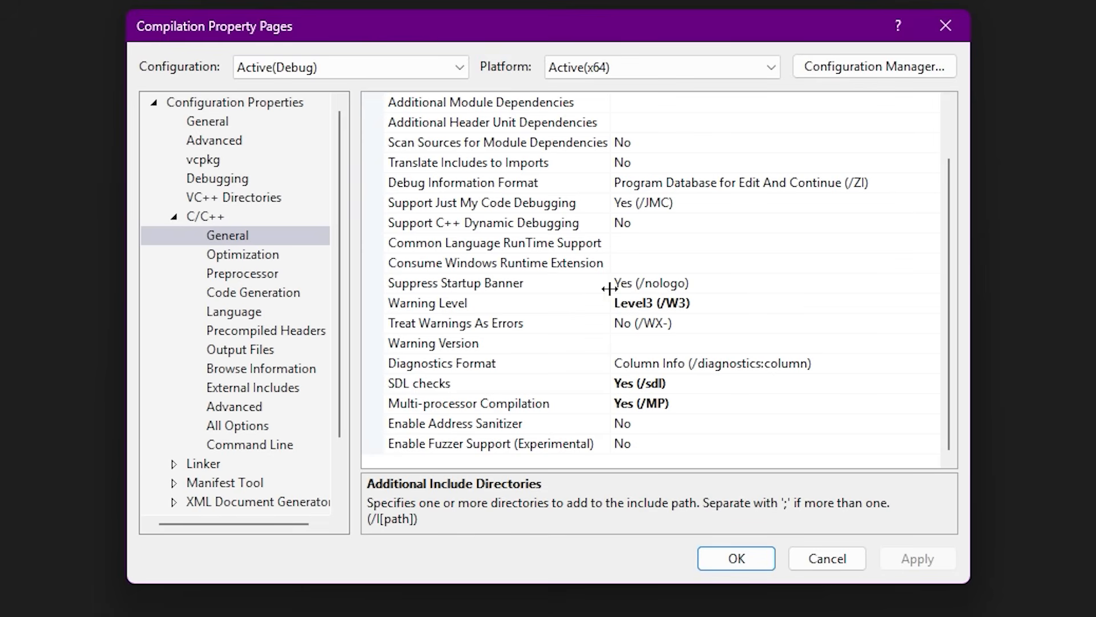
mouse_move(580, 263)
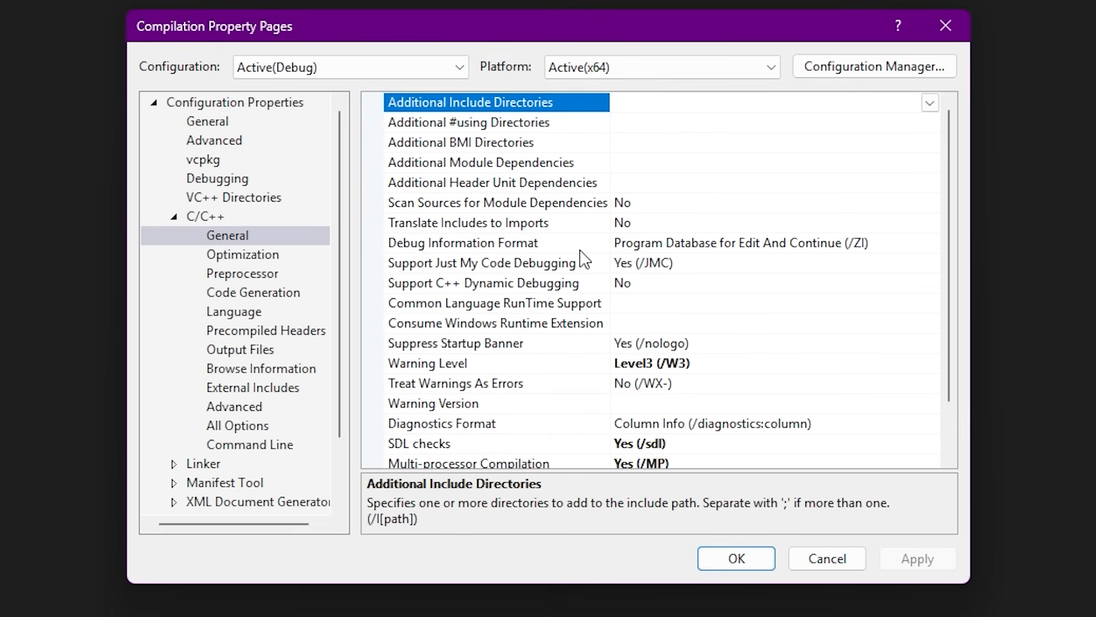
scroll("down", 3)
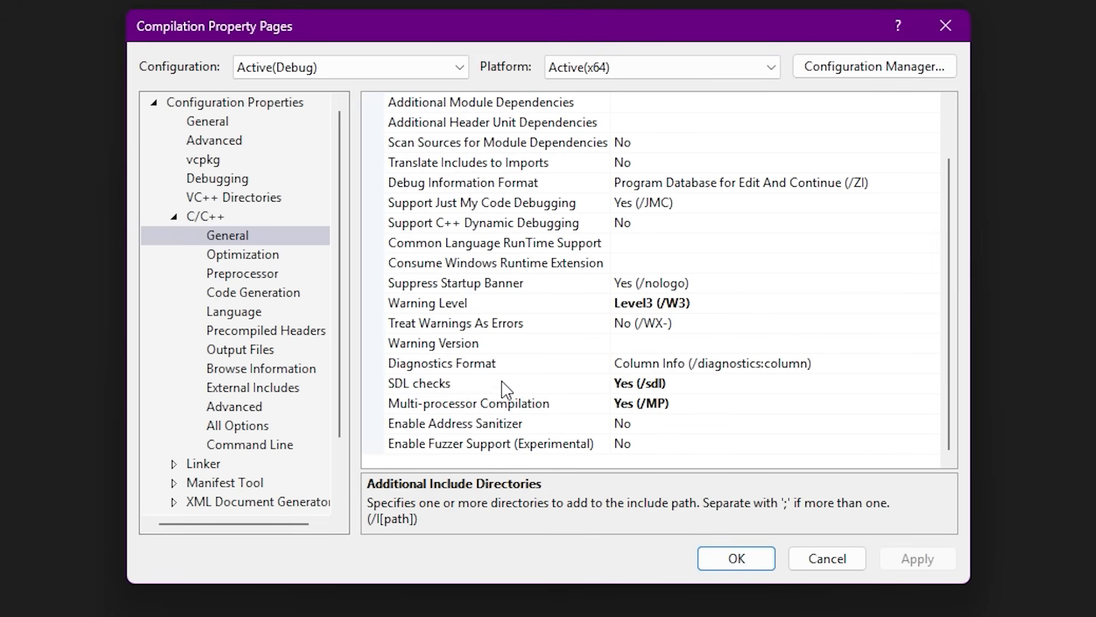
mouse_move(603, 404)
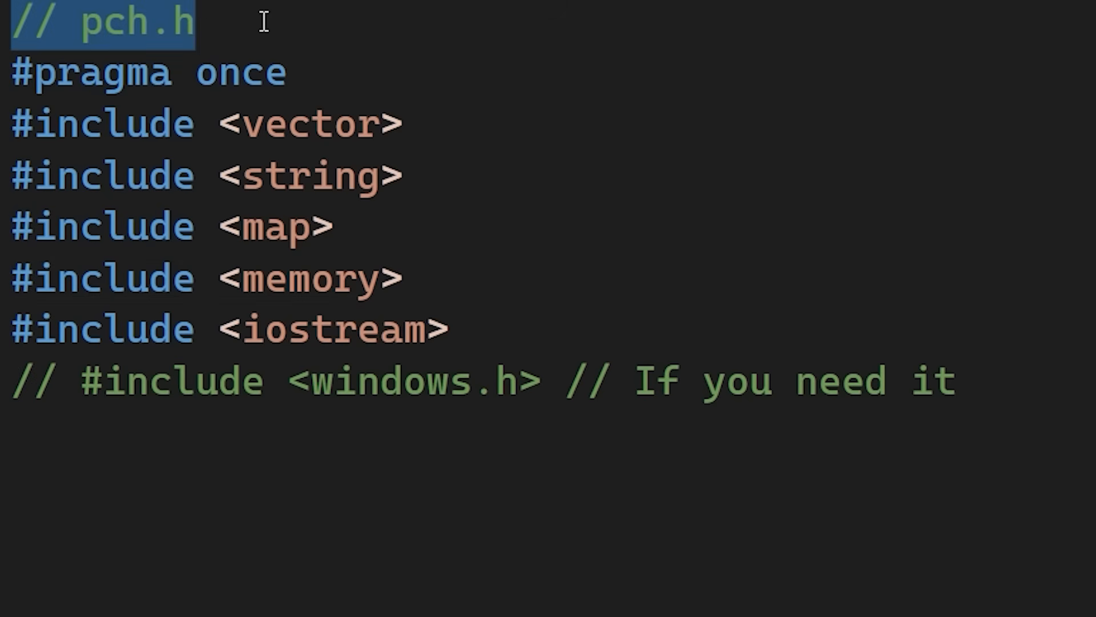
Open pch.h and select its #pragma once and vector, string, map, memory, iostream includes.
left_click(197, 26)
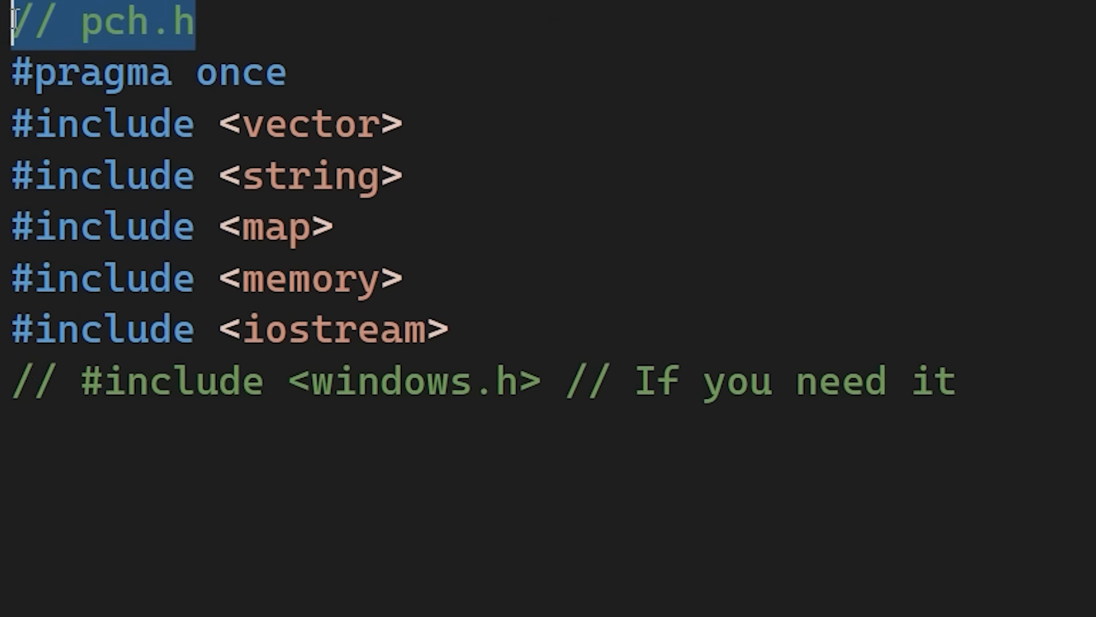
mouse_move(426, 111)
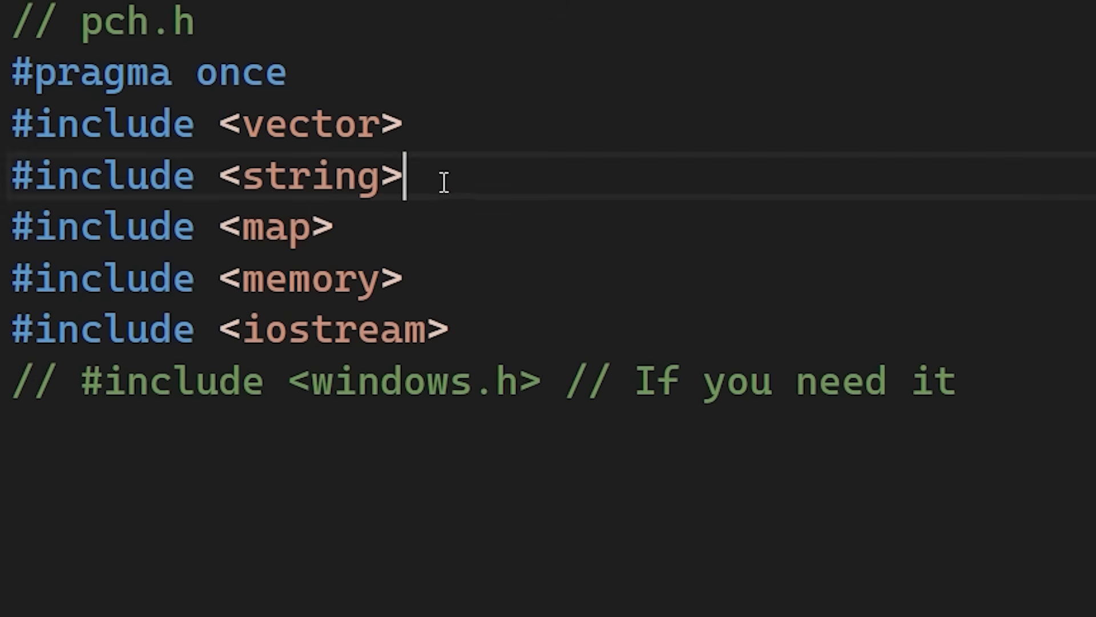
double_click(307, 176)
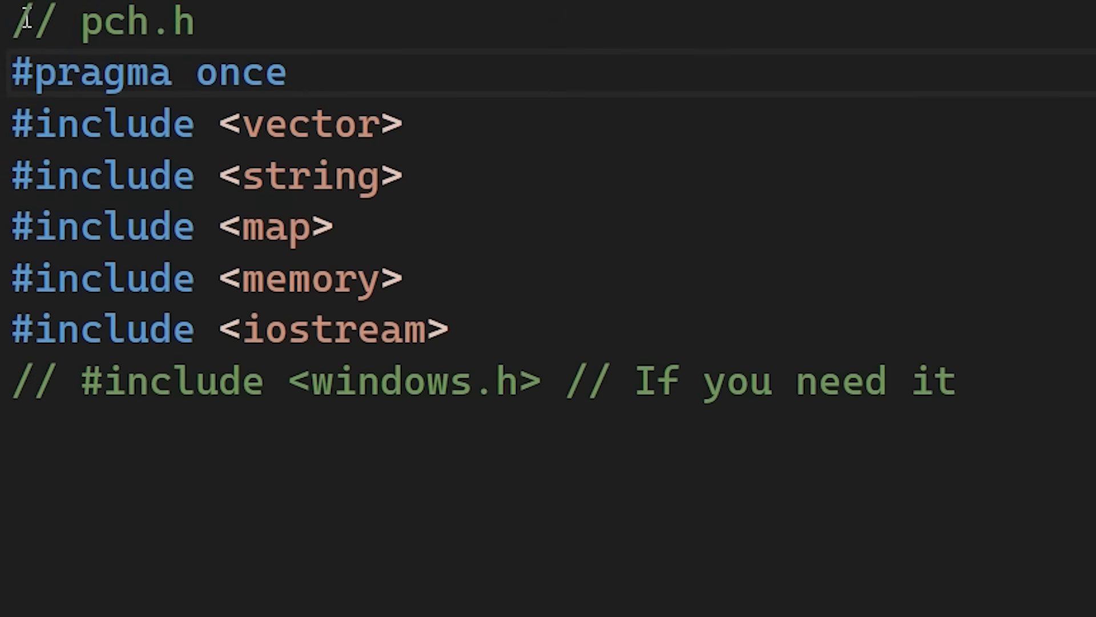
key("ctrl+a")
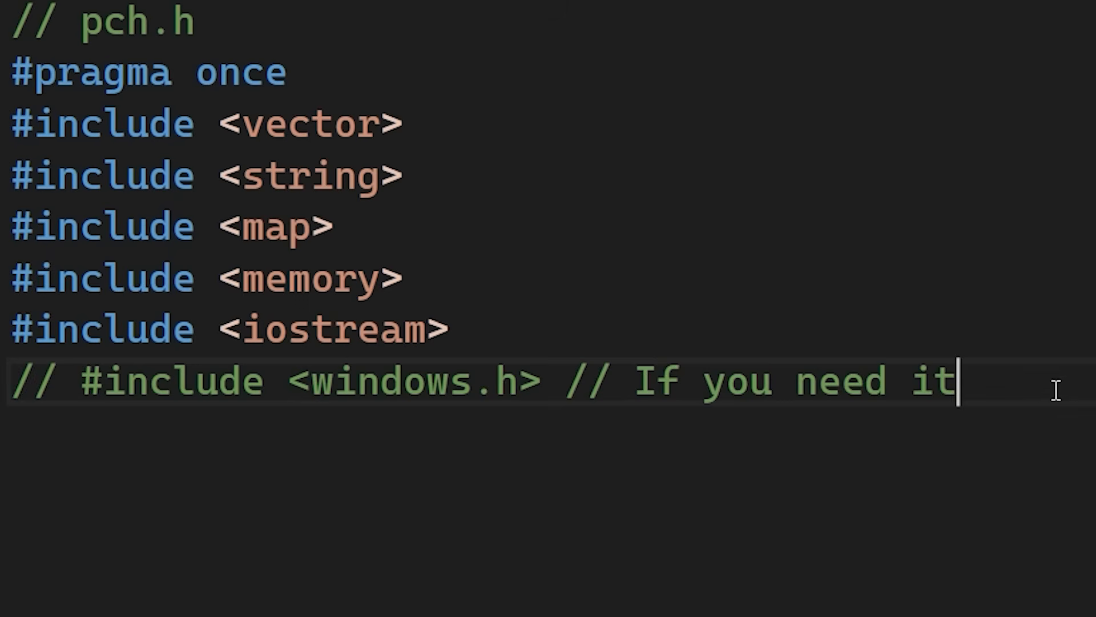
key("ctrl+a")
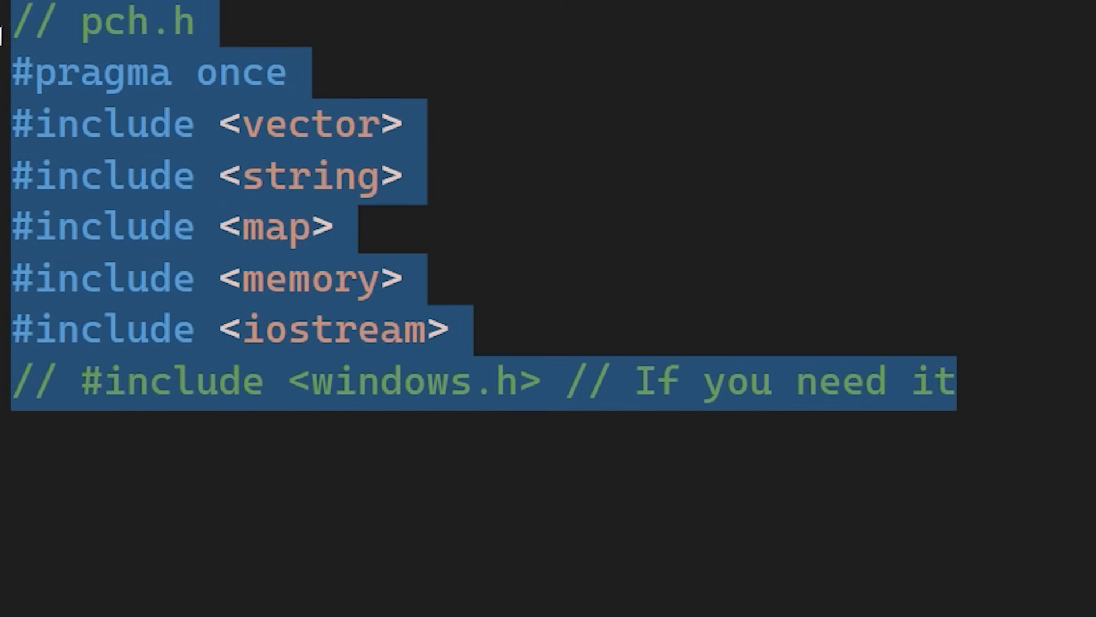
left_click(19, 24)
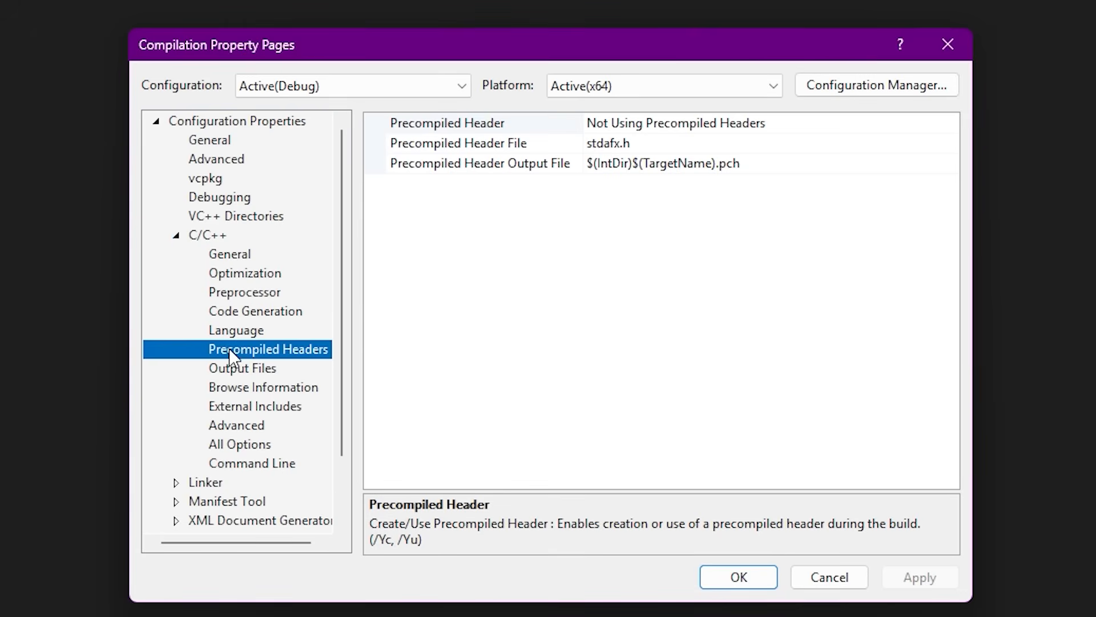
mouse_move(637, 249)
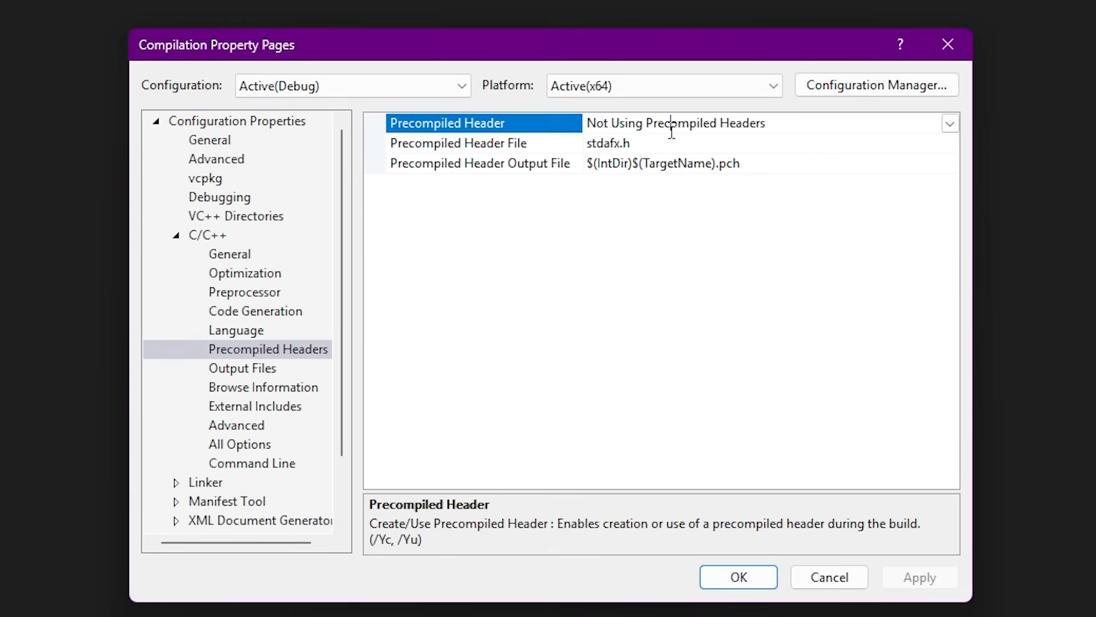
Set Precompiled Header to Use (/Yu) and change the header file from stdafx.h to pch.h.
left_click(950, 124)
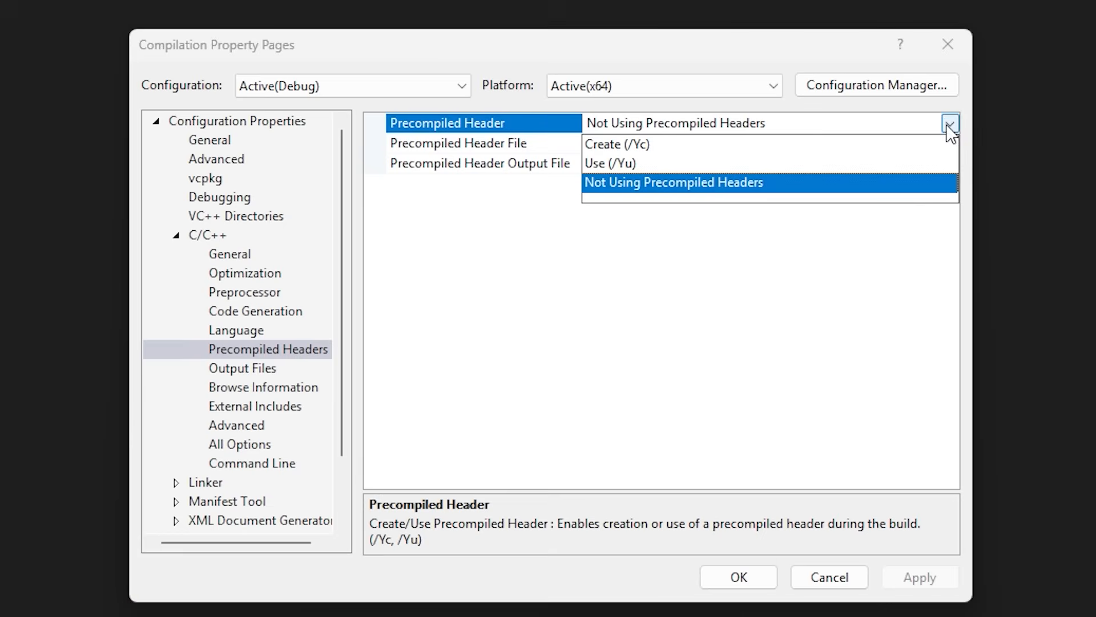
left_click(609, 162)
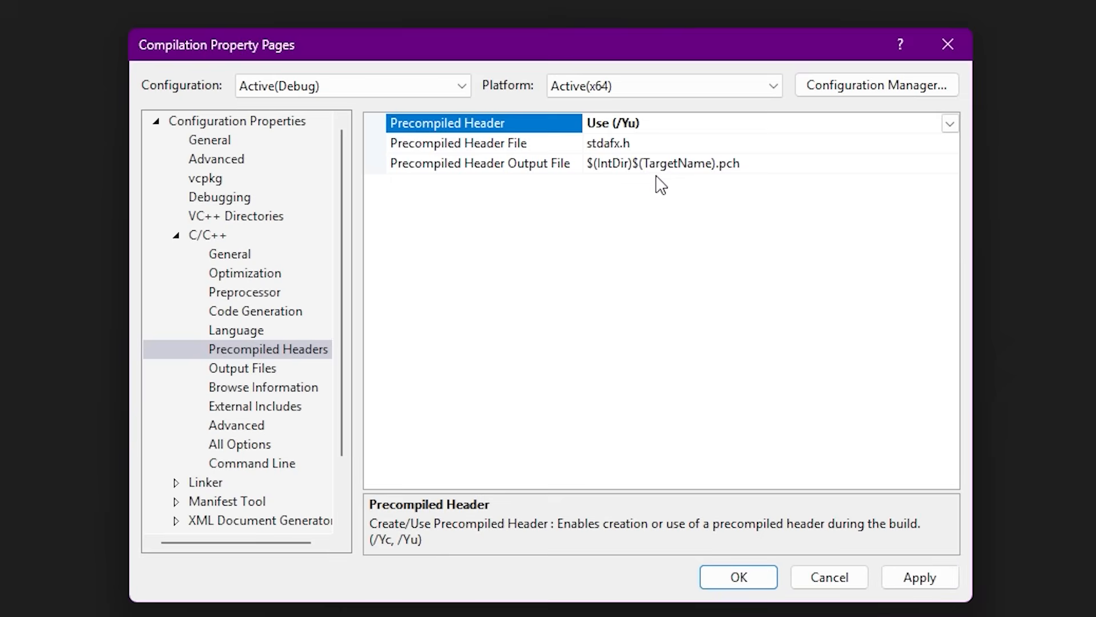
left_click(481, 144)
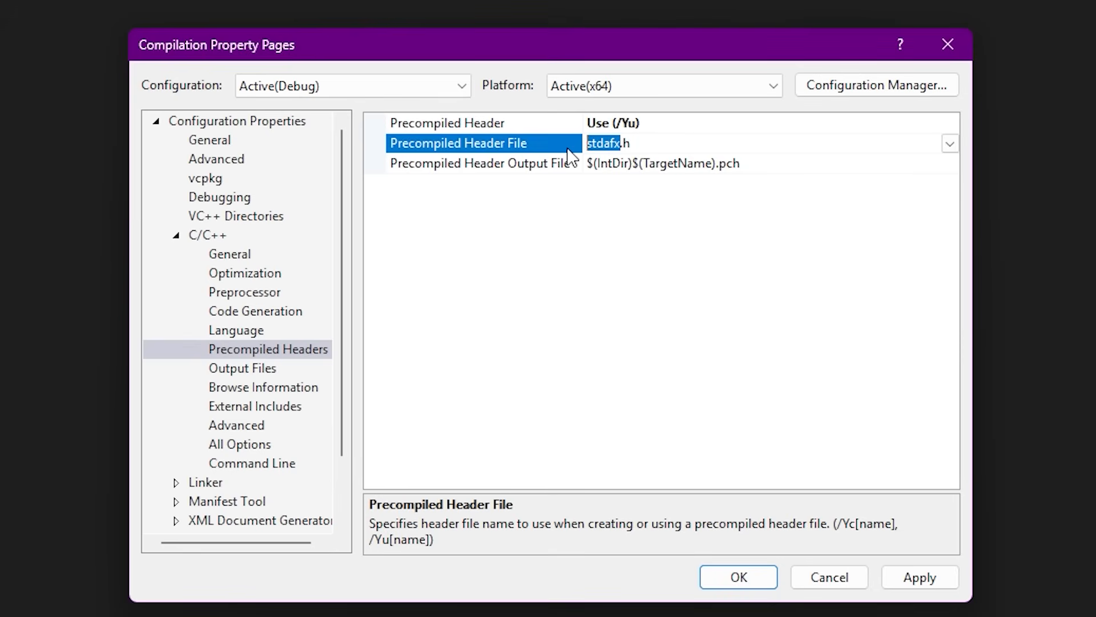
type("pch.h")
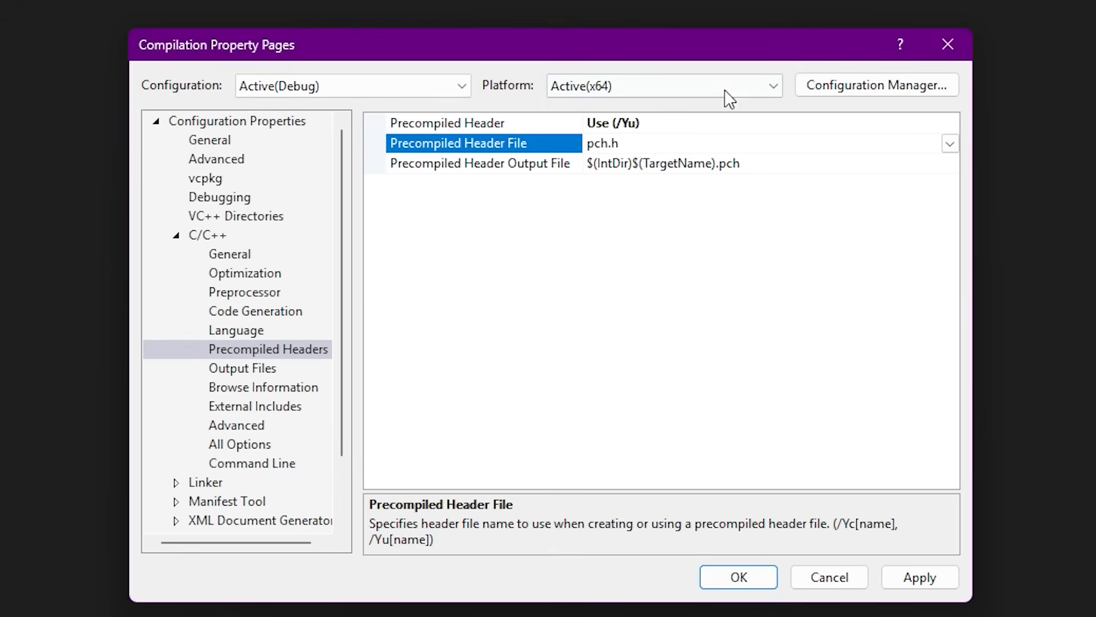
left_click(447, 123)
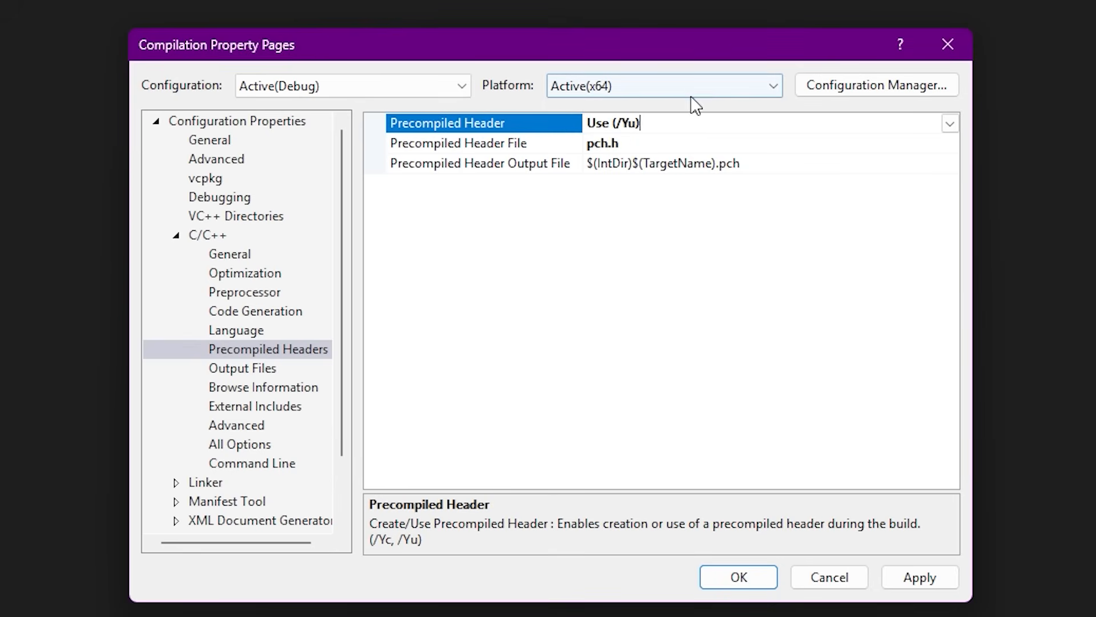
left_click(920, 577)
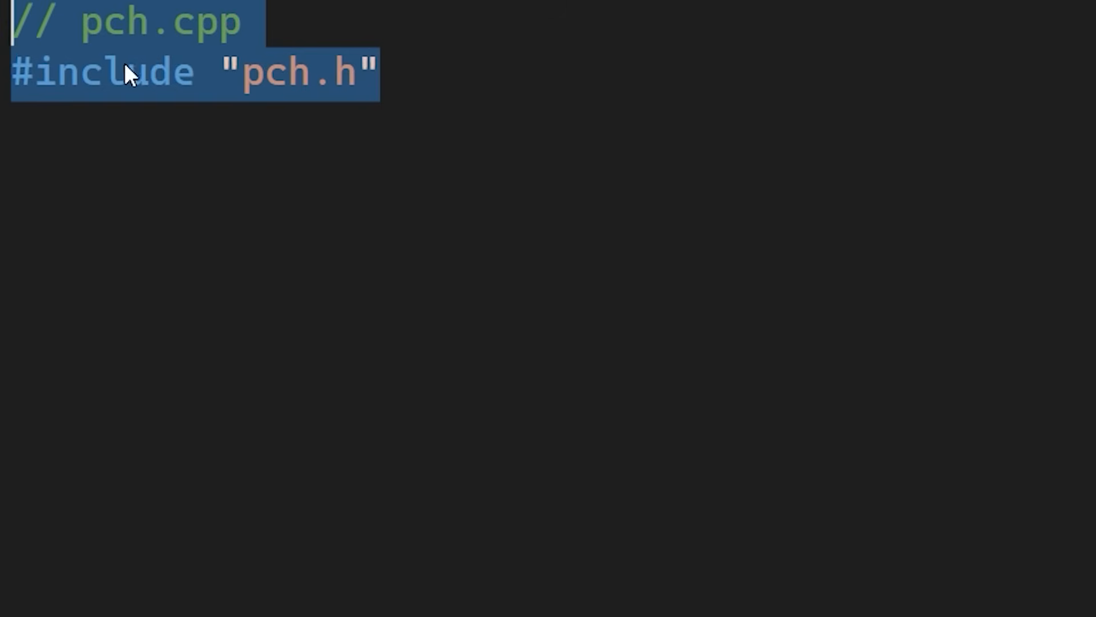
mouse_move(105, 83)
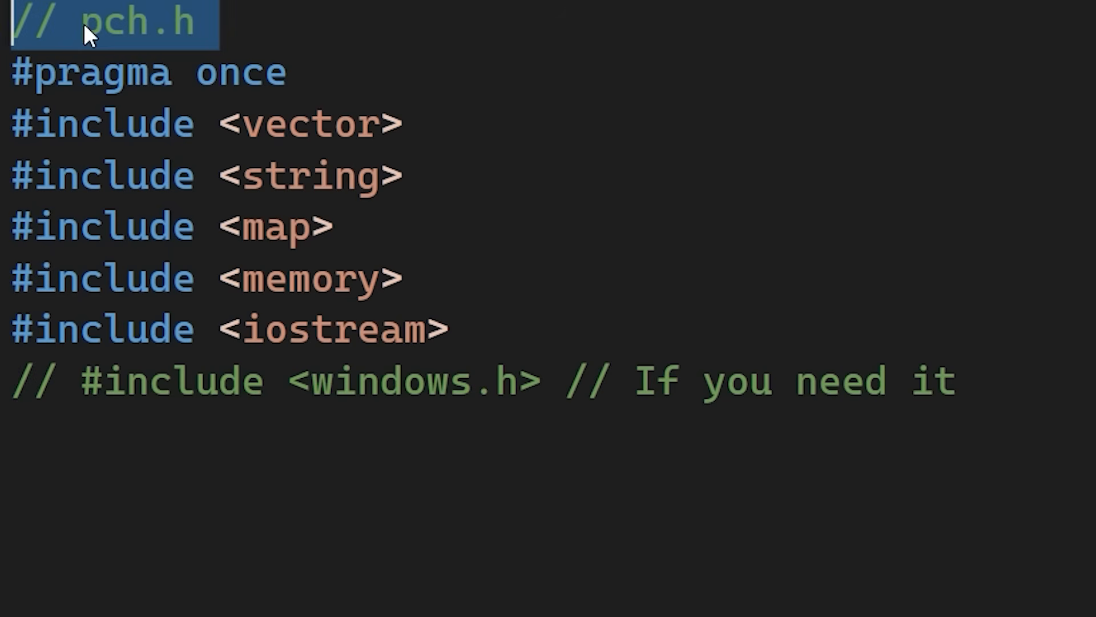
mouse_move(248, 34)
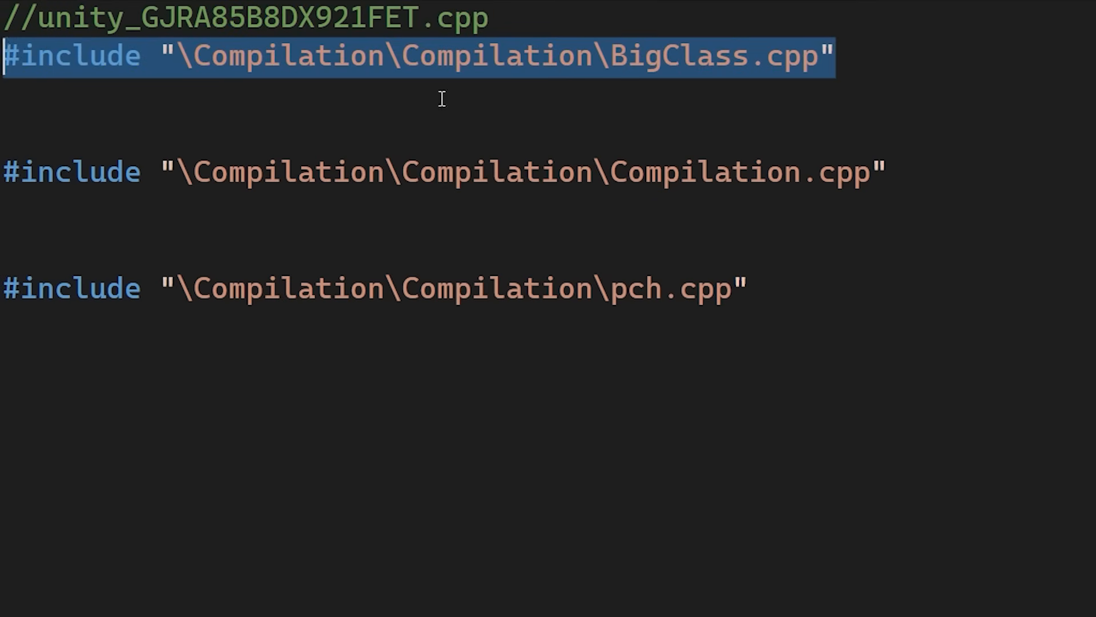
Select the BigClass.cpp, Compilation.cpp and pch.cpp includes in unity_GJRA85B8DX921FET.cpp.
key("ctrl+a")
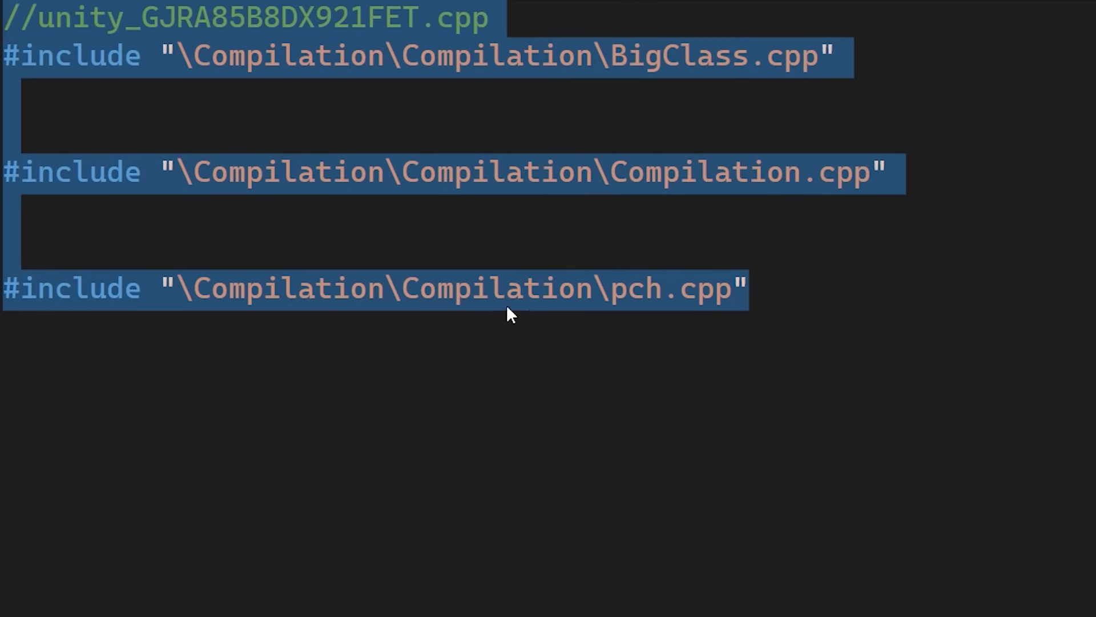
mouse_move(789, 335)
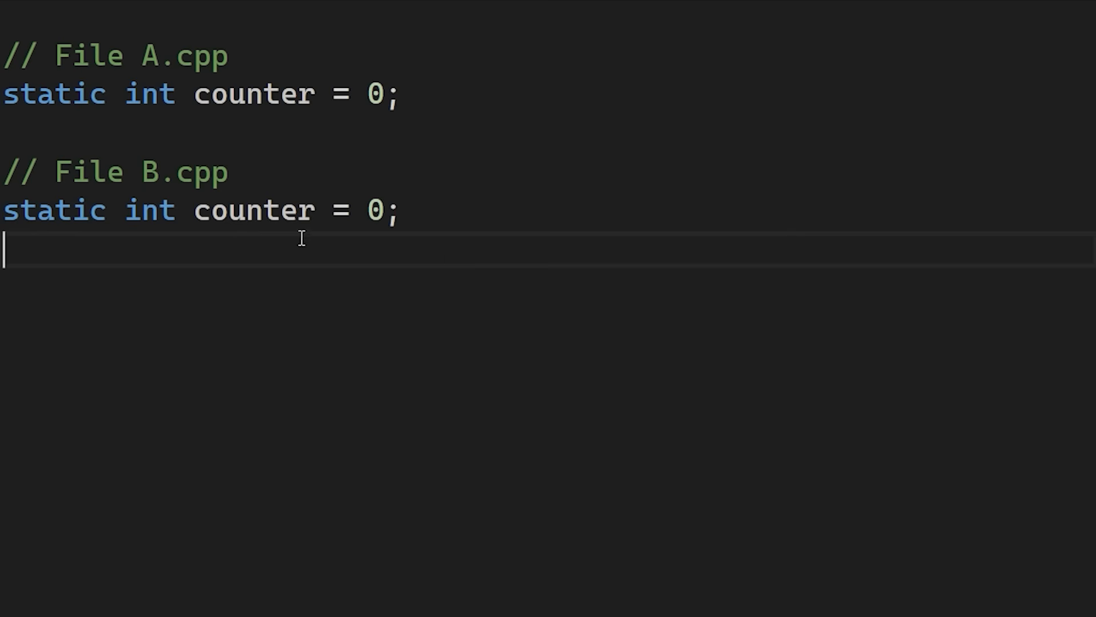
mouse_move(48, 250)
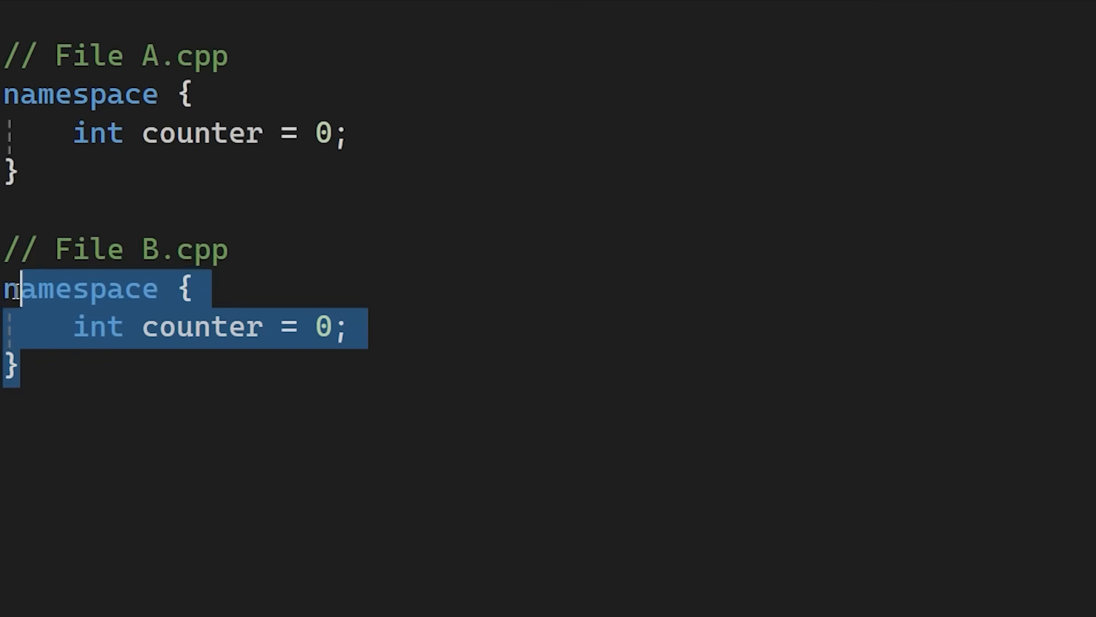
Select all the A.cpp and B.cpp counter example code.
key("ctrl+a")
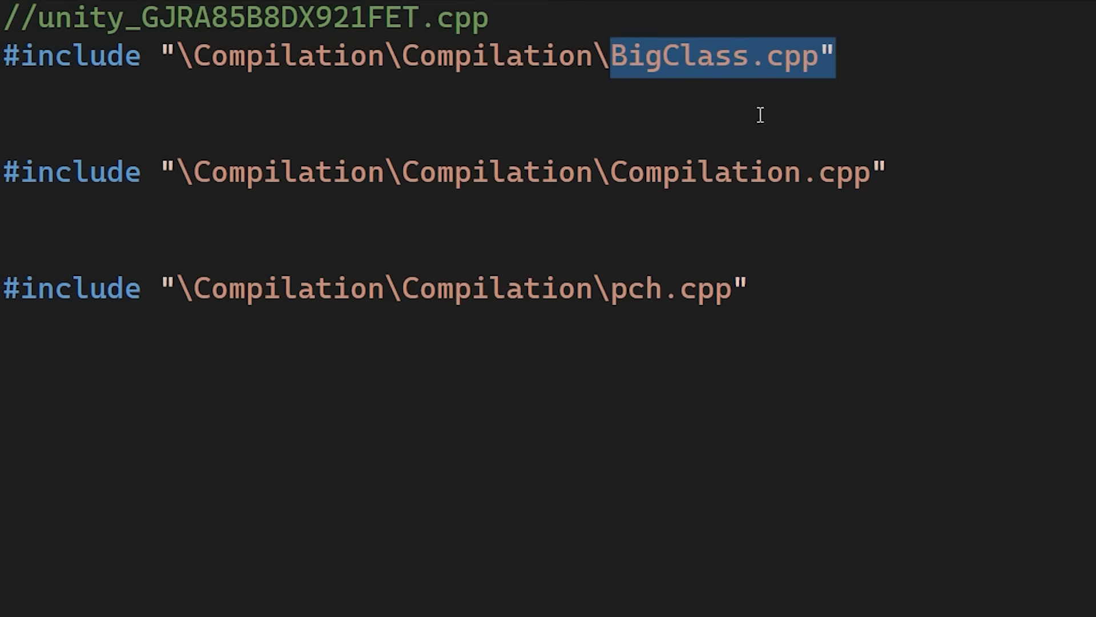
Select all contents of the unity_GJRA85B8DX921FET.cpp build file again.
key("ctrl+a")
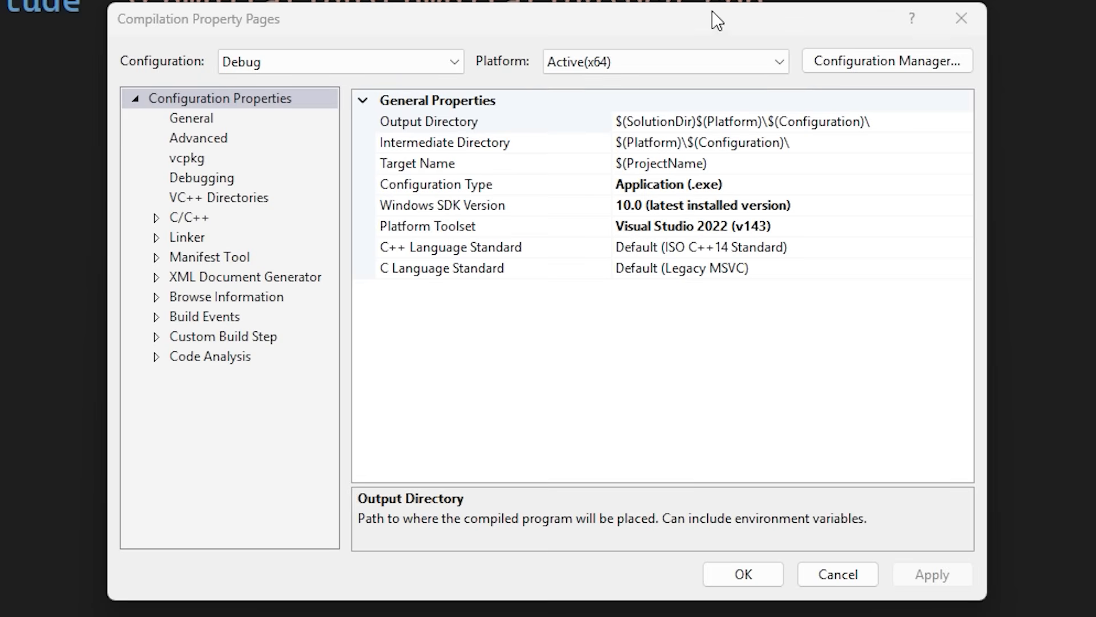
mouse_move(153, 253)
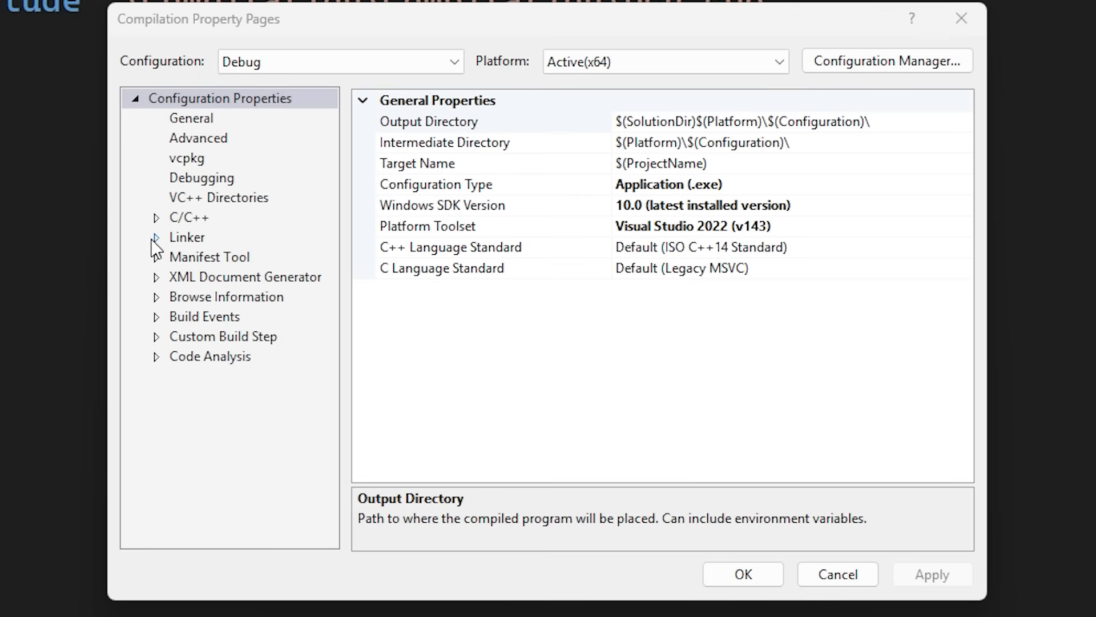
Under Linker > General, set Enable Incremental Linking to Yes (/INCREMENTAL).
left_click(155, 237)
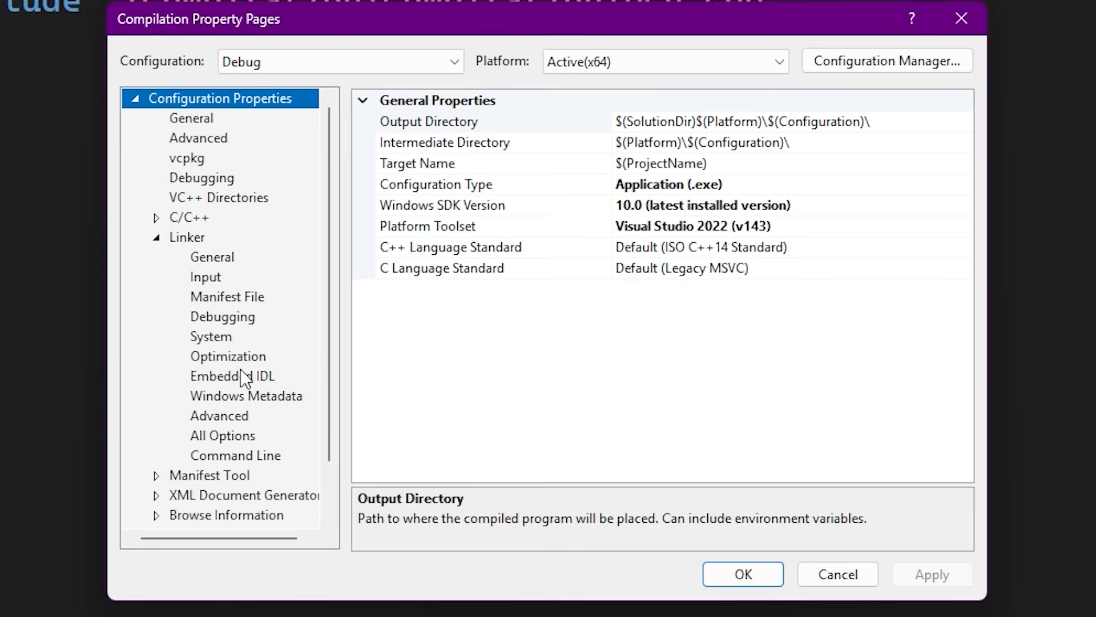
left_click(211, 257)
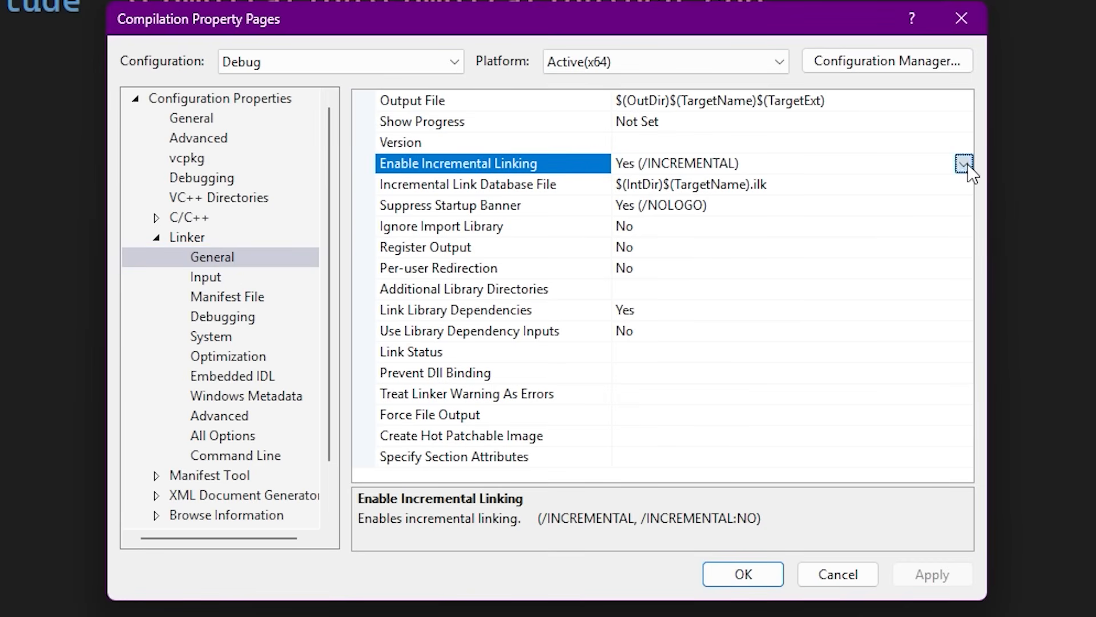
left_click(965, 165)
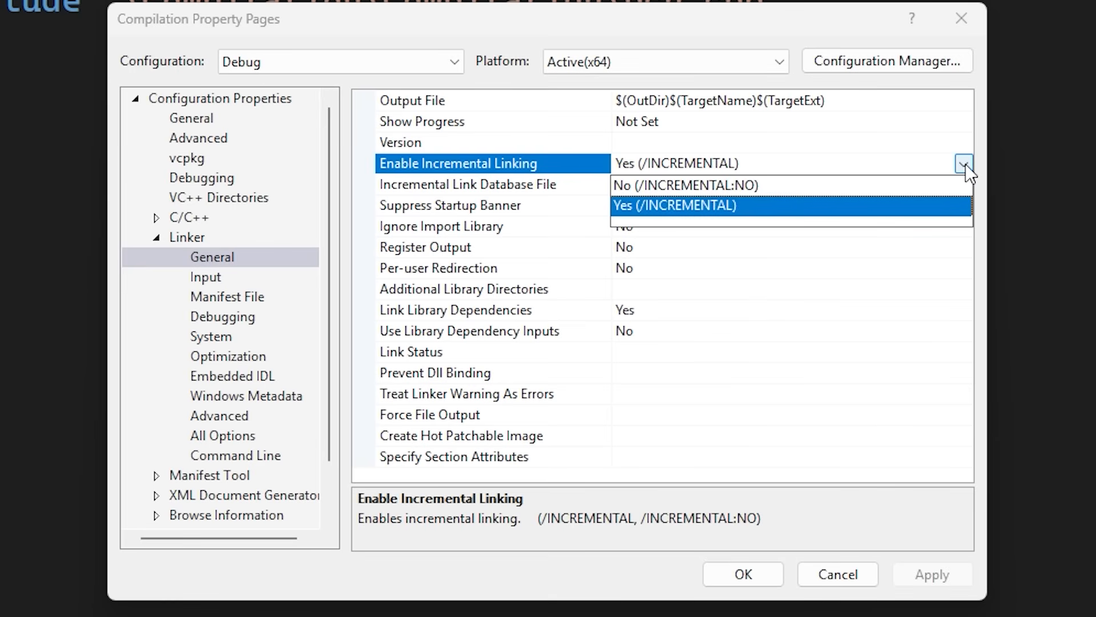
left_click(673, 205)
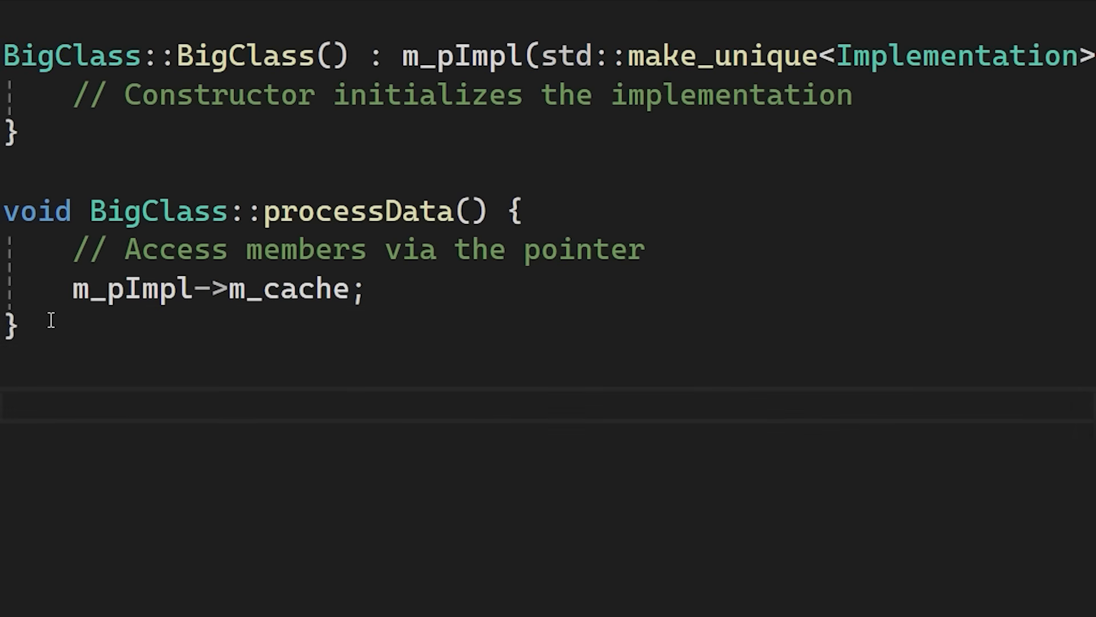
mouse_move(401, 291)
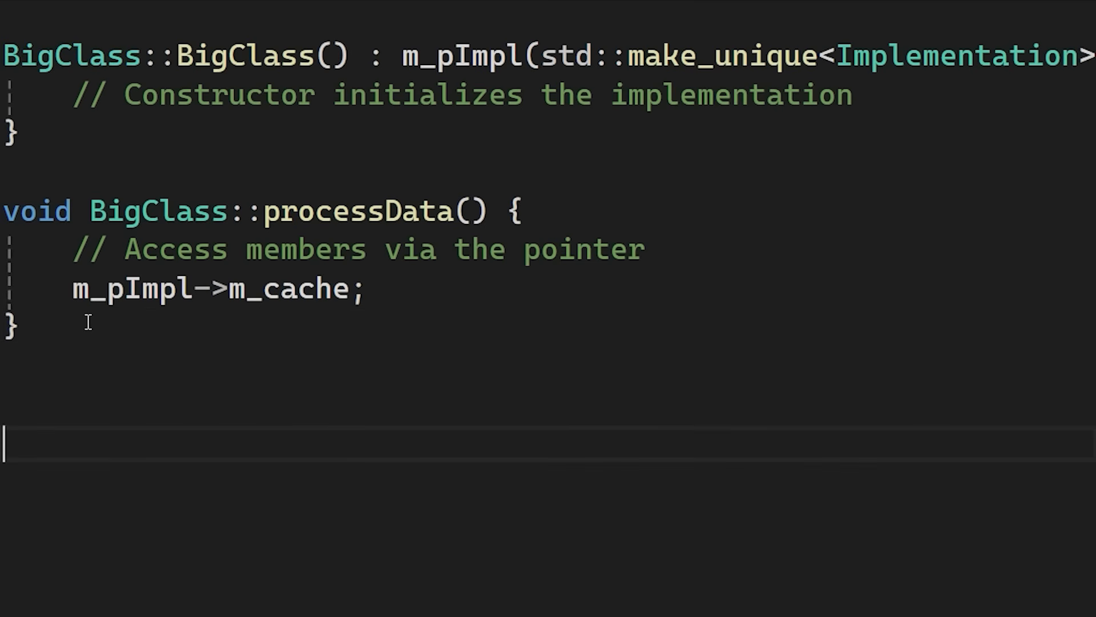
For the Release configuration, set Enable Incremental Linking to No (/INCREMENTAL:NO).
left_click(449, 62)
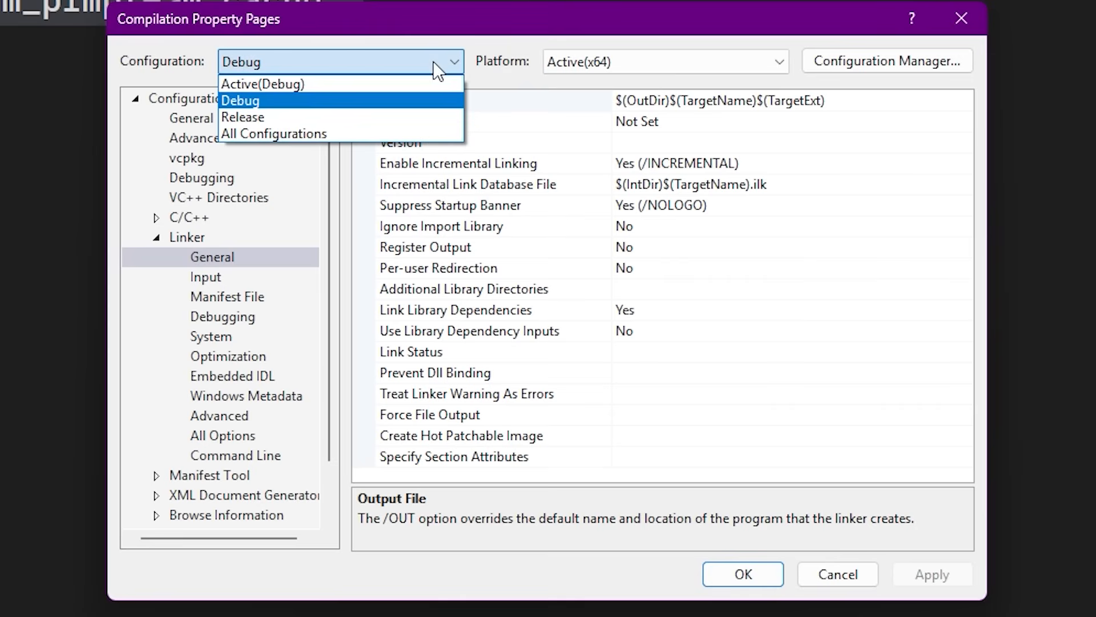
left_click(243, 117)
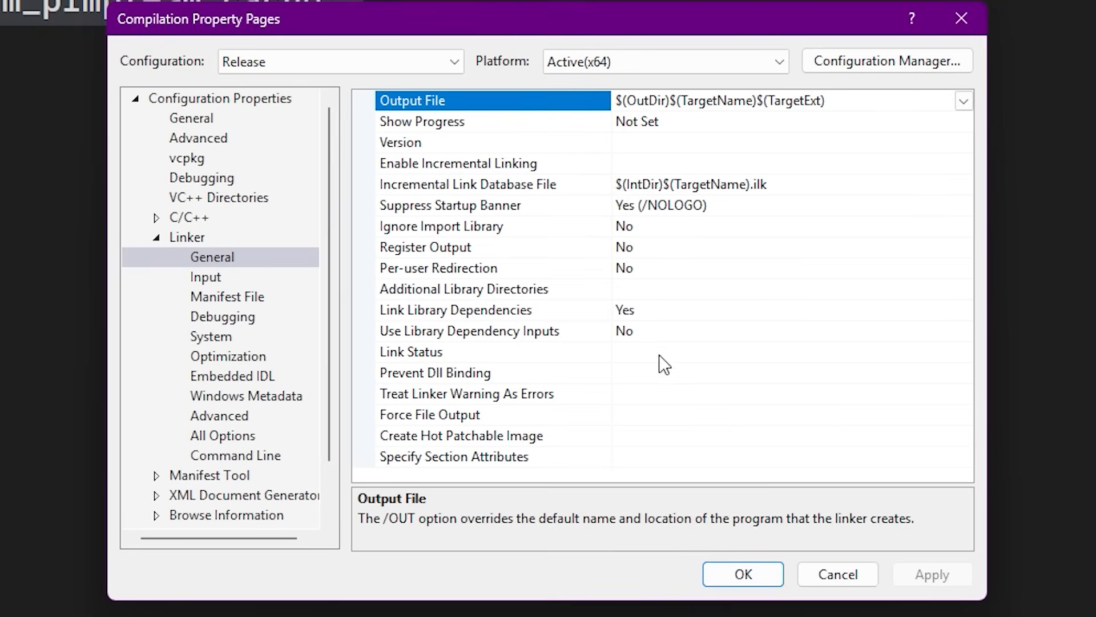
left_click(457, 163)
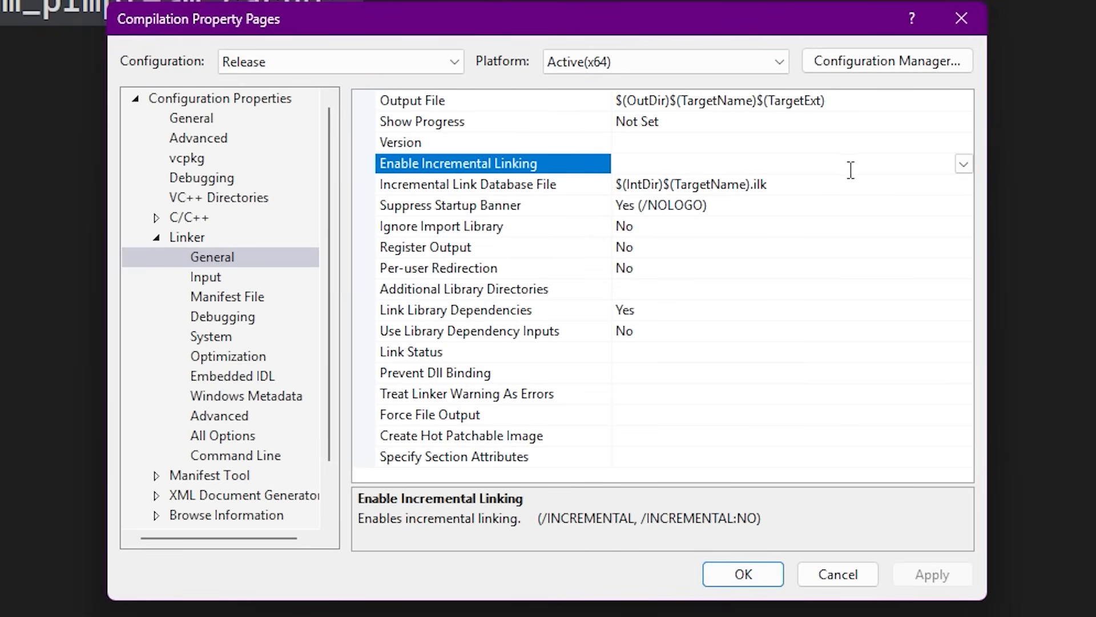
left_click(964, 163)
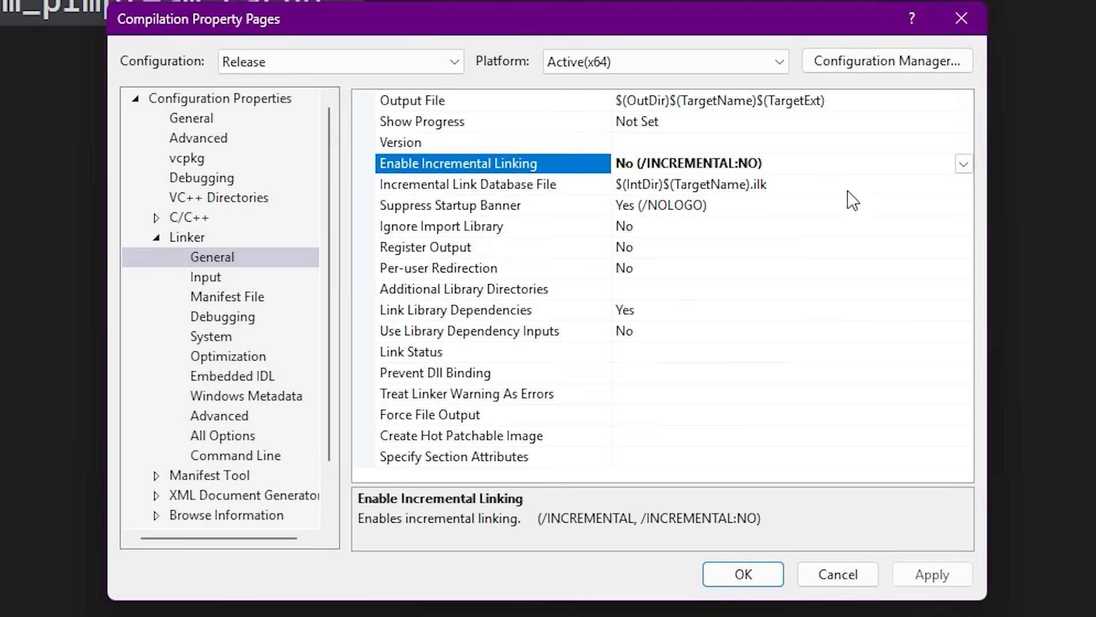
Compare with the Debug configuration's linker settings, then return to Release.
left_click(412, 98)
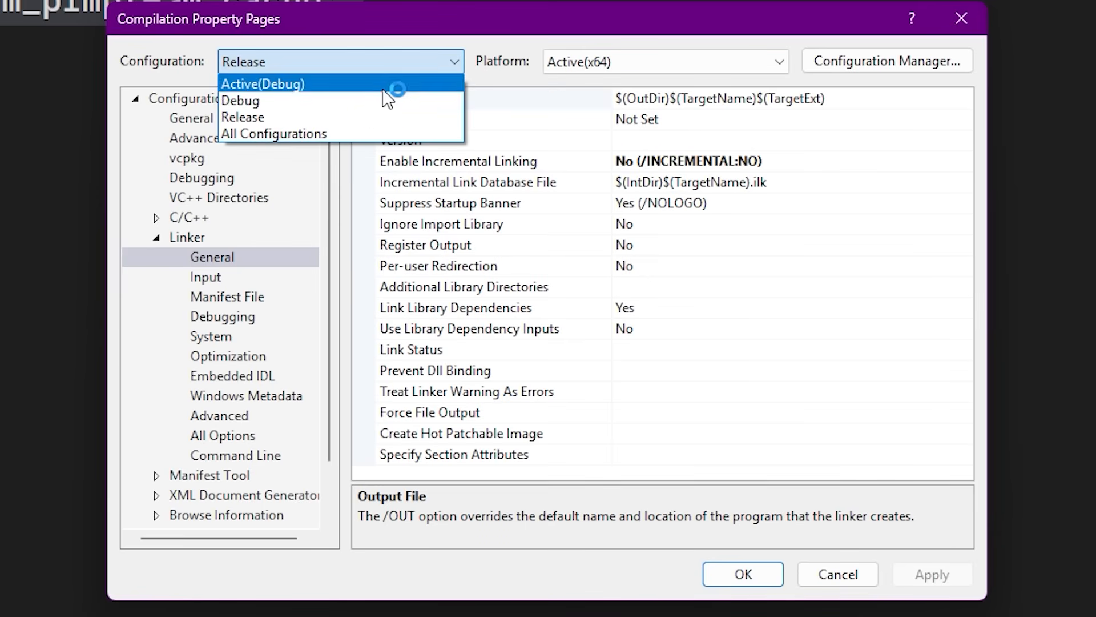
left_click(240, 101)
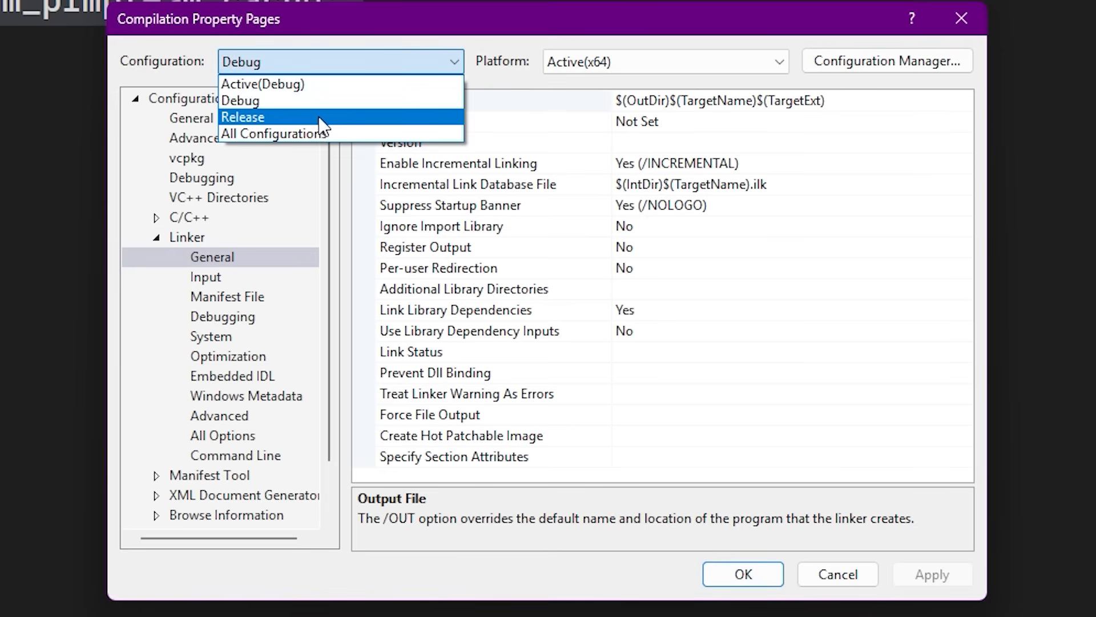
left_click(242, 117)
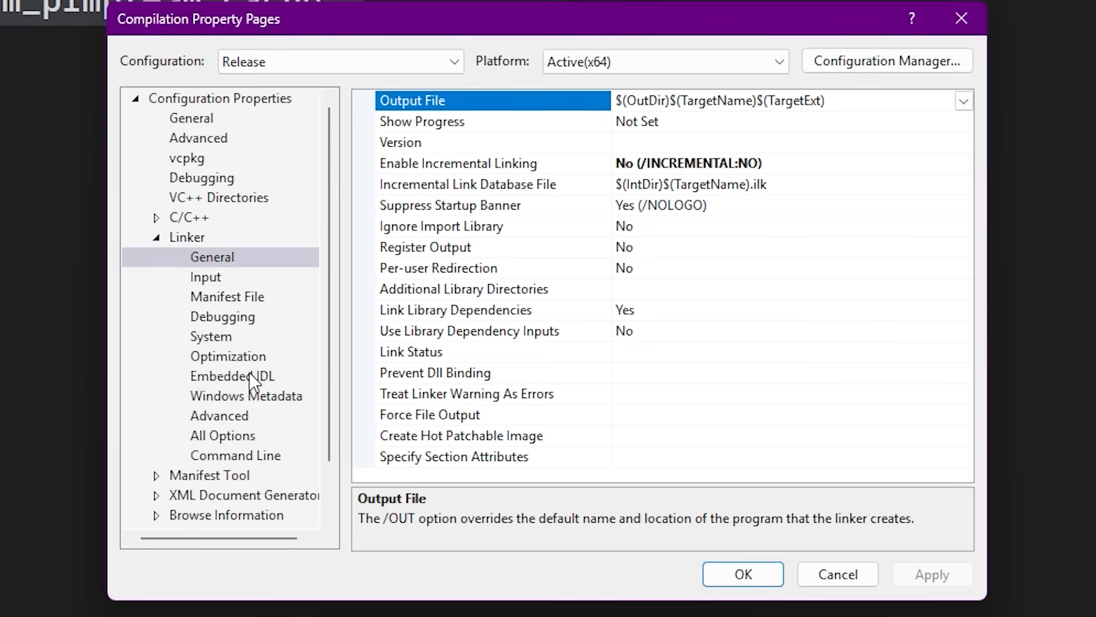
Under Linker > Optimization, change Link Time Code Generation from /LTCG:incremental to /LTCG.
left_click(229, 357)
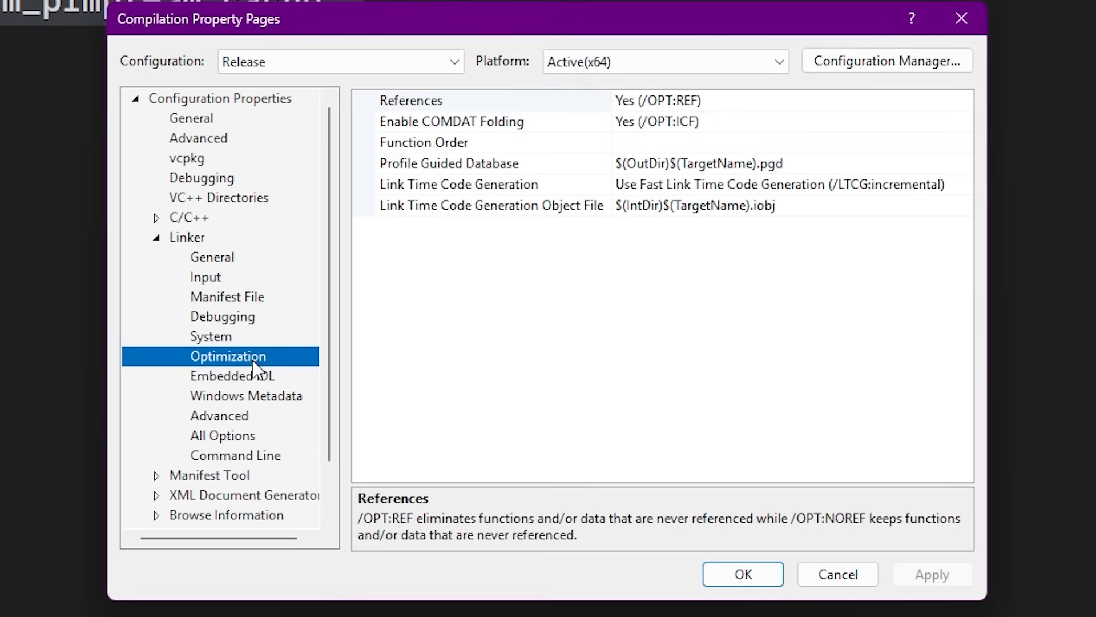
mouse_move(762, 214)
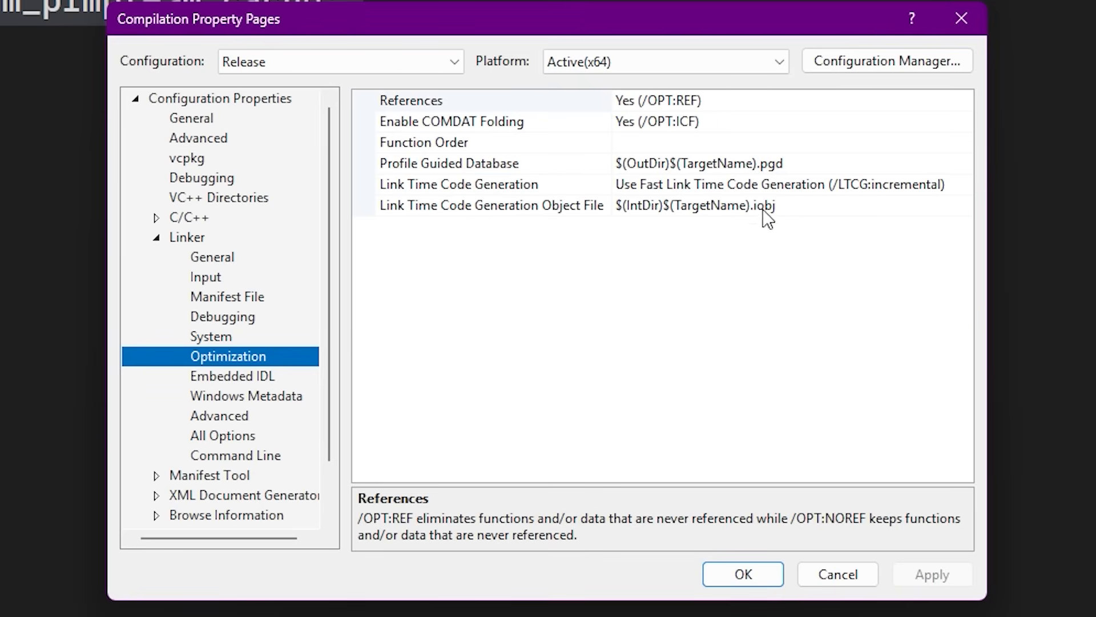
left_click(963, 184)
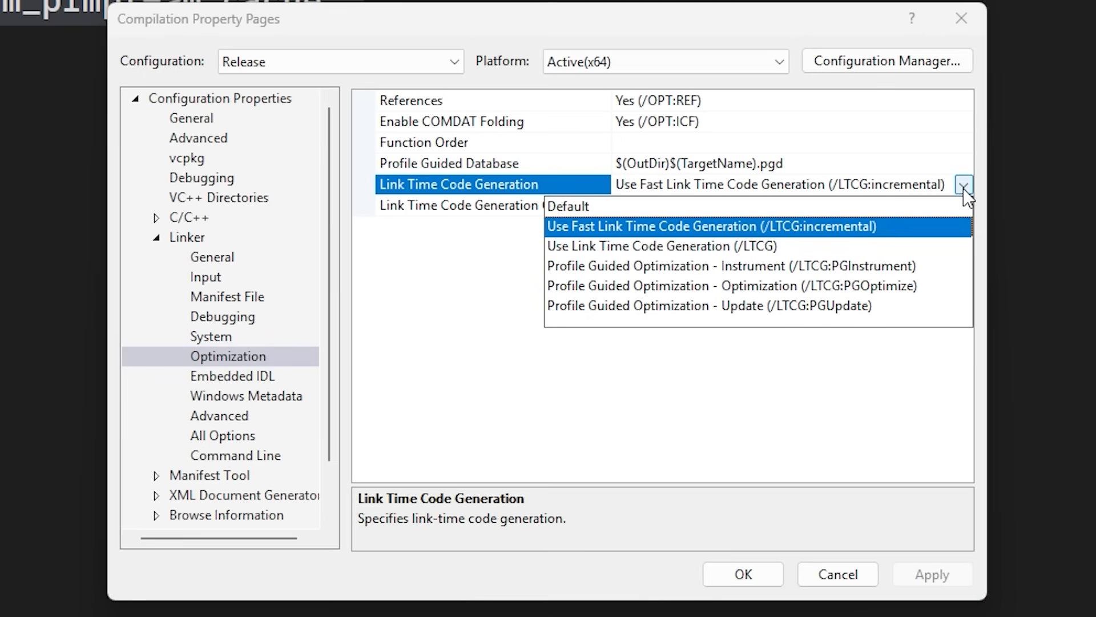
mouse_move(848, 241)
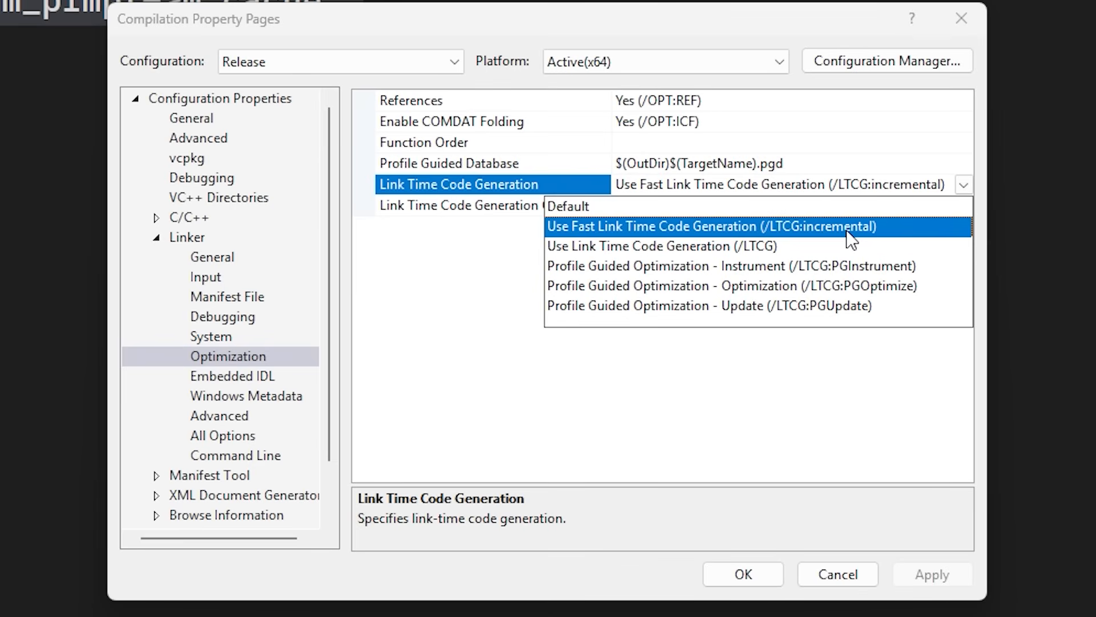
mouse_move(859, 249)
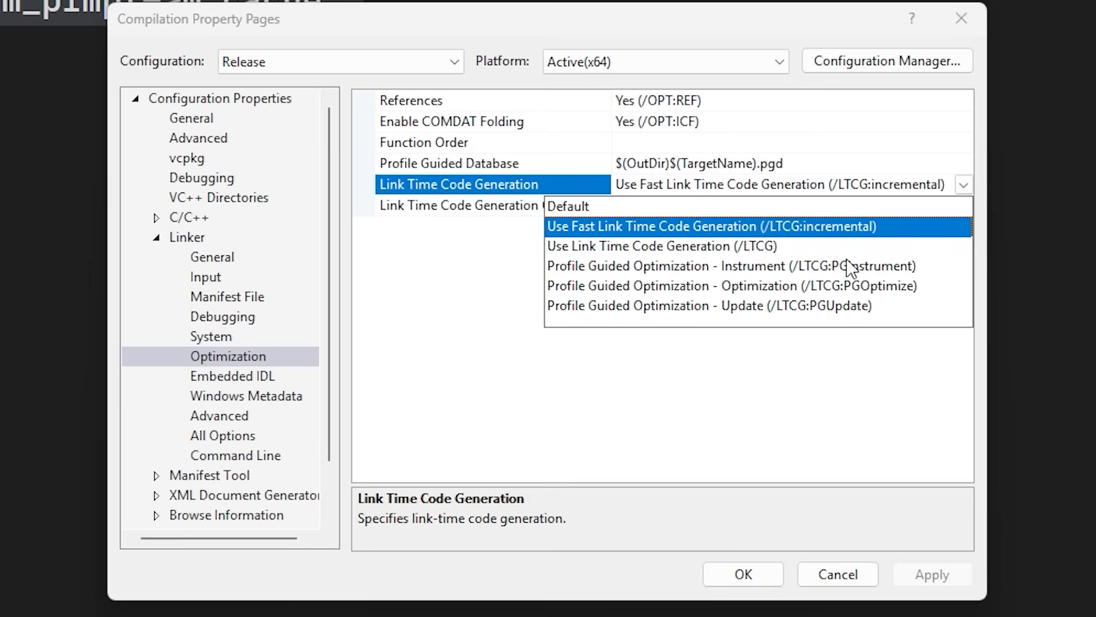
left_click(662, 245)
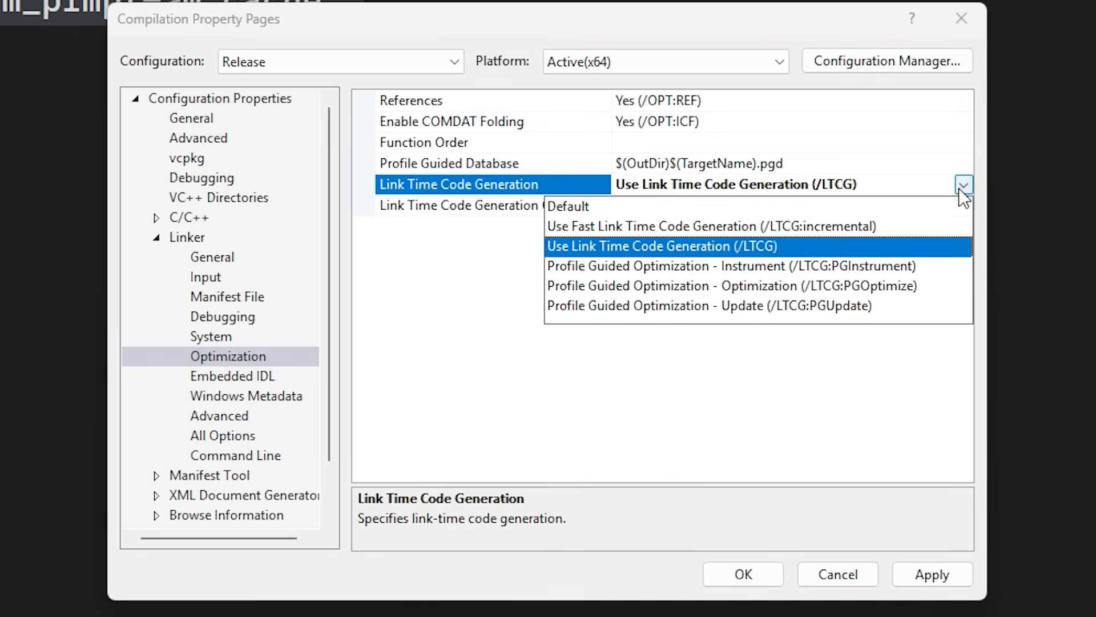
mouse_move(934, 254)
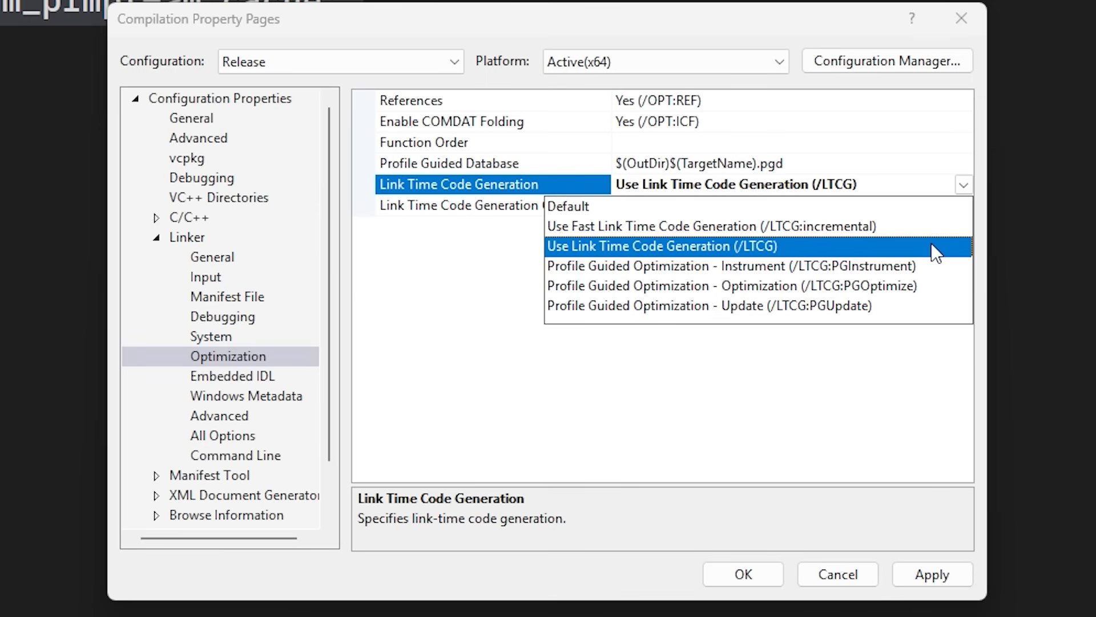
mouse_move(615, 246)
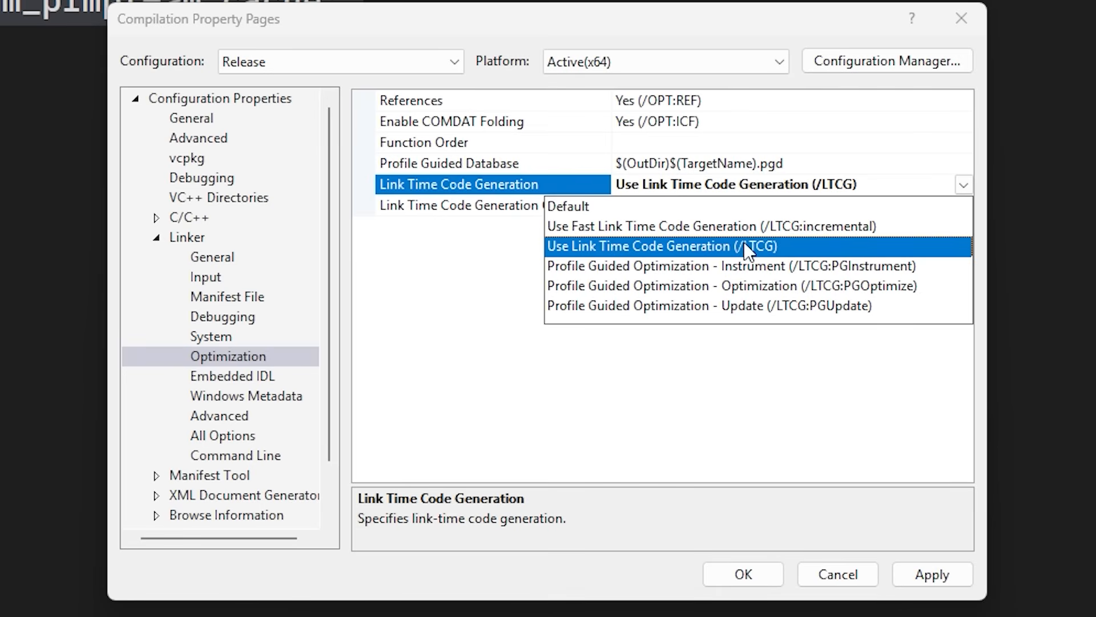
mouse_move(840, 256)
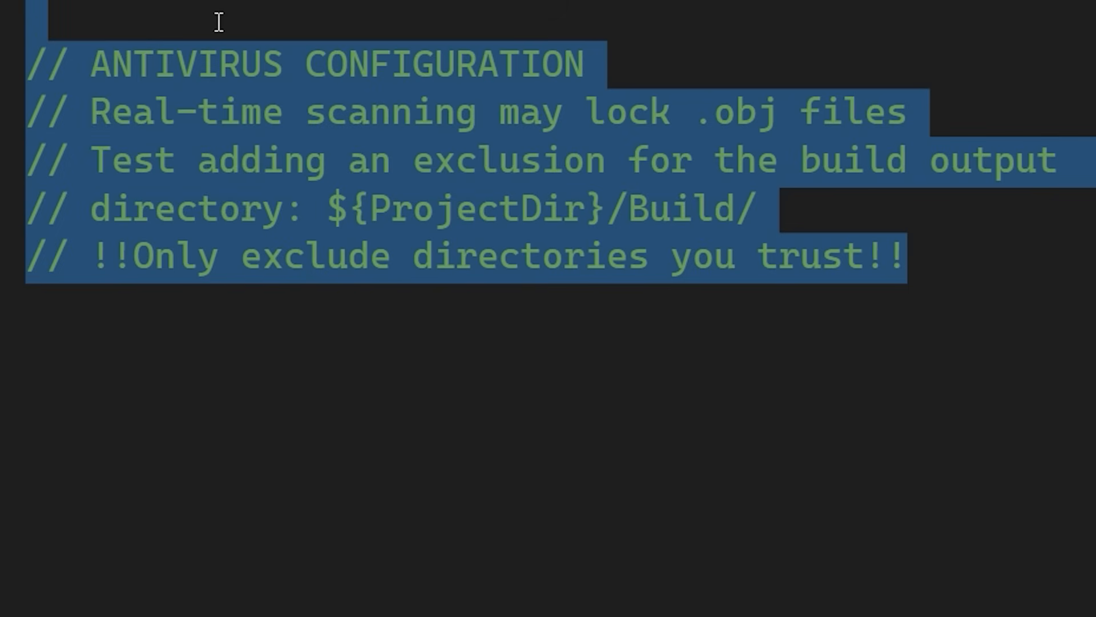
Highlight the antivirus notes on real-time scanning and excluding ${ProjectDir}/Build/ from scans.
left_click(282, 112)
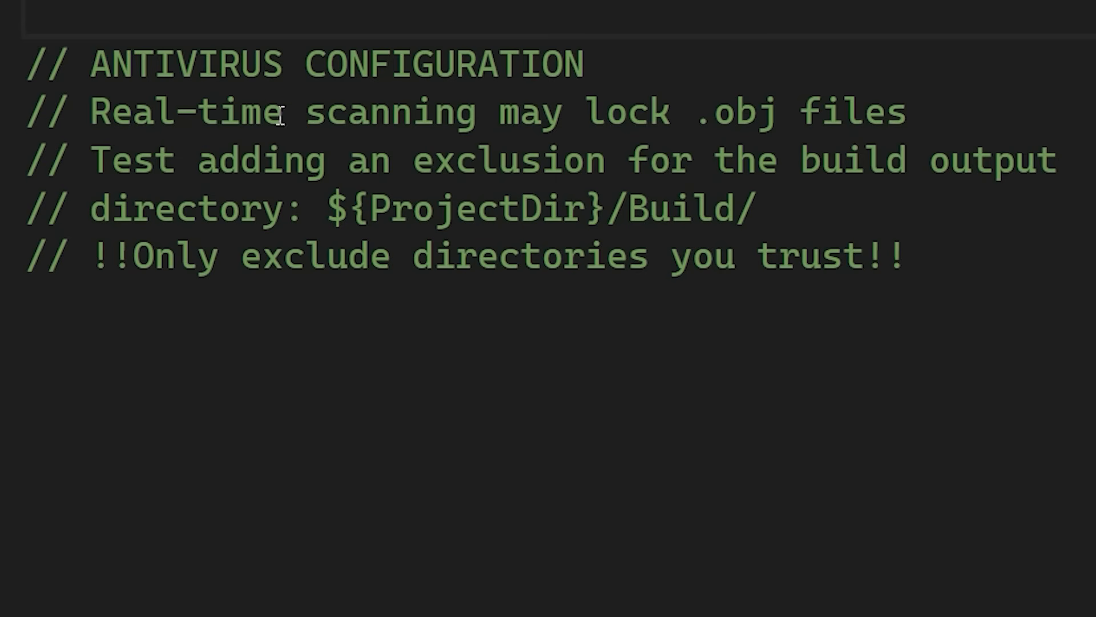
left_click(329, 111)
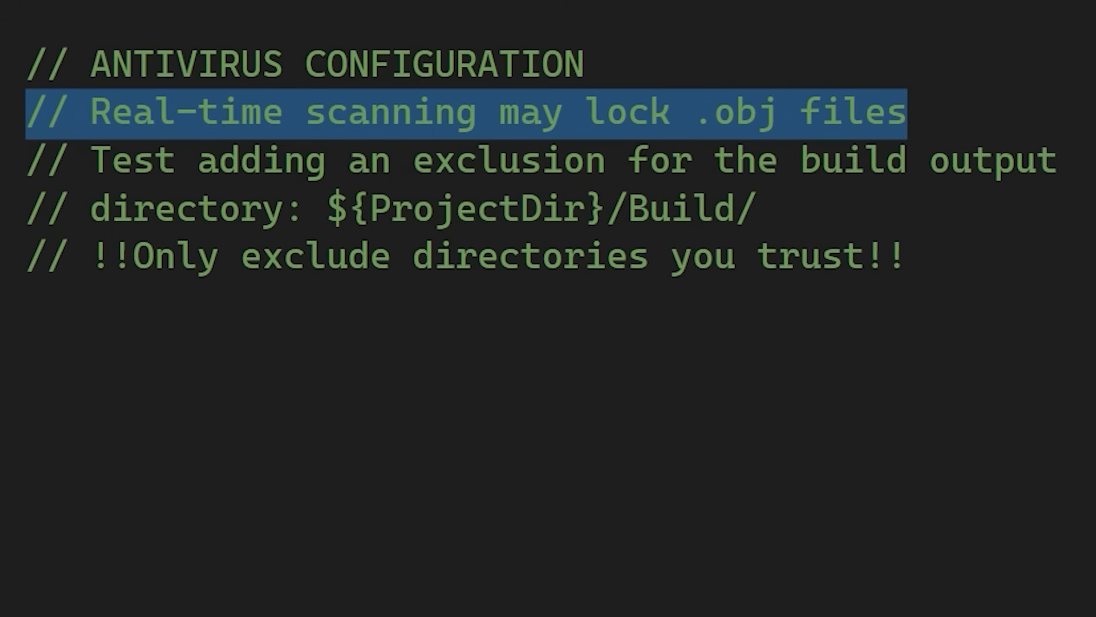
mouse_move(986, 202)
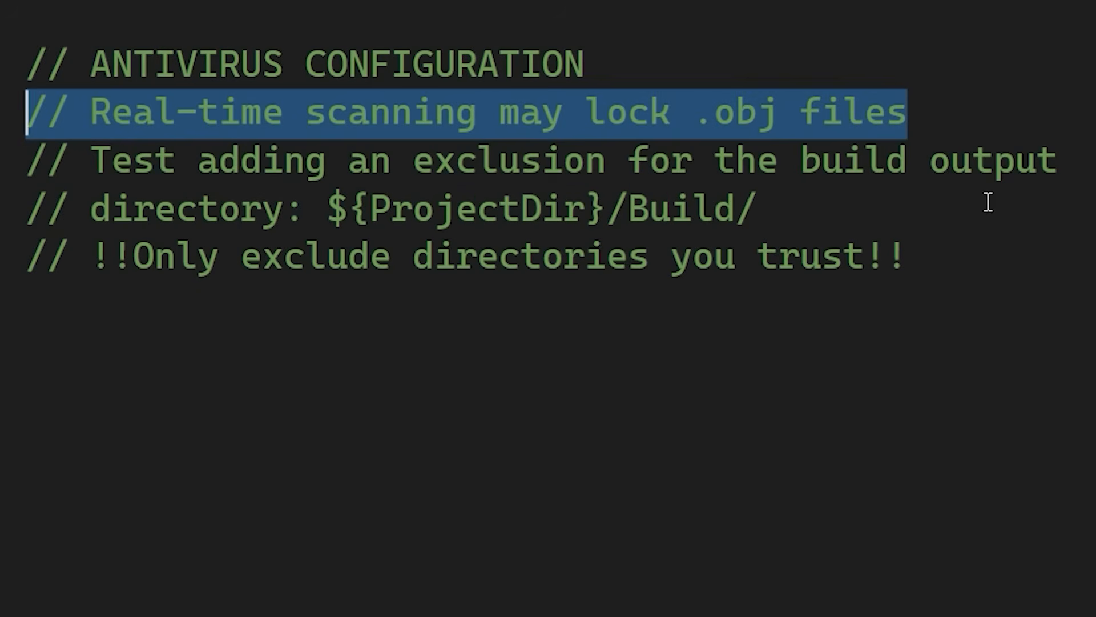
mouse_move(24, 162)
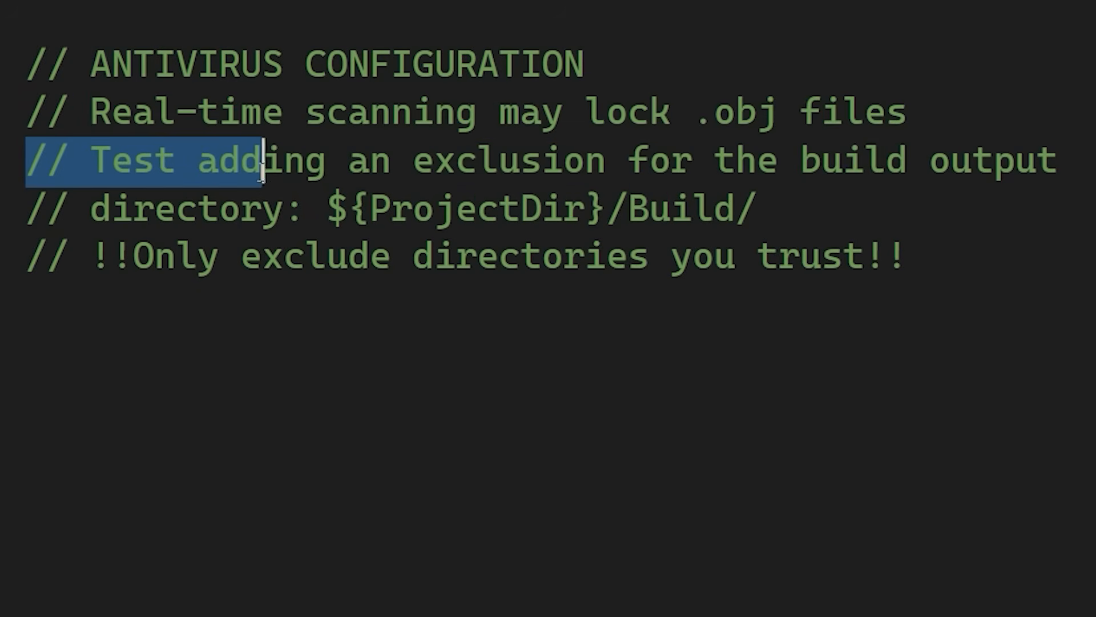
left_click_drag(262, 159, 751, 206)
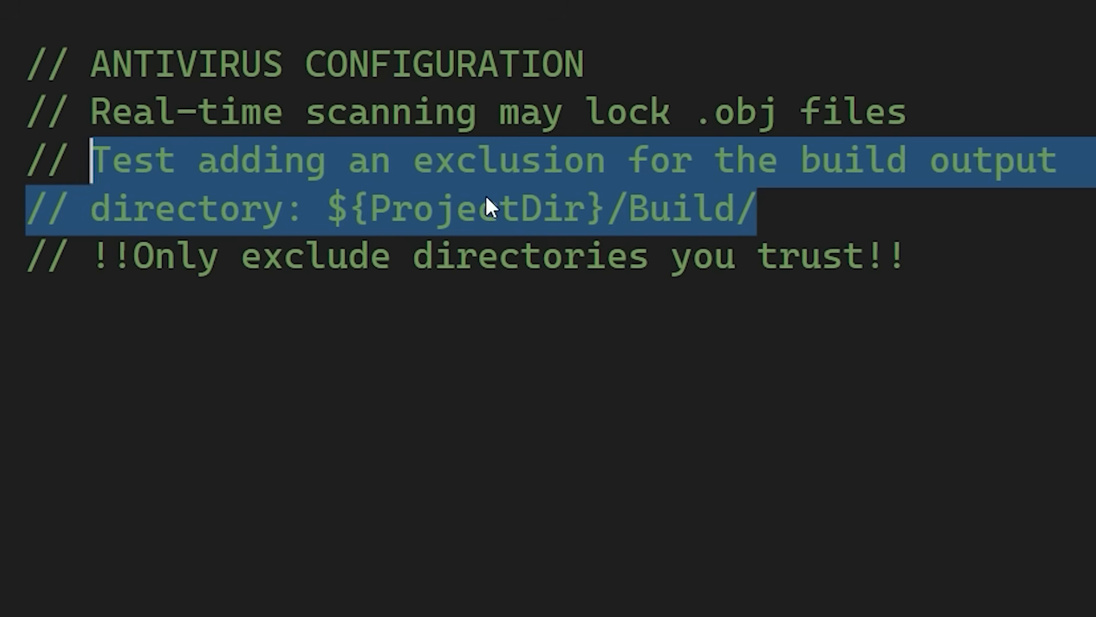
mouse_move(1080, 6)
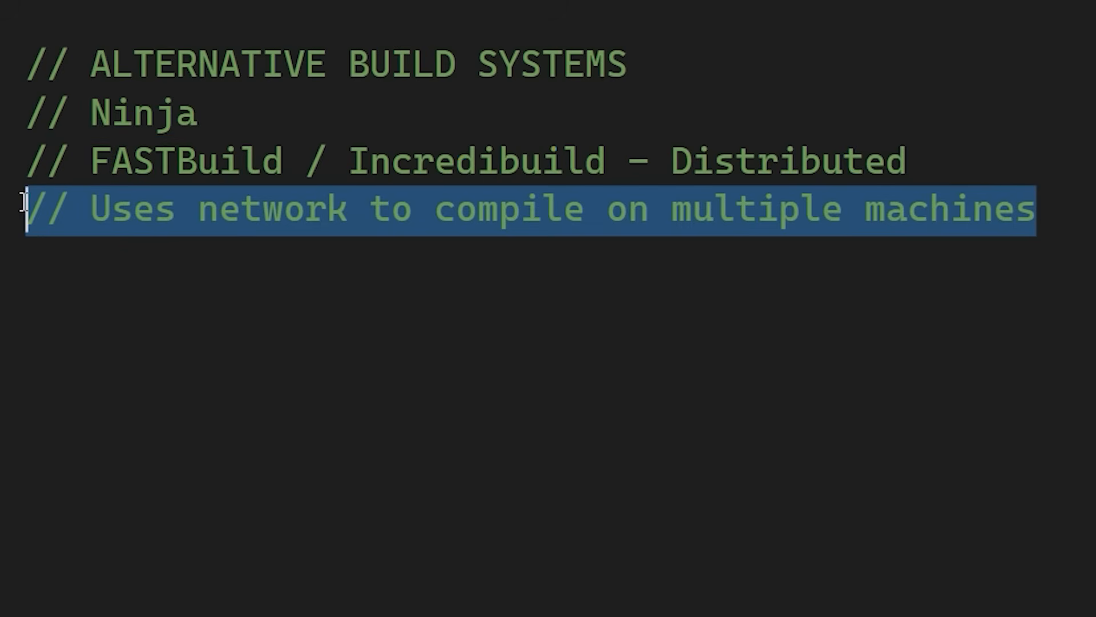
mouse_move(37, 217)
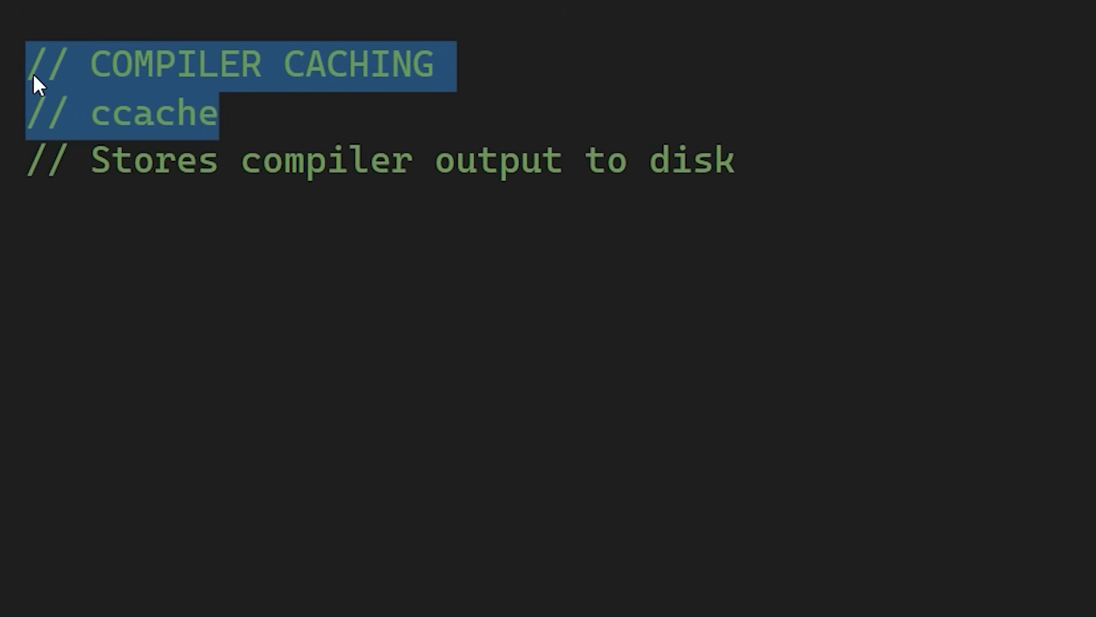
mouse_move(35, 162)
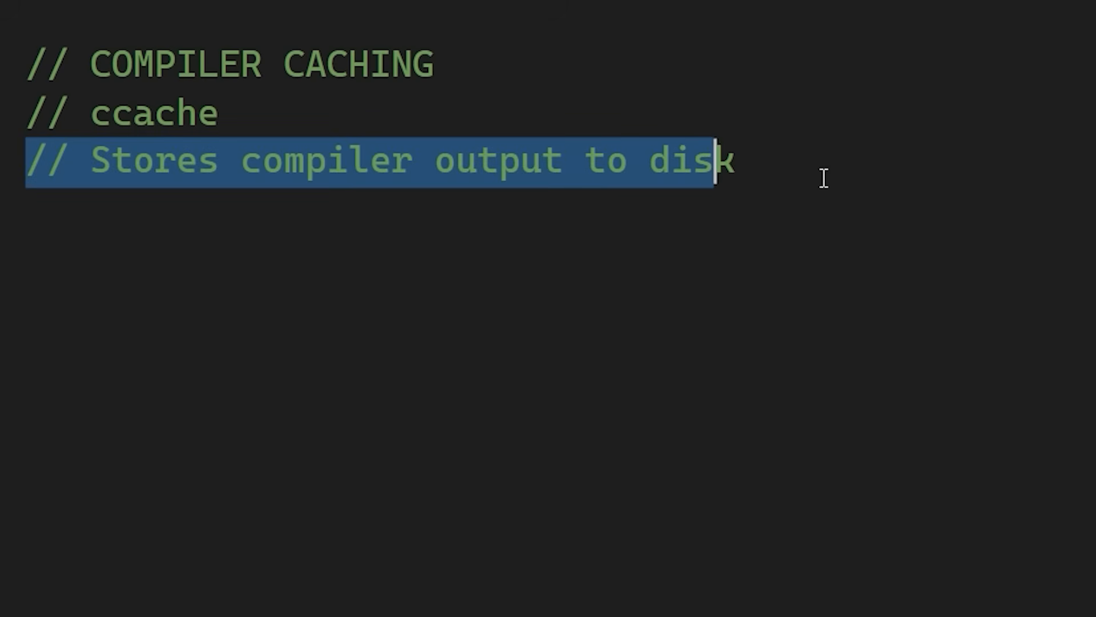
Deselect the ccache compiler caching lines in the notes file.
left_click(822, 176)
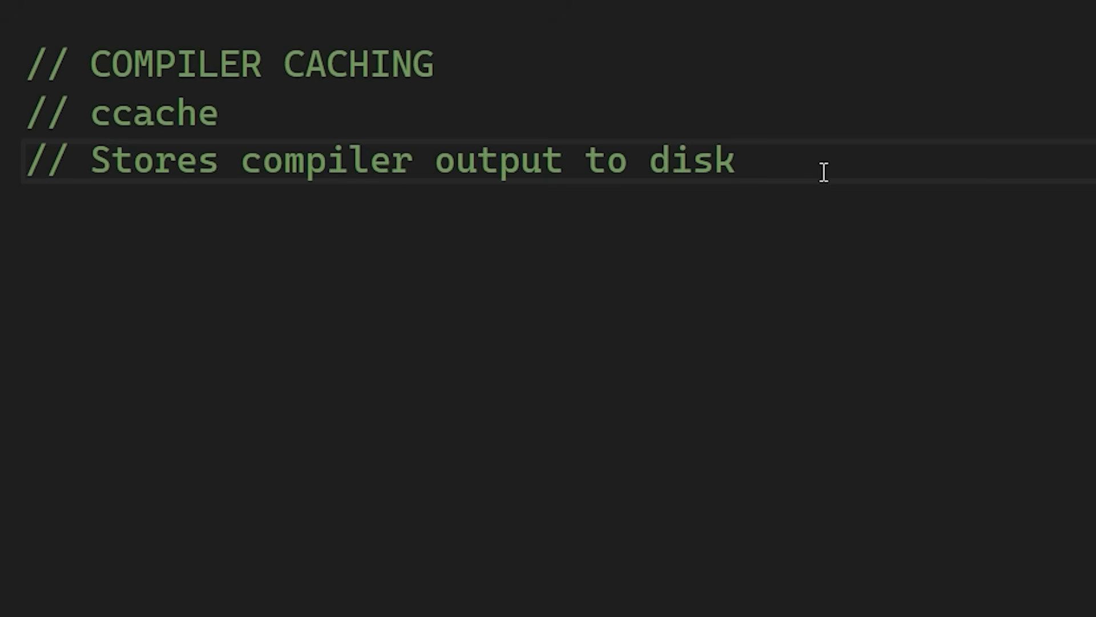